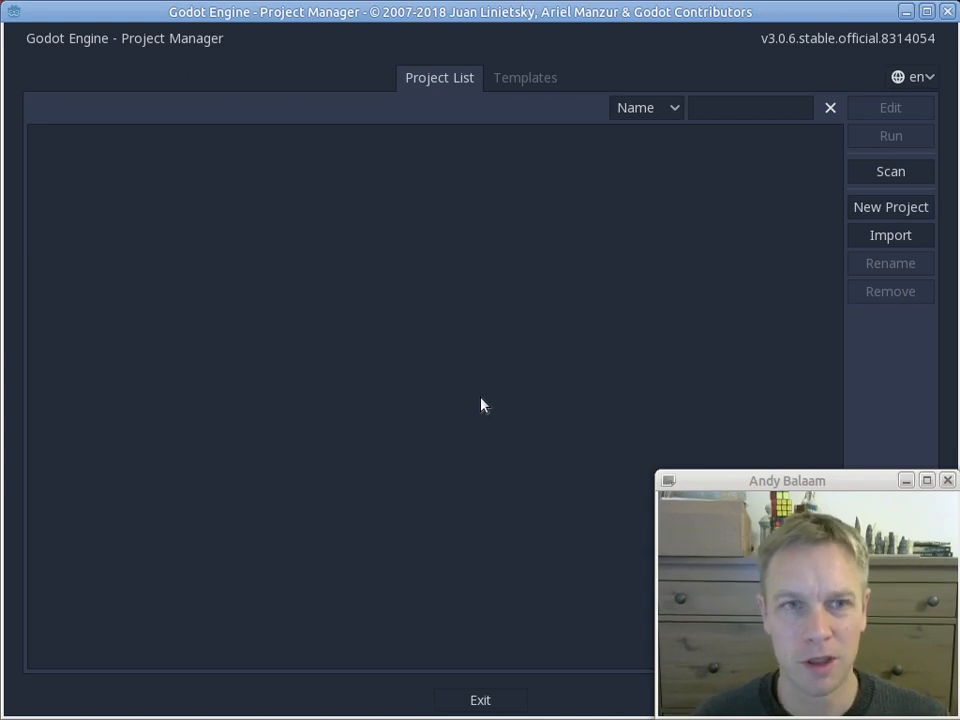
Create a new project named 'Things falling over' in its own folder and open it
left_click(889, 206)
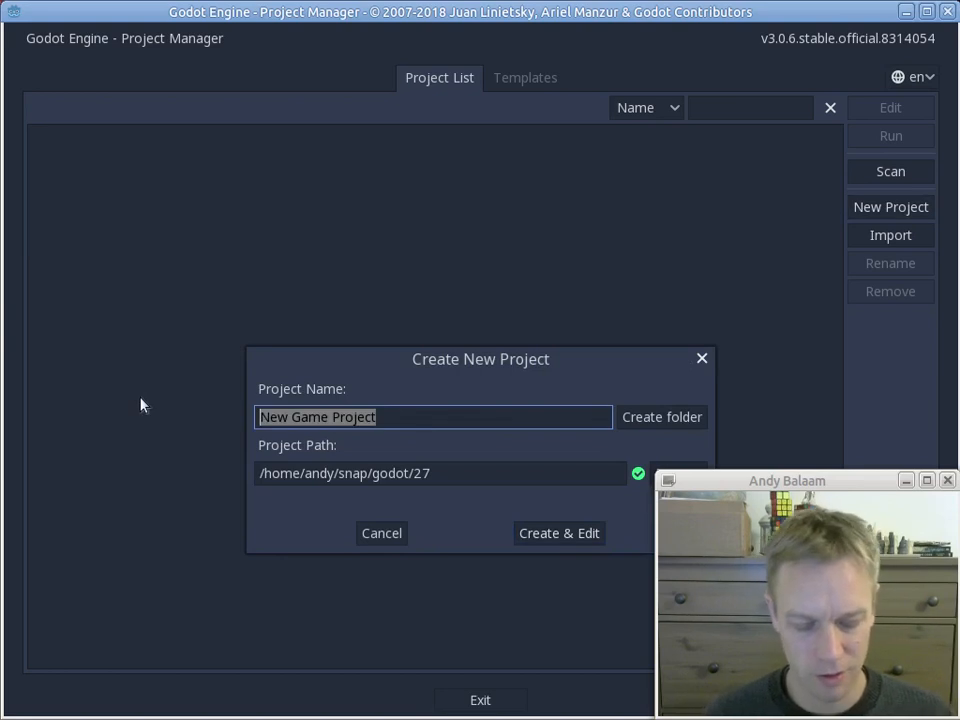
type("Basic")
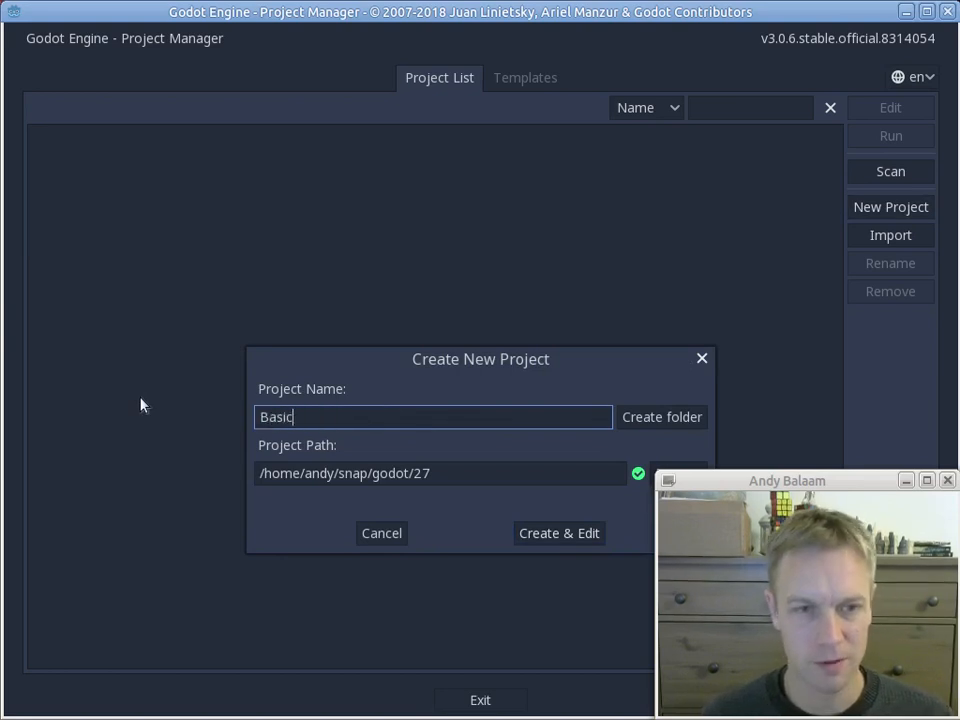
type("T")
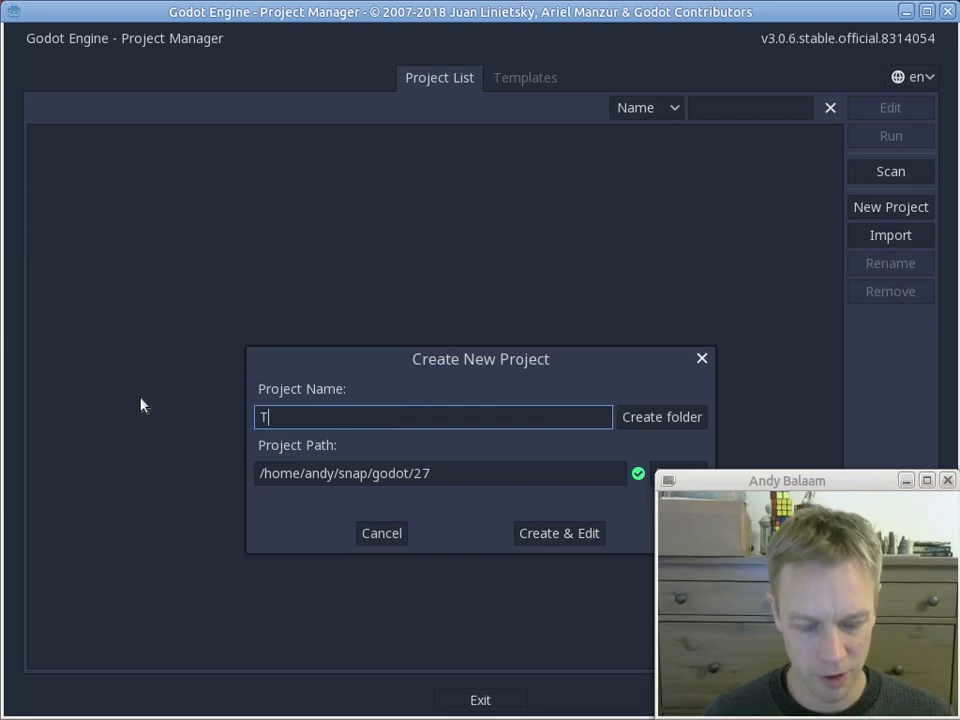
type("hings falling over")
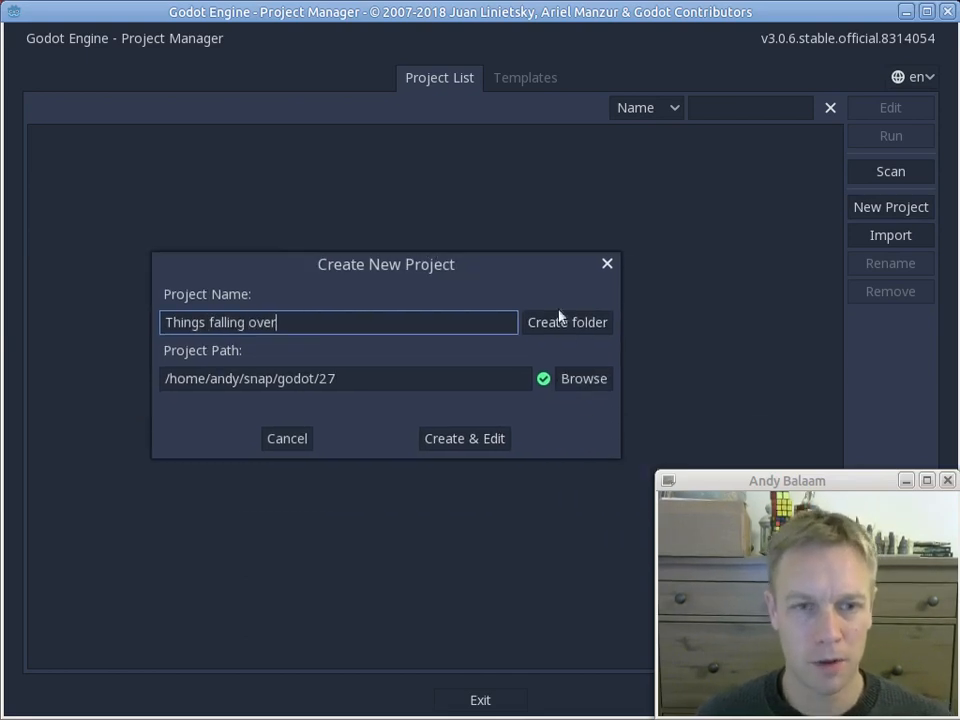
left_click(567, 322)
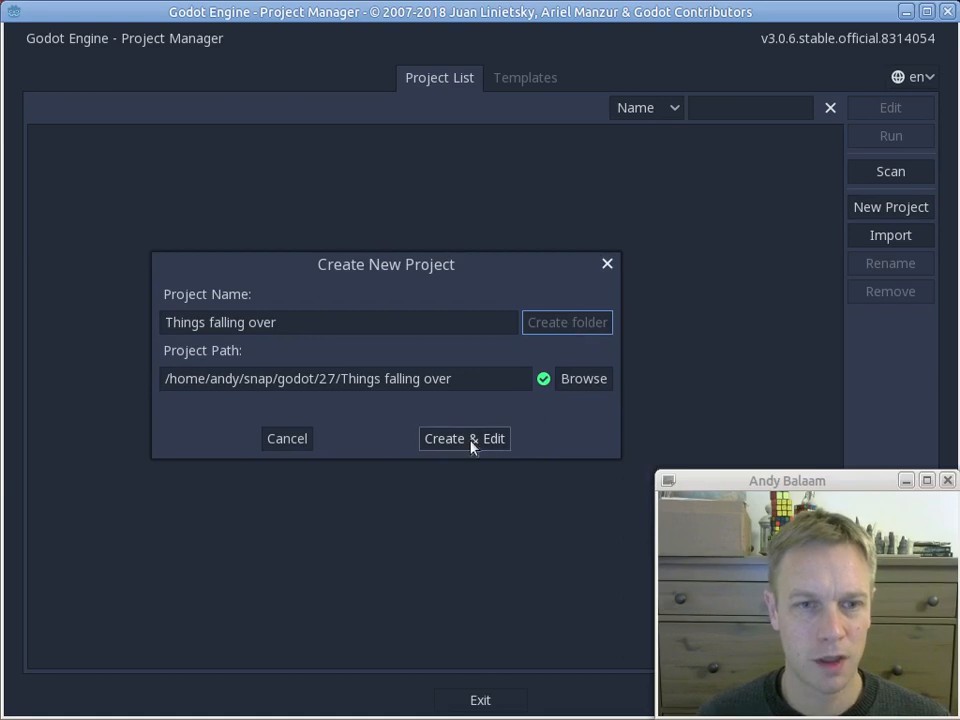
left_click(463, 438)
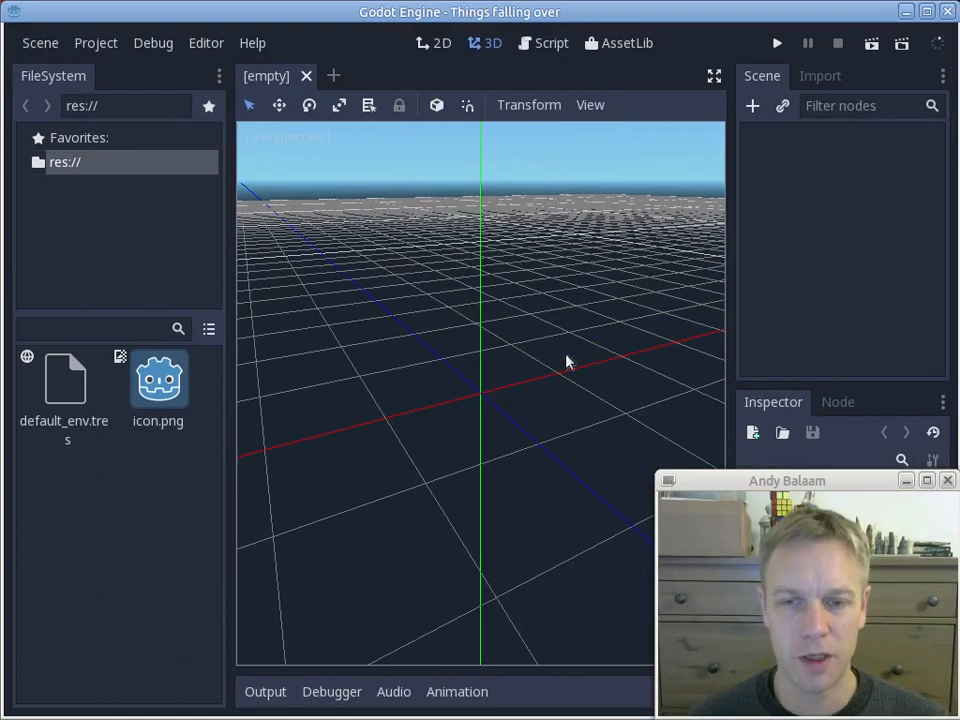
mouse_move(597, 350)
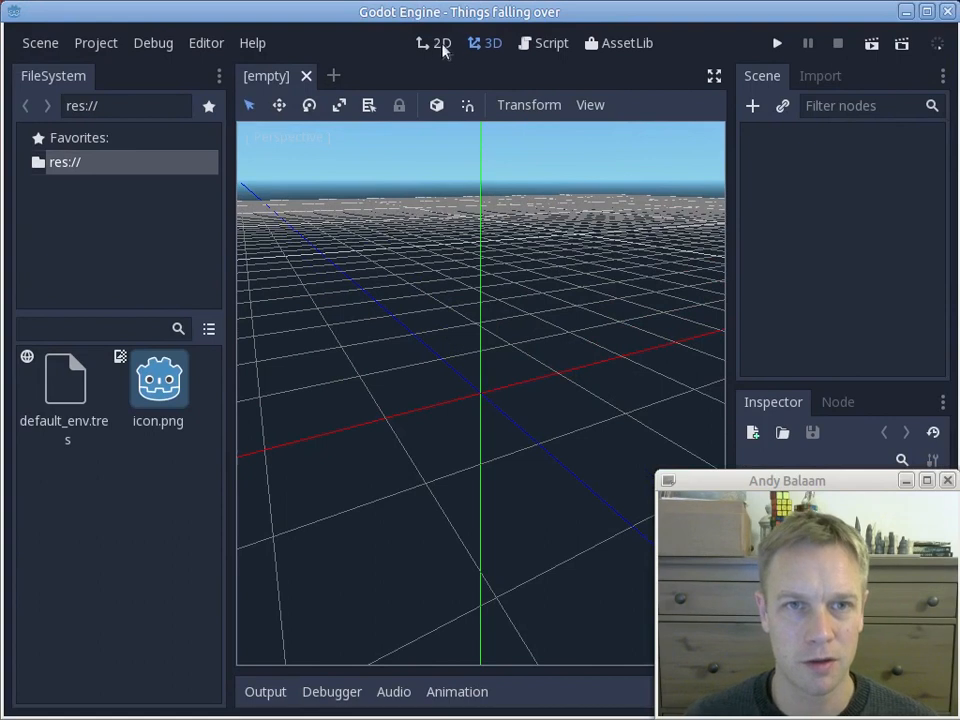
Switch the editor from the 3D view to the 2D workspace
left_click(436, 43)
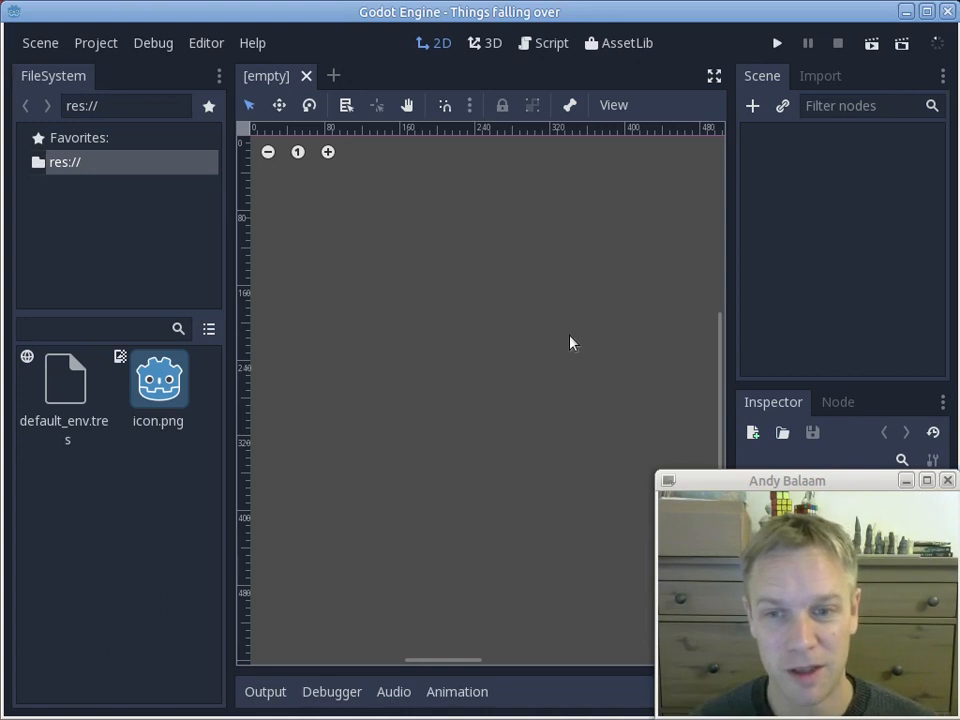
mouse_move(490, 243)
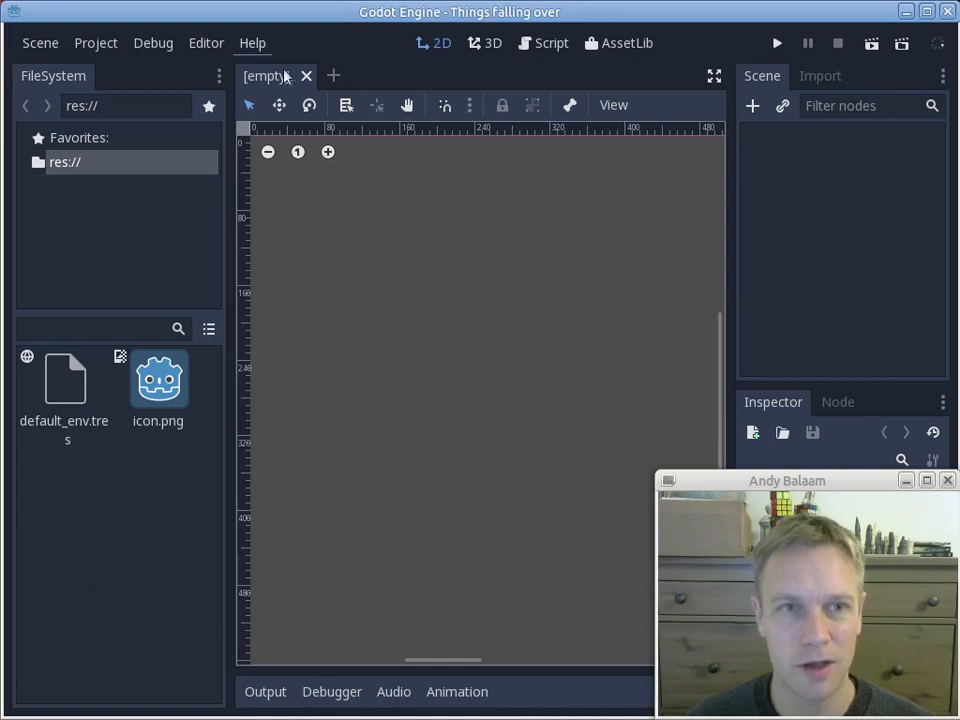
mouse_move(668, 217)
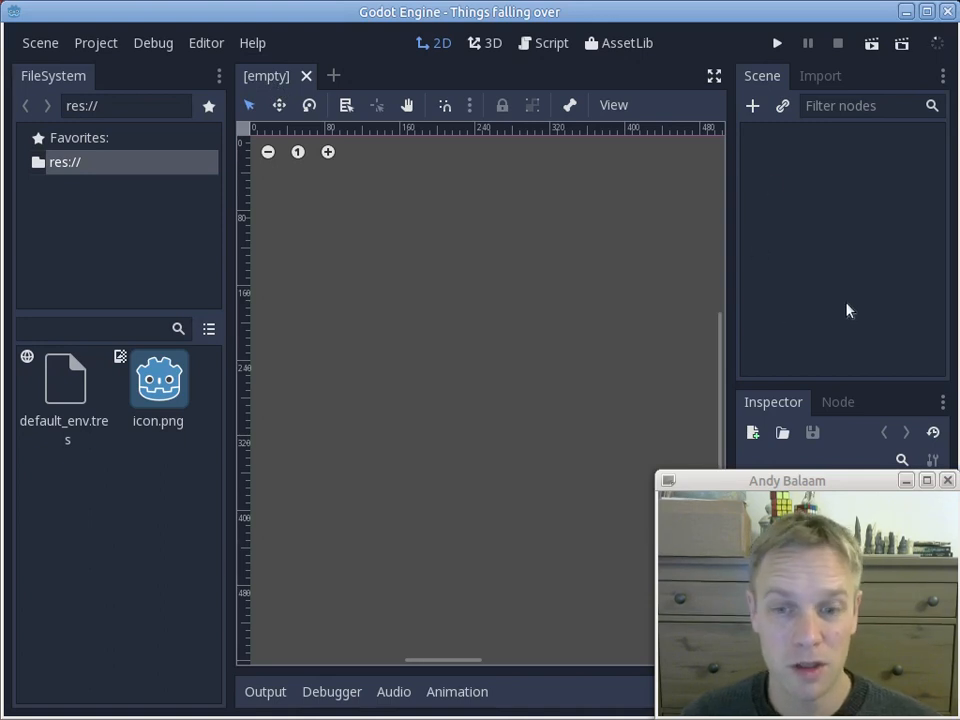
mouse_move(884, 304)
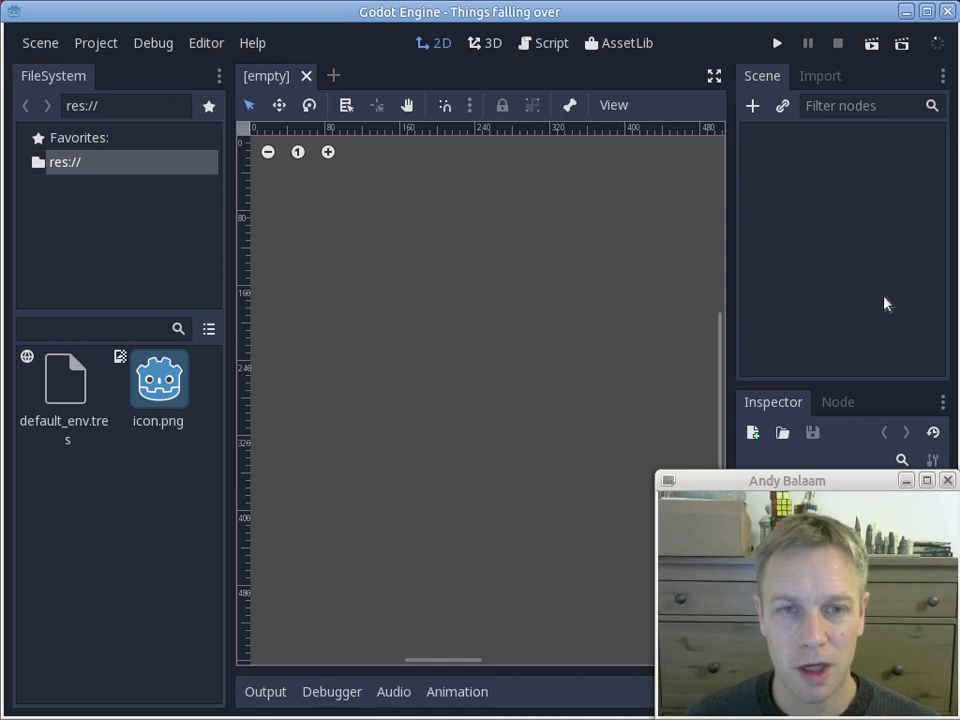
mouse_move(855, 214)
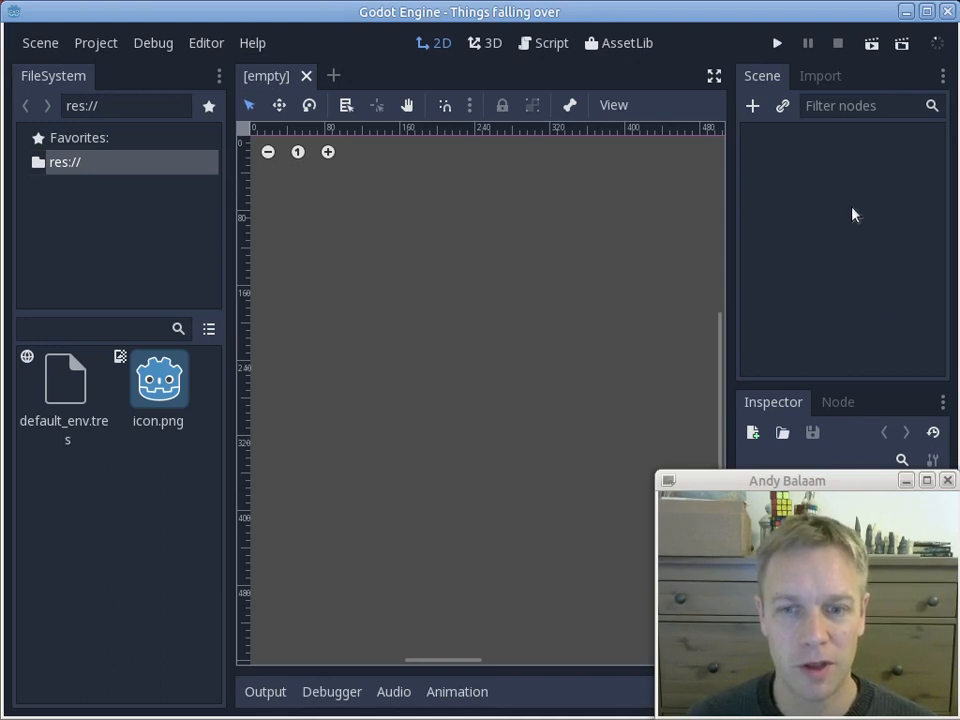
mouse_move(851, 210)
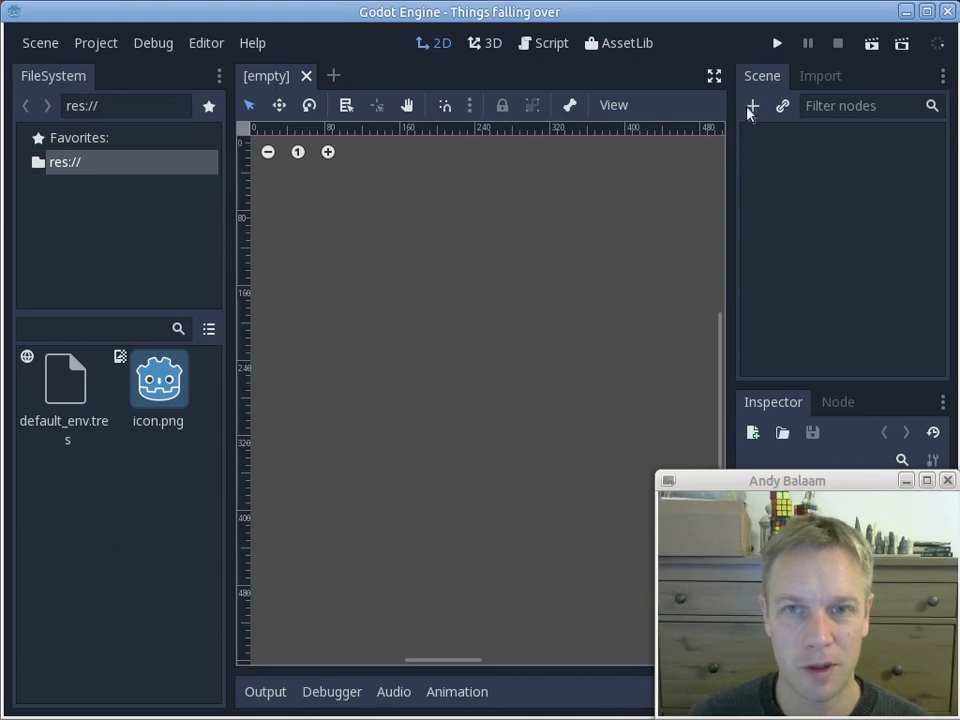
Create a plain Node as the scene root and rename it World
left_click(752, 105)
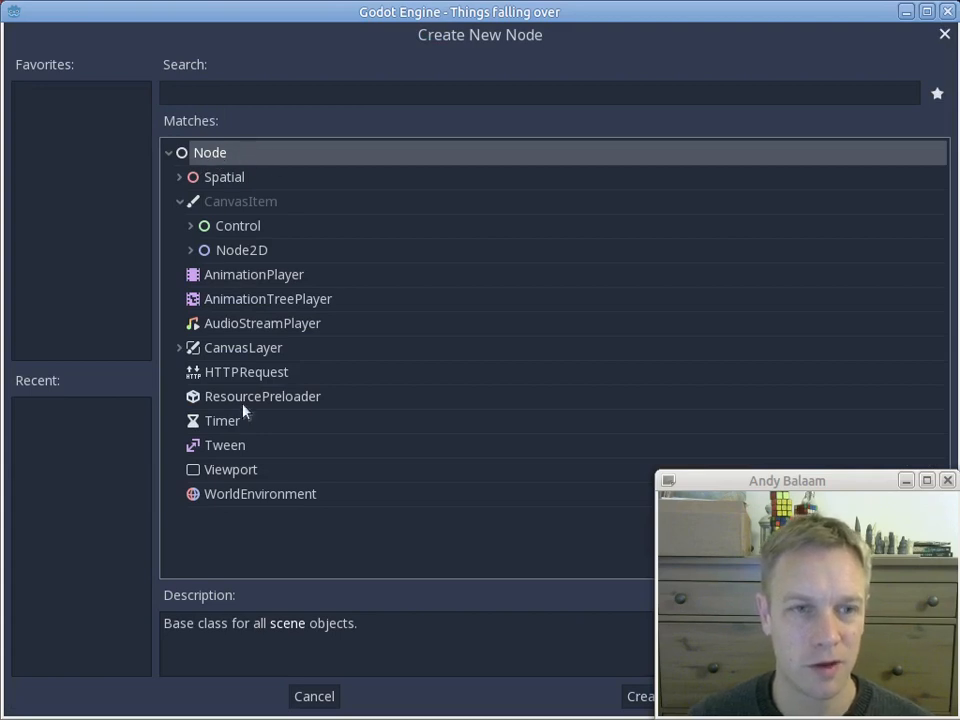
left_click(643, 696)
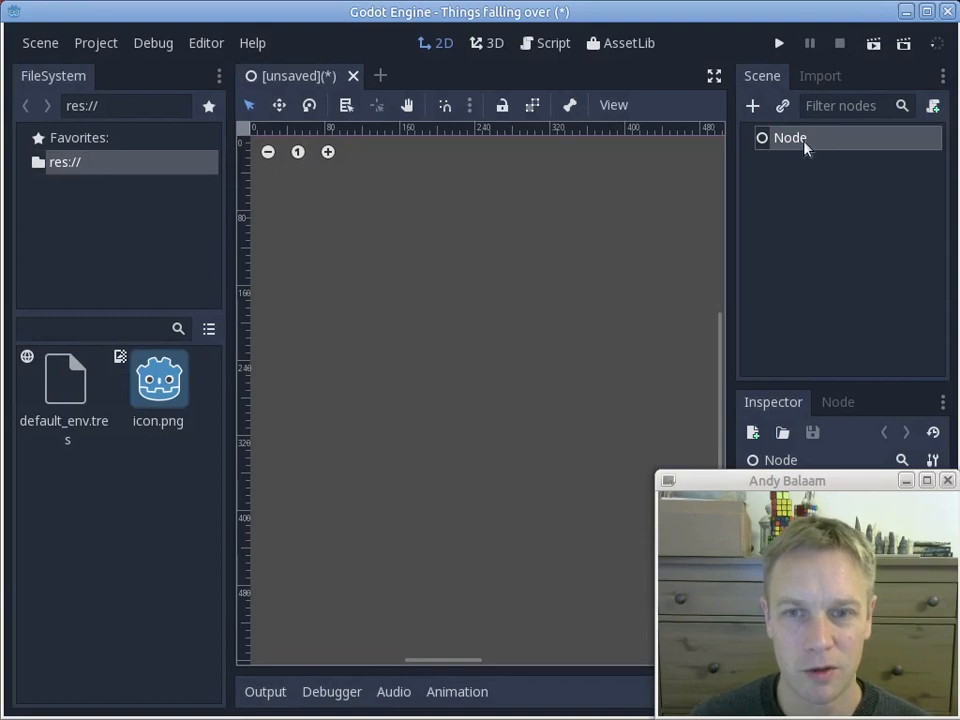
double_click(790, 137)
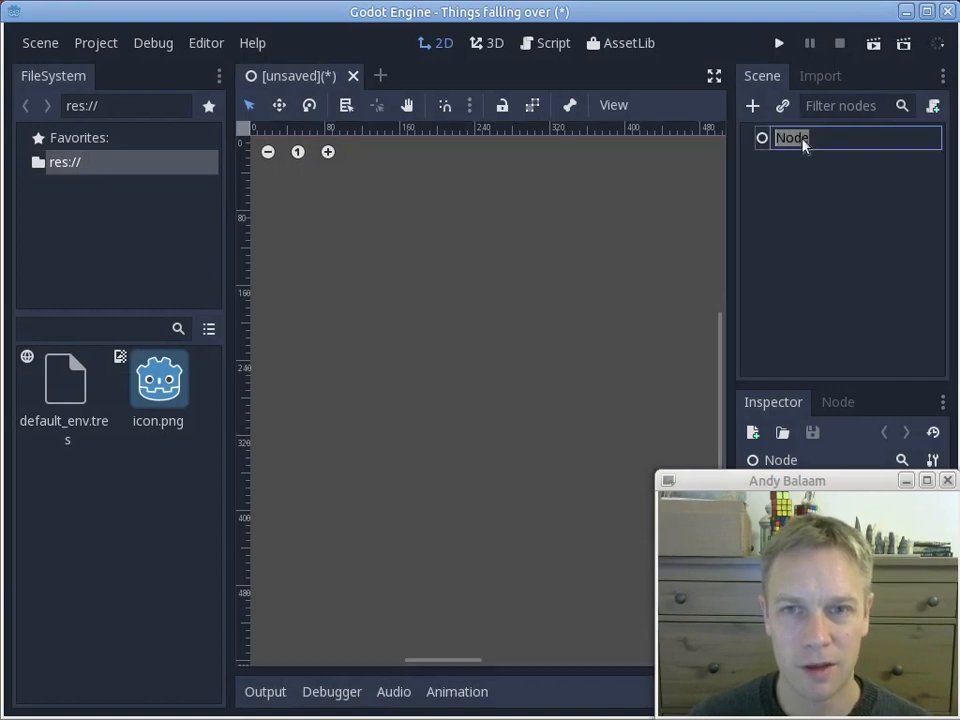
type("World")
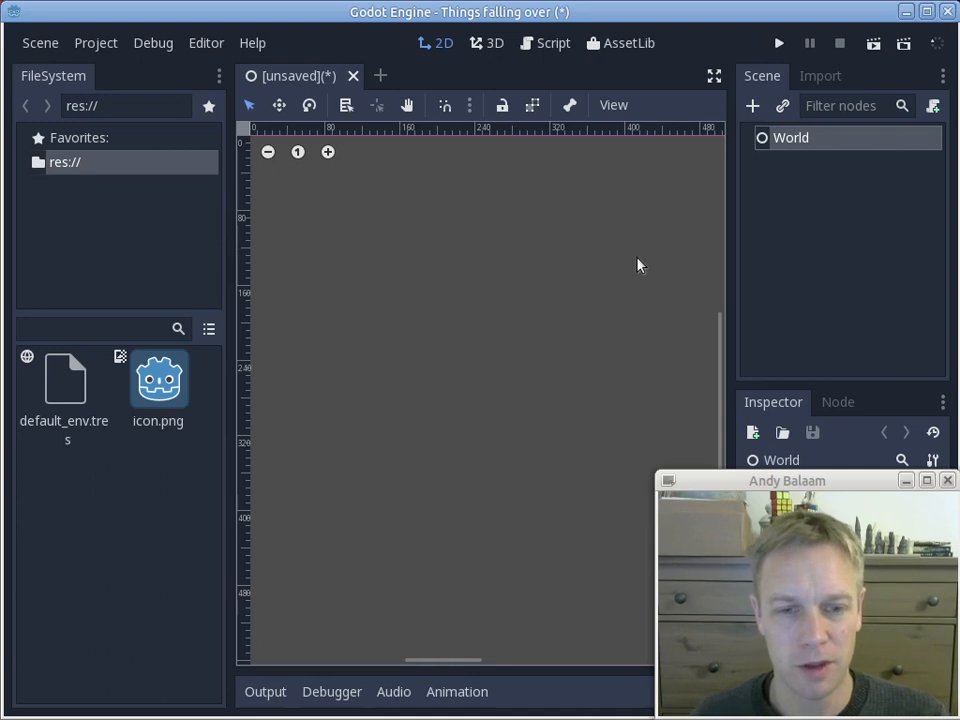
mouse_move(614, 232)
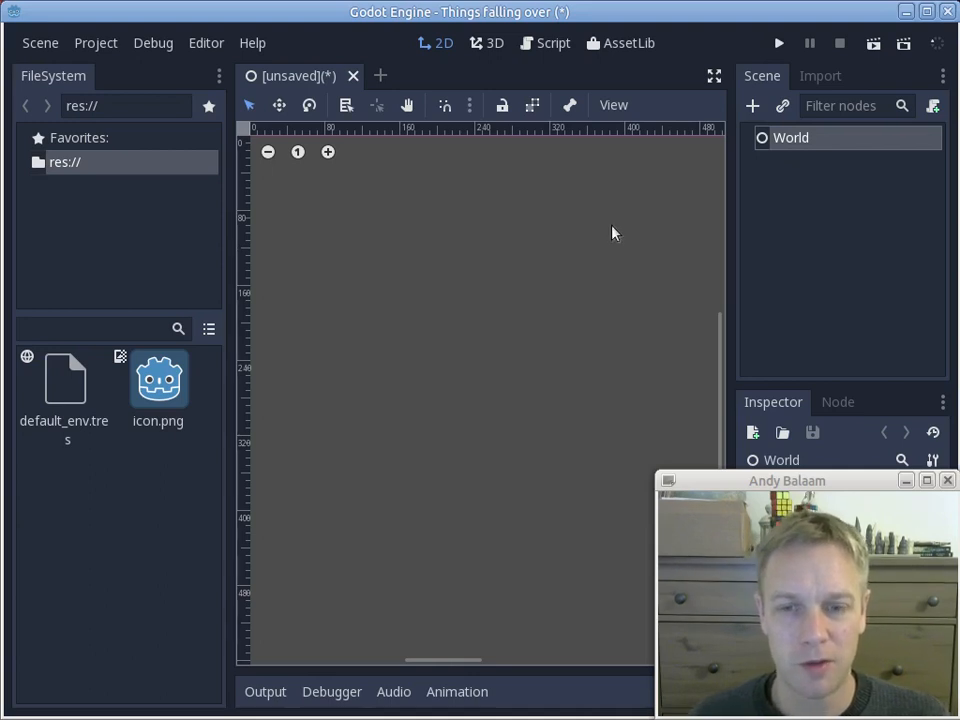
mouse_move(897, 113)
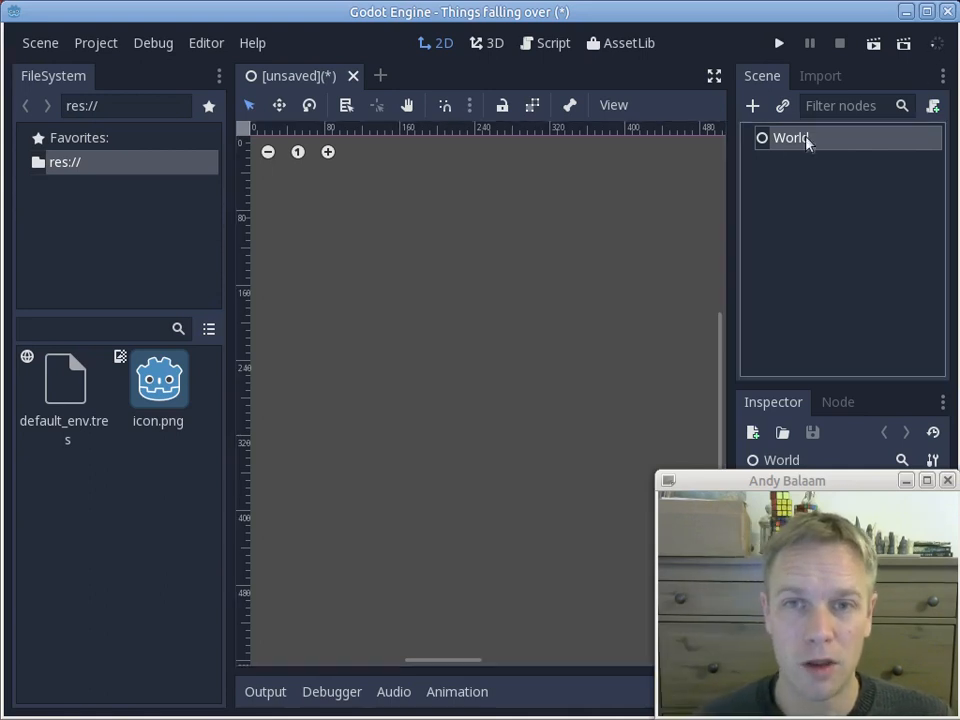
Add a StaticBody2D child node under the World root
left_click(752, 105)
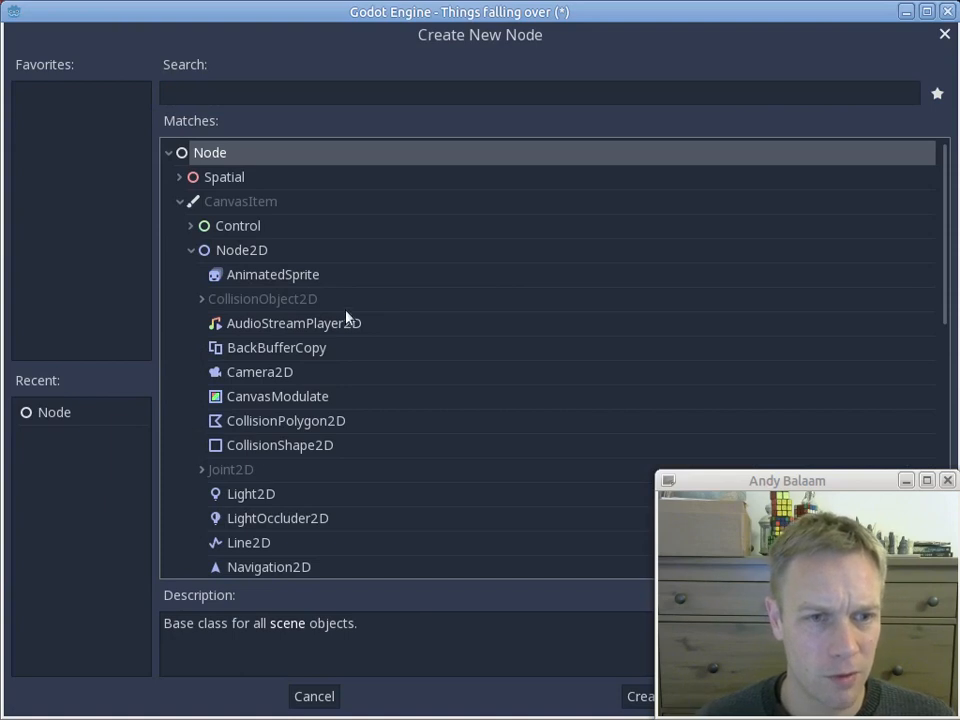
mouse_move(303, 355)
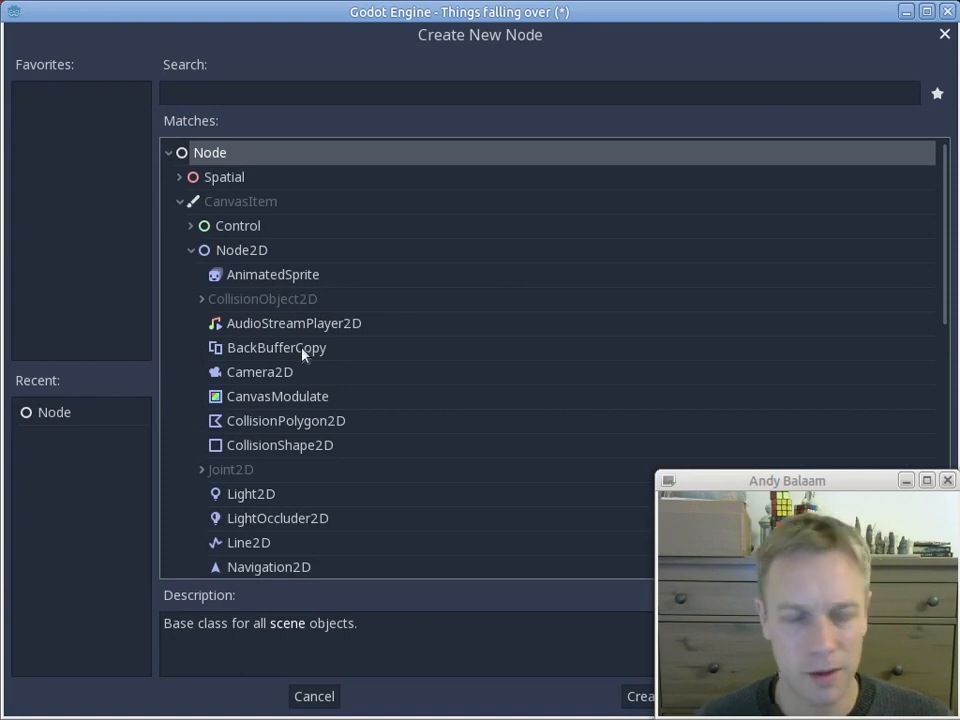
scroll("down", 3)
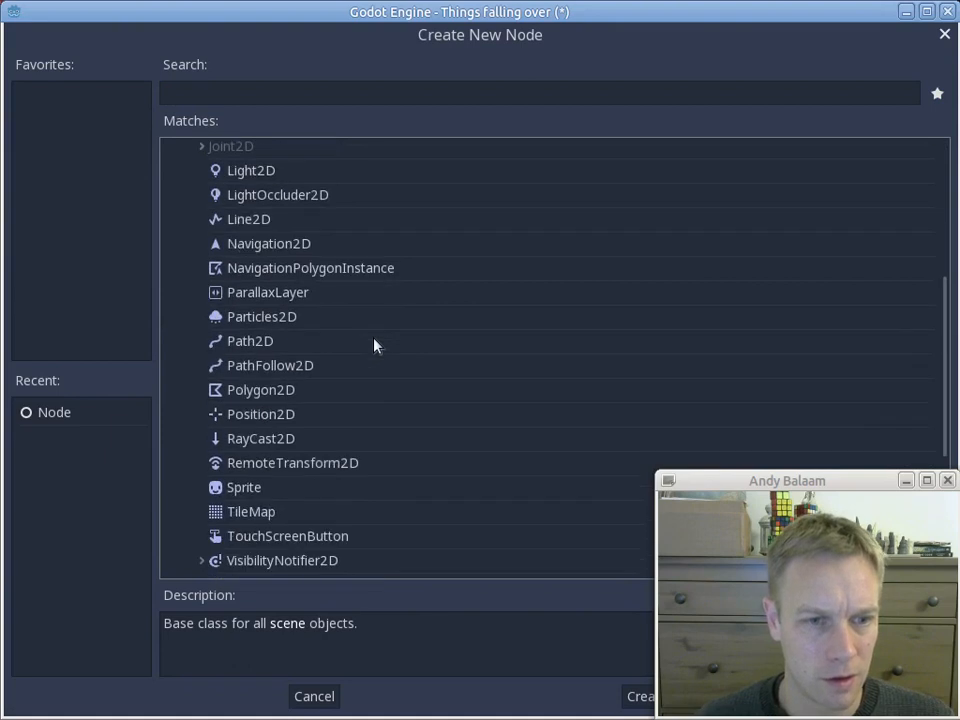
scroll("down", 3)
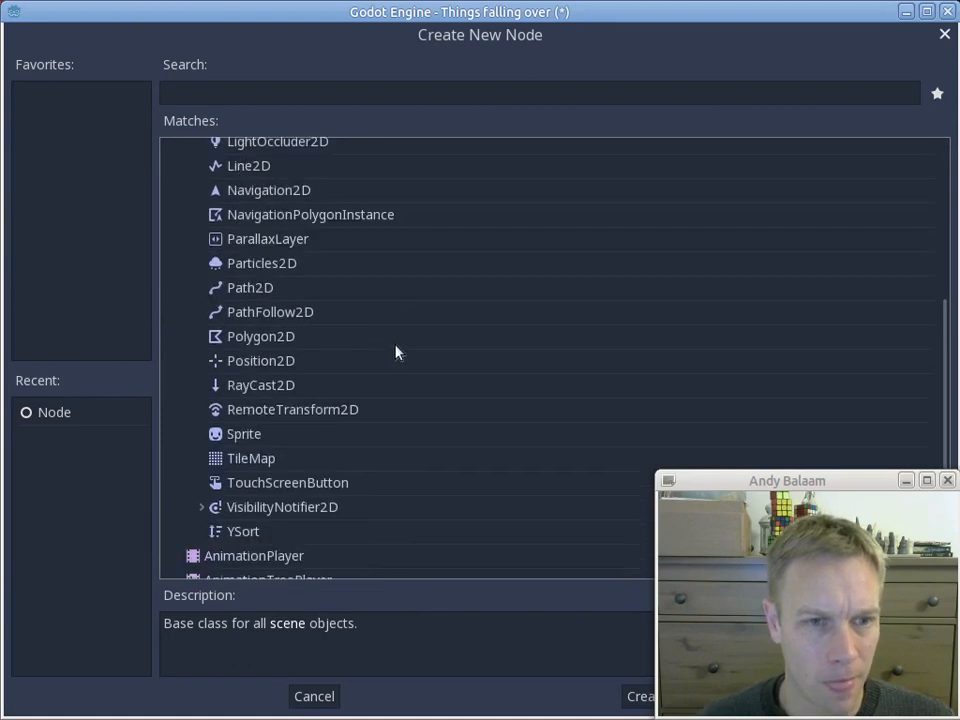
mouse_move(345, 393)
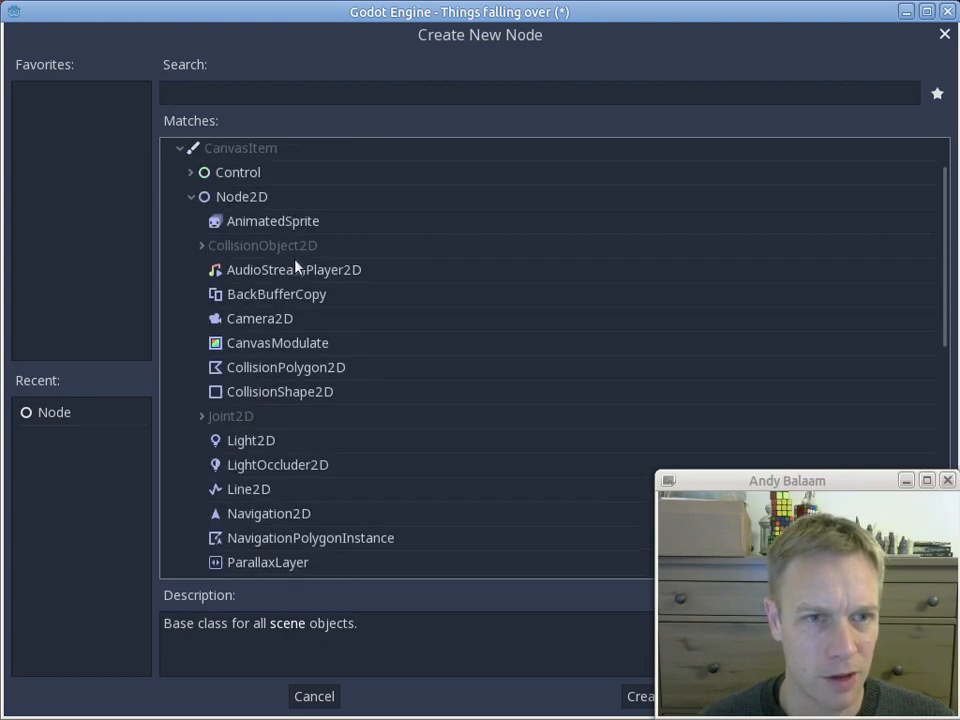
type("s")
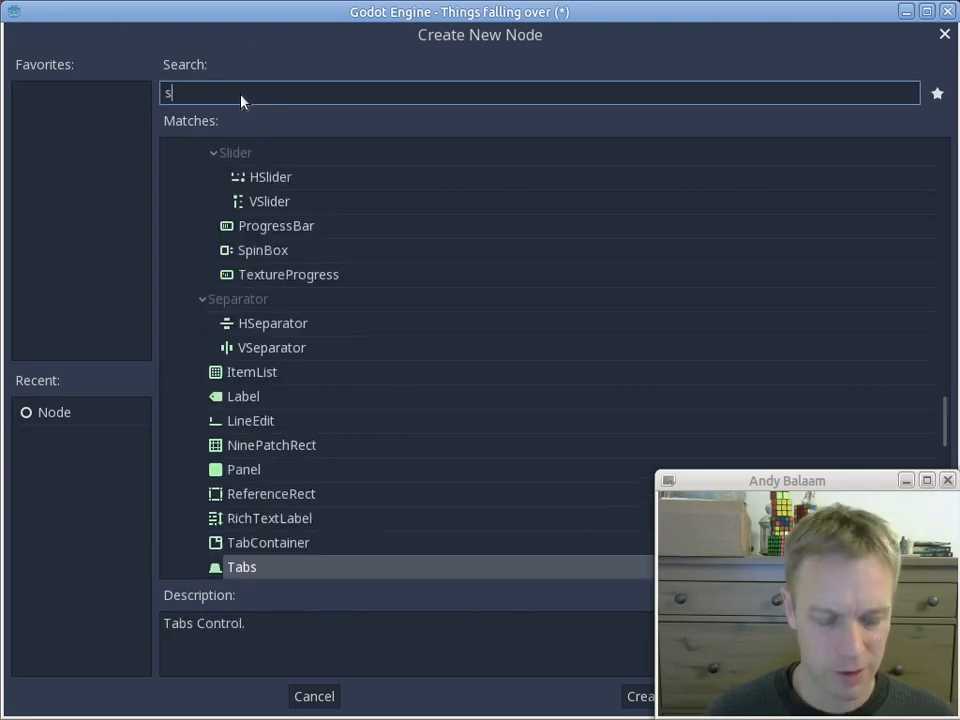
type("tatic")
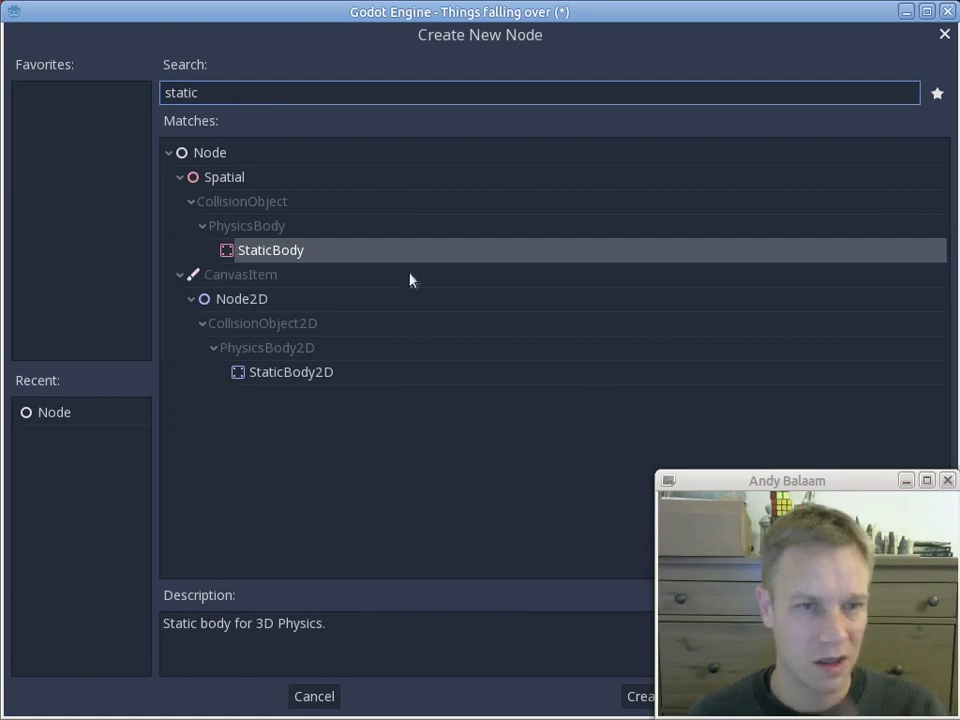
mouse_move(272, 378)
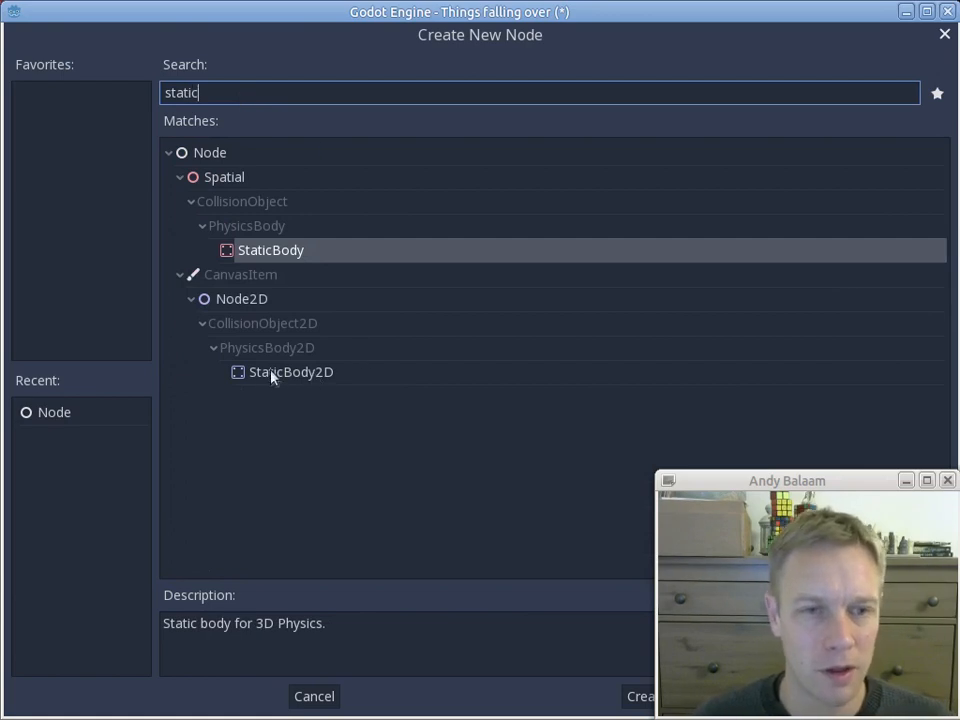
mouse_move(291, 371)
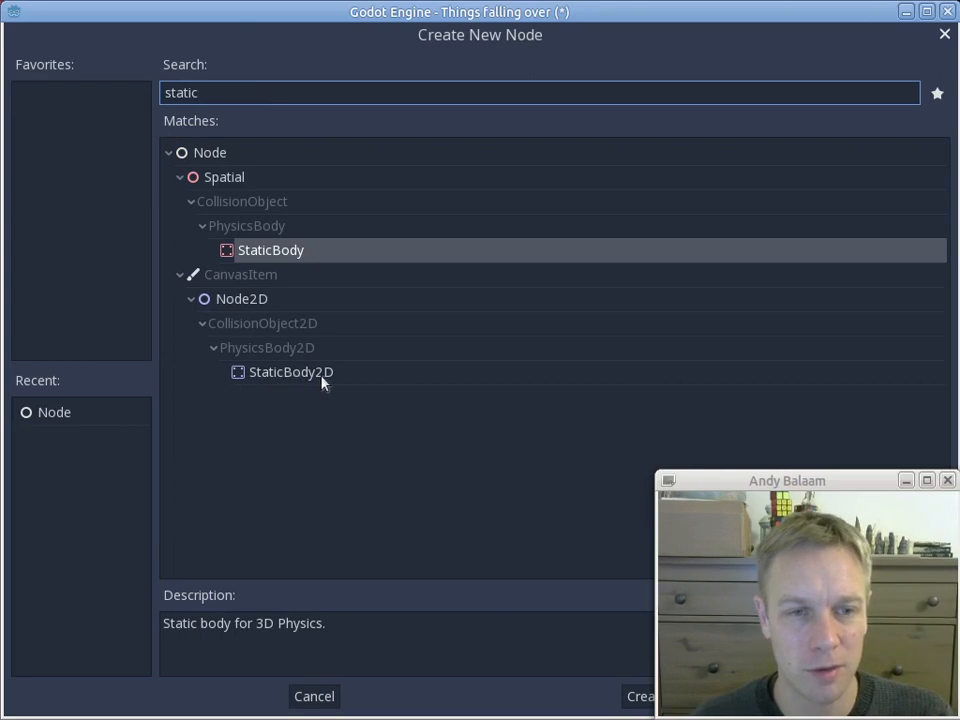
left_click(291, 371)
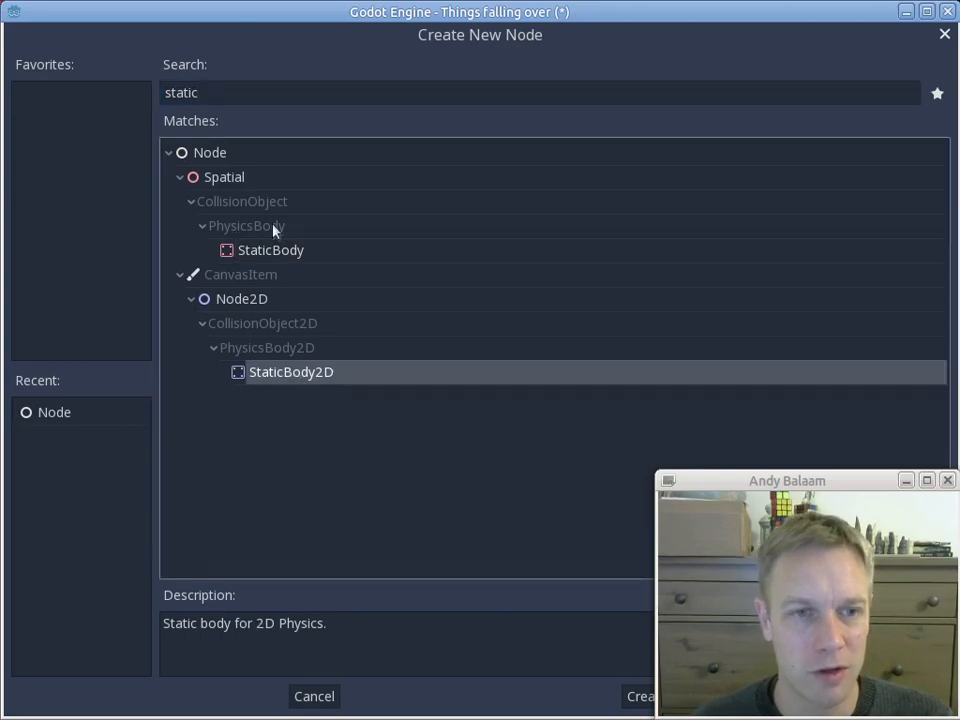
left_click(640, 696)
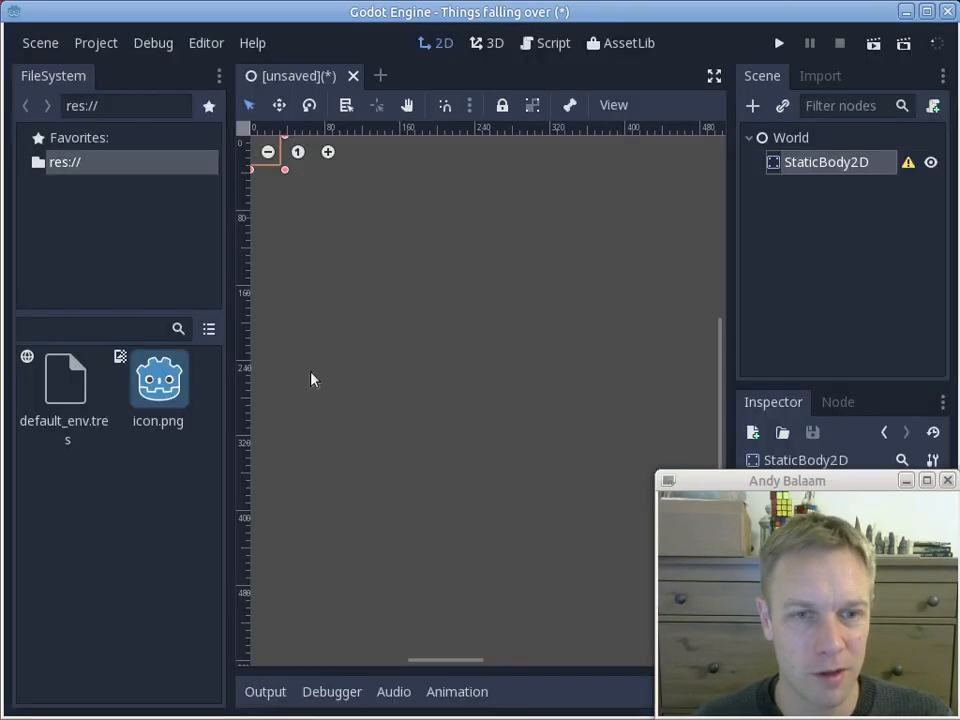
mouse_move(406, 274)
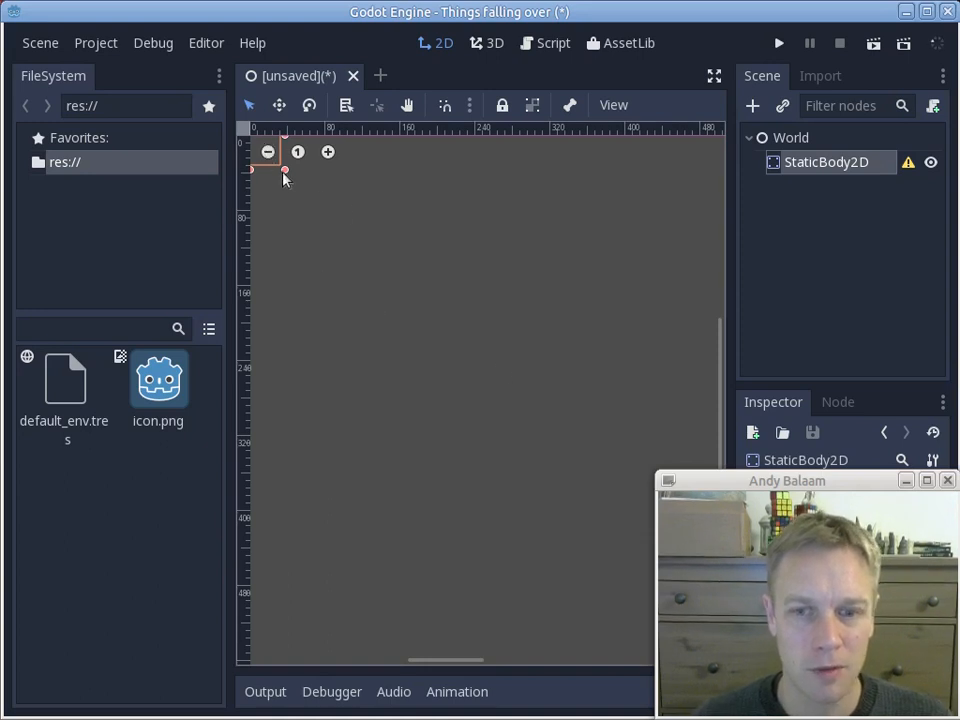
mouse_move(391, 292)
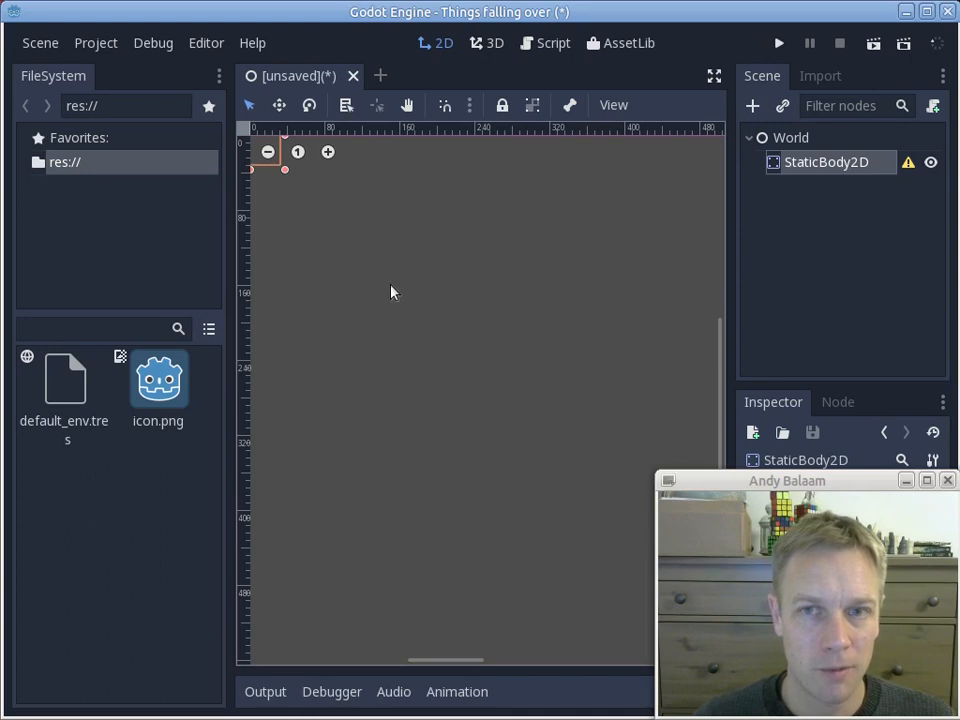
mouse_move(343, 277)
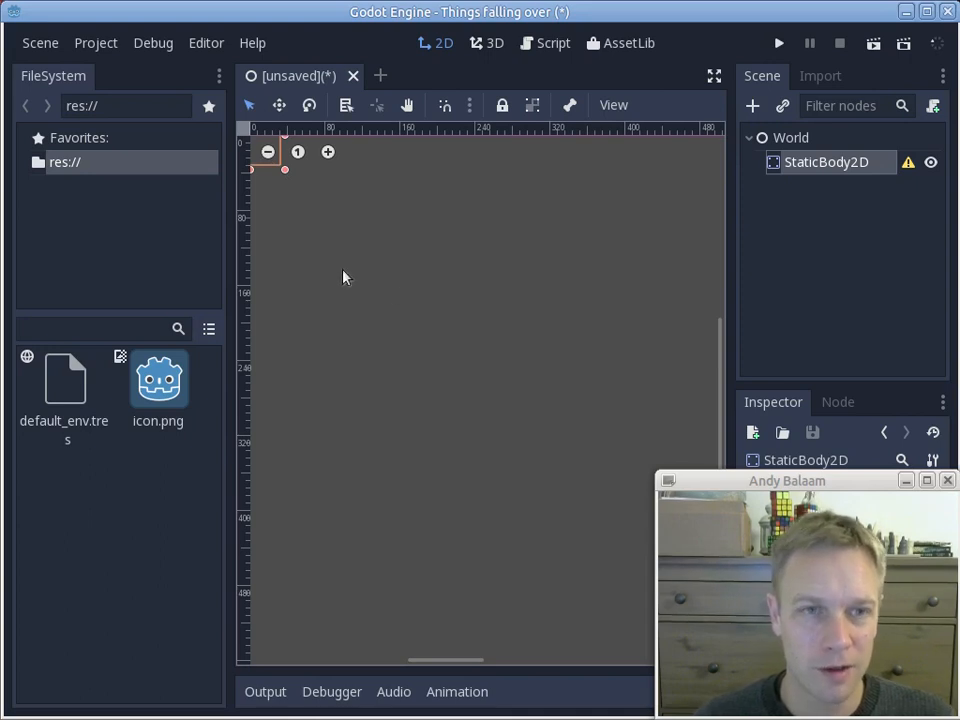
mouse_move(338, 243)
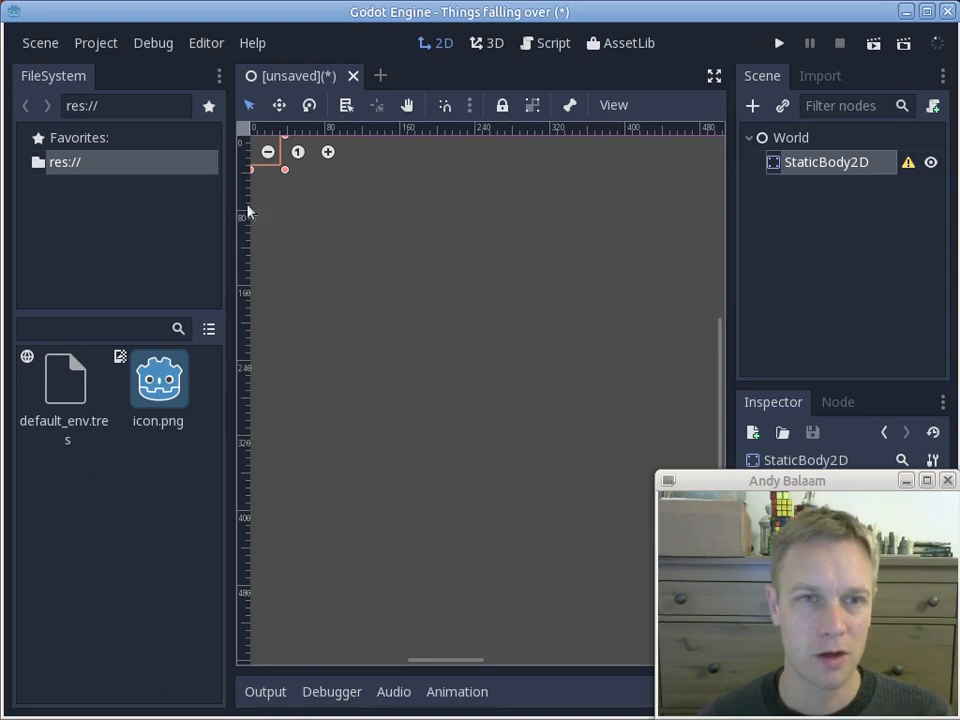
mouse_move(320, 515)
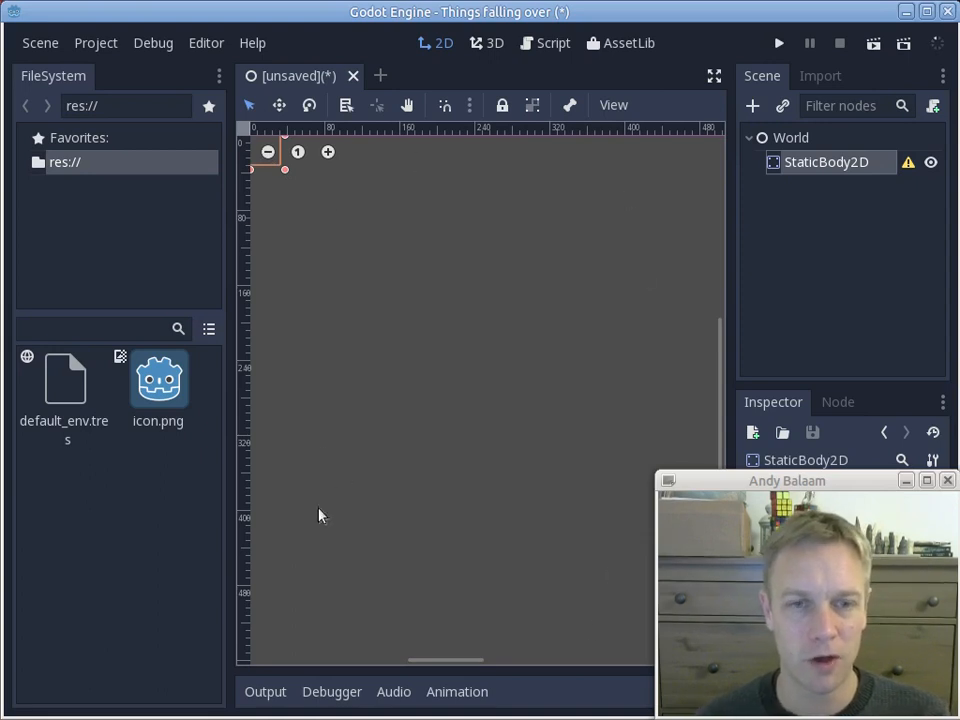
mouse_move(427, 330)
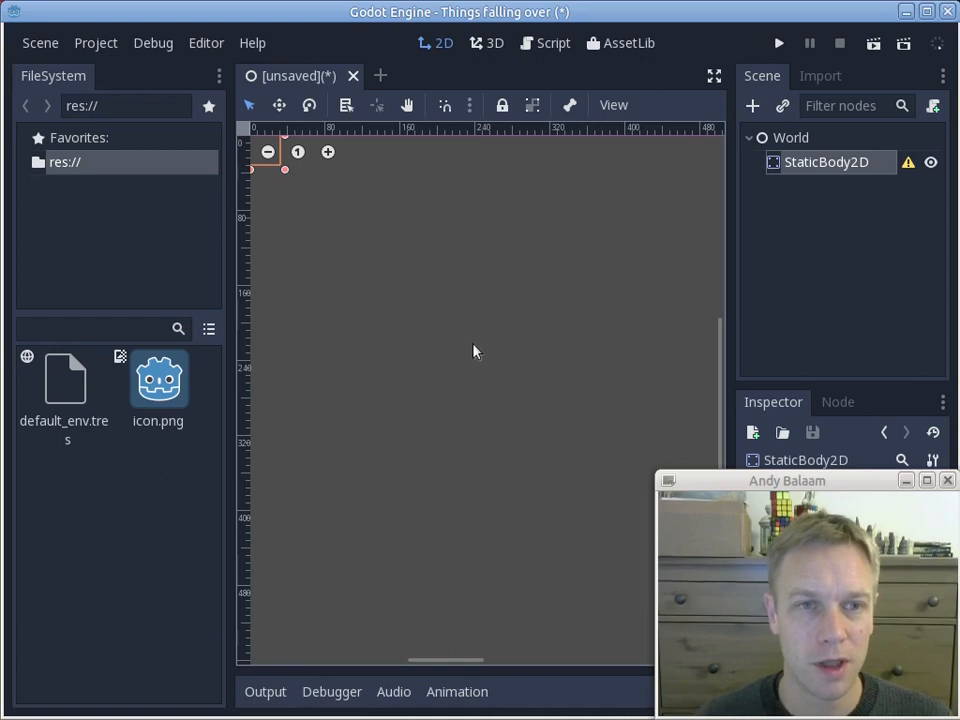
mouse_move(438, 321)
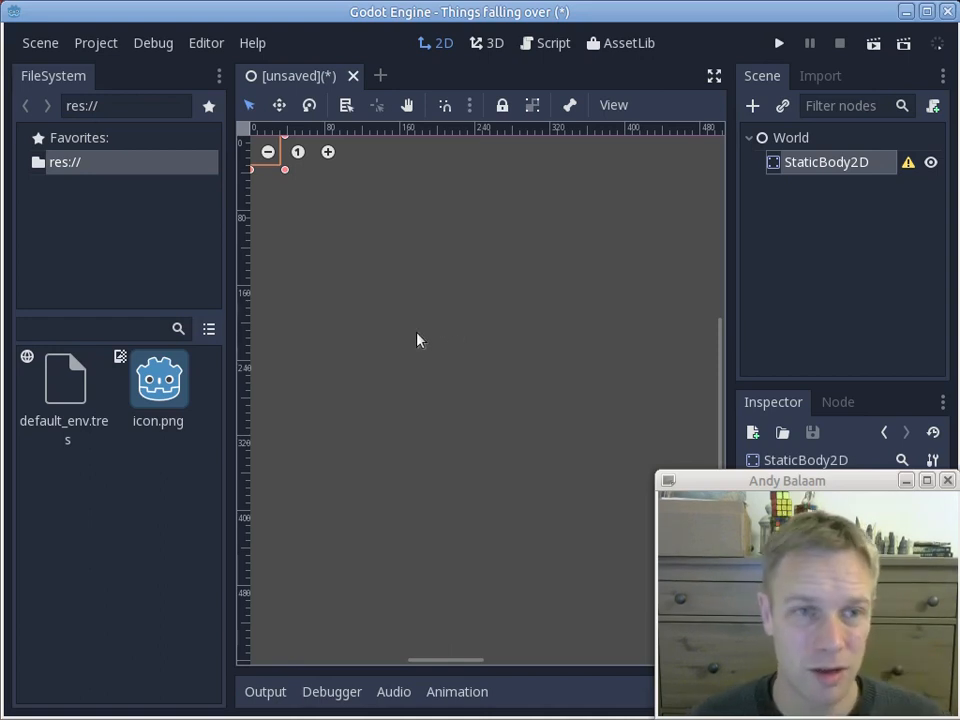
mouse_move(255, 143)
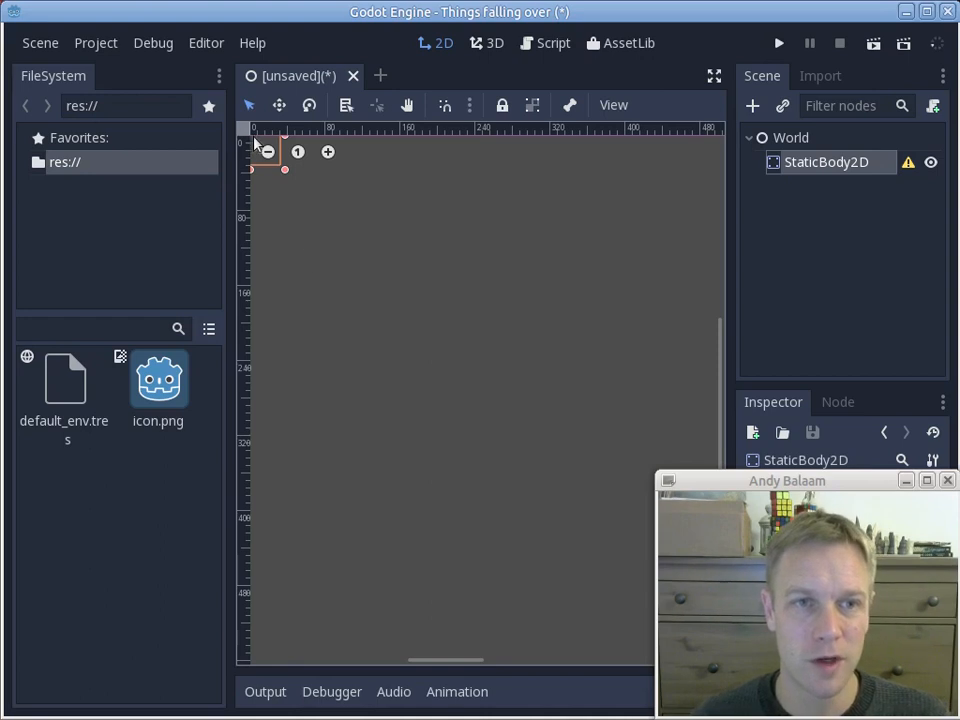
mouse_move(444, 330)
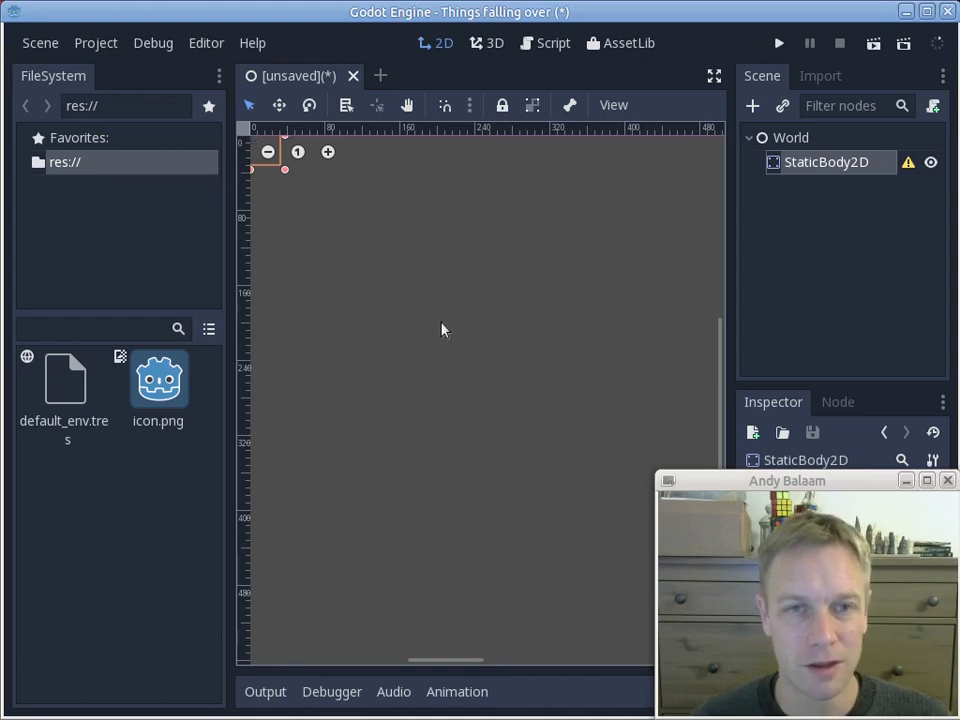
mouse_move(432, 328)
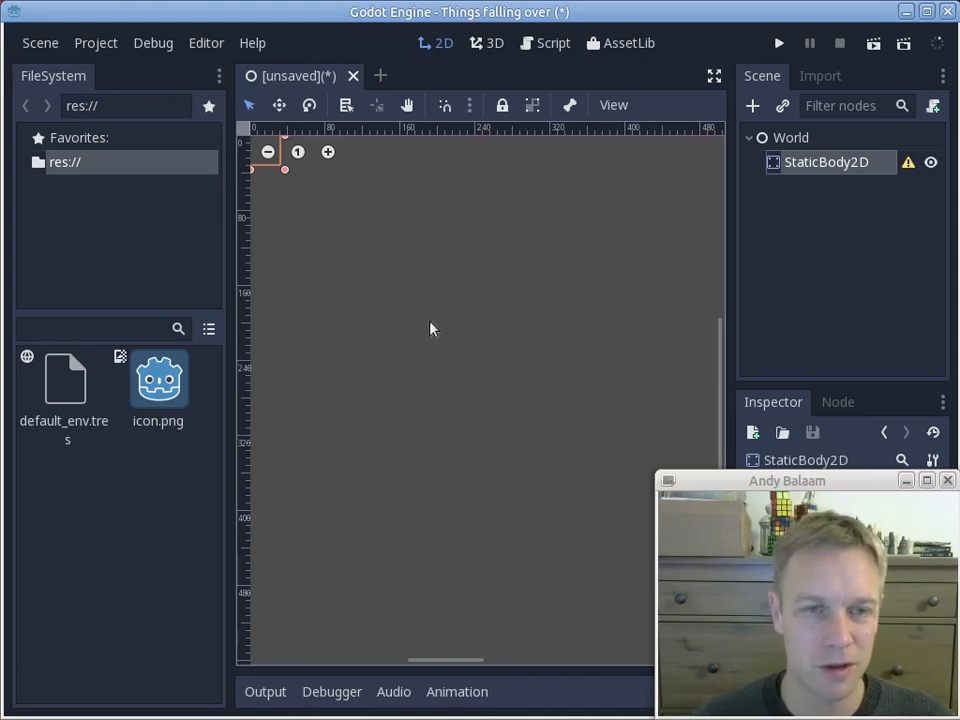
mouse_move(320, 289)
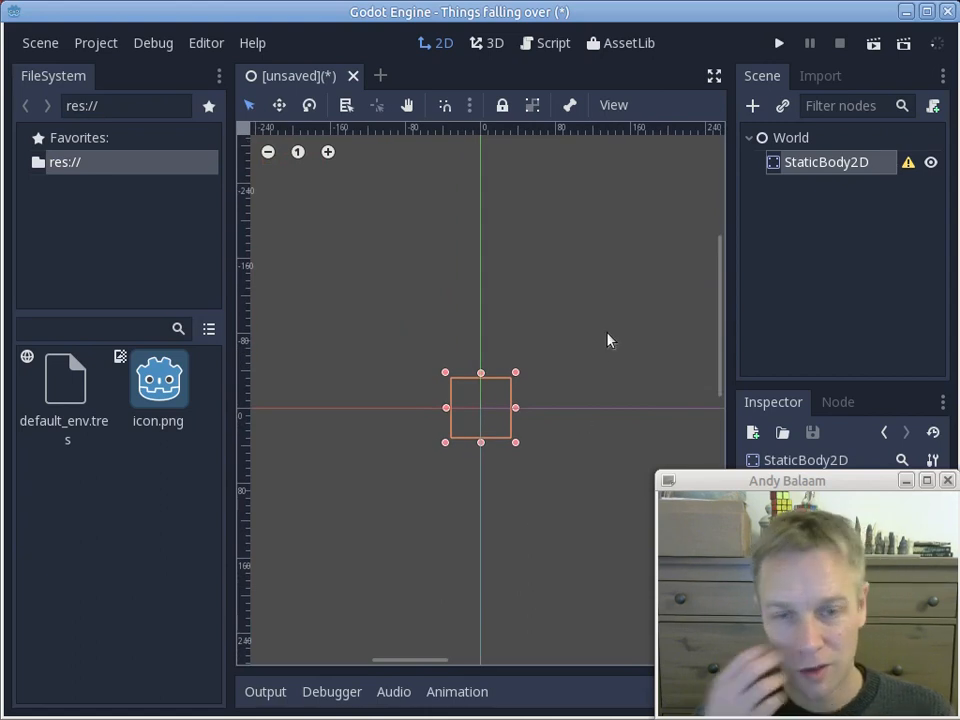
mouse_move(672, 339)
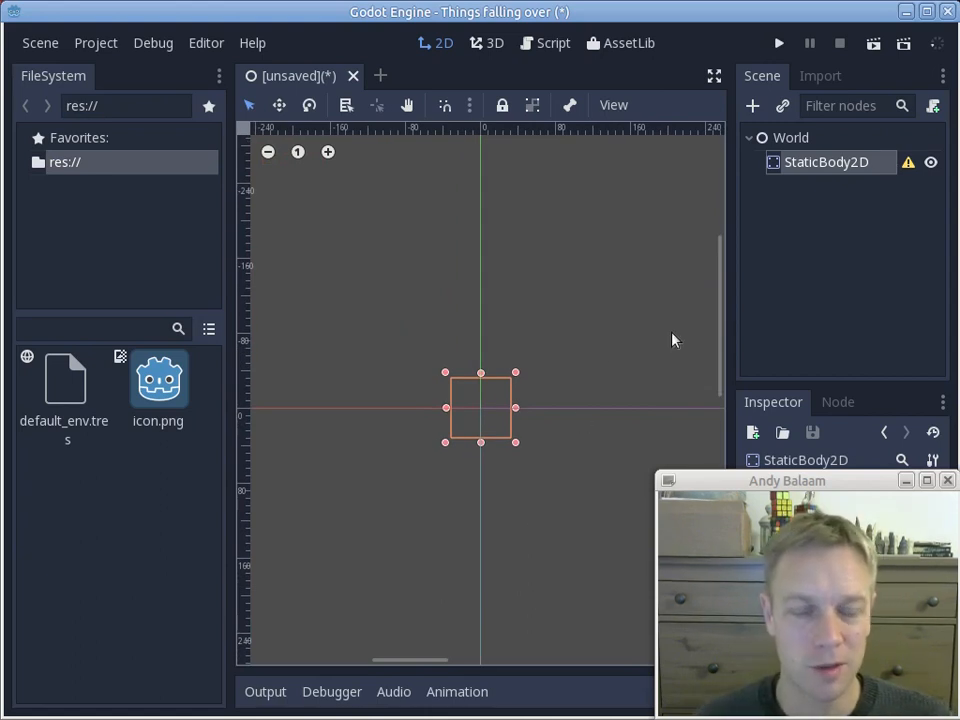
mouse_move(538, 395)
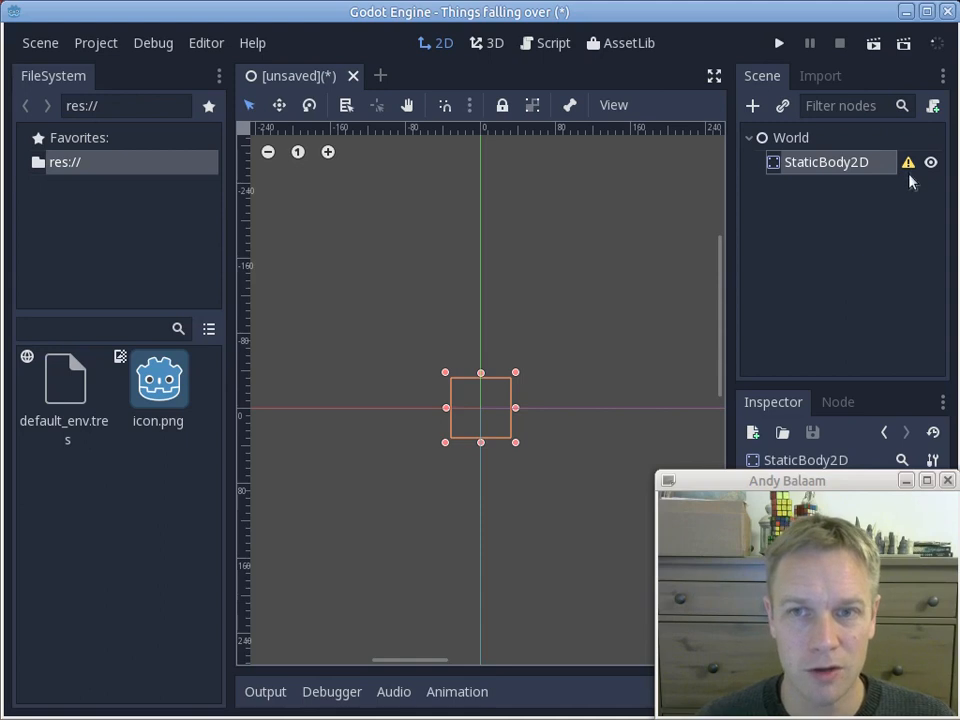
mouse_move(908, 162)
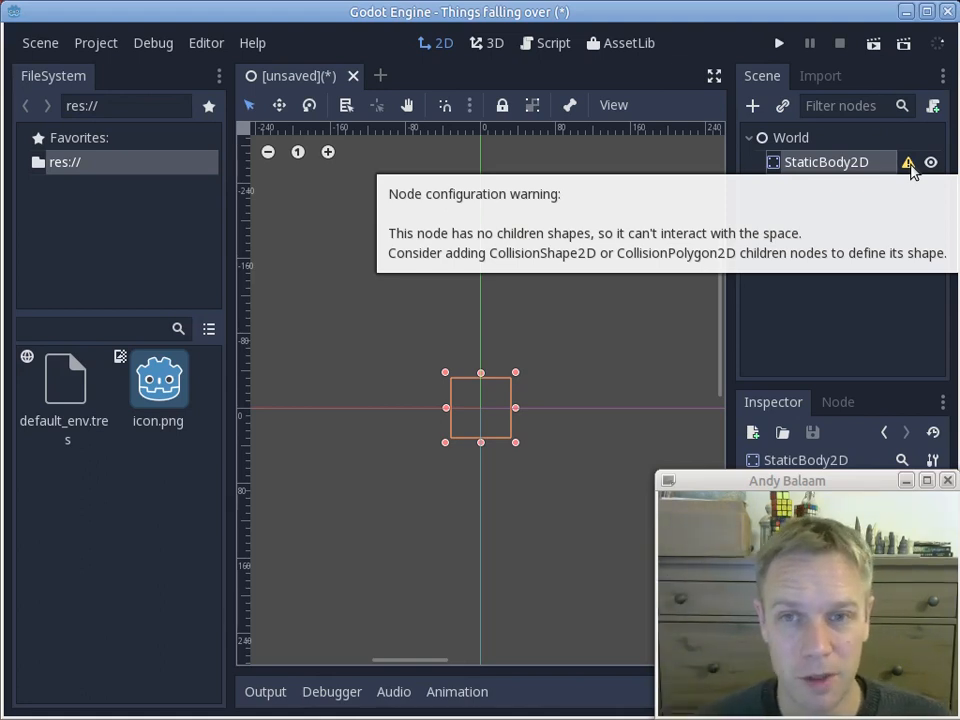
mouse_move(811, 177)
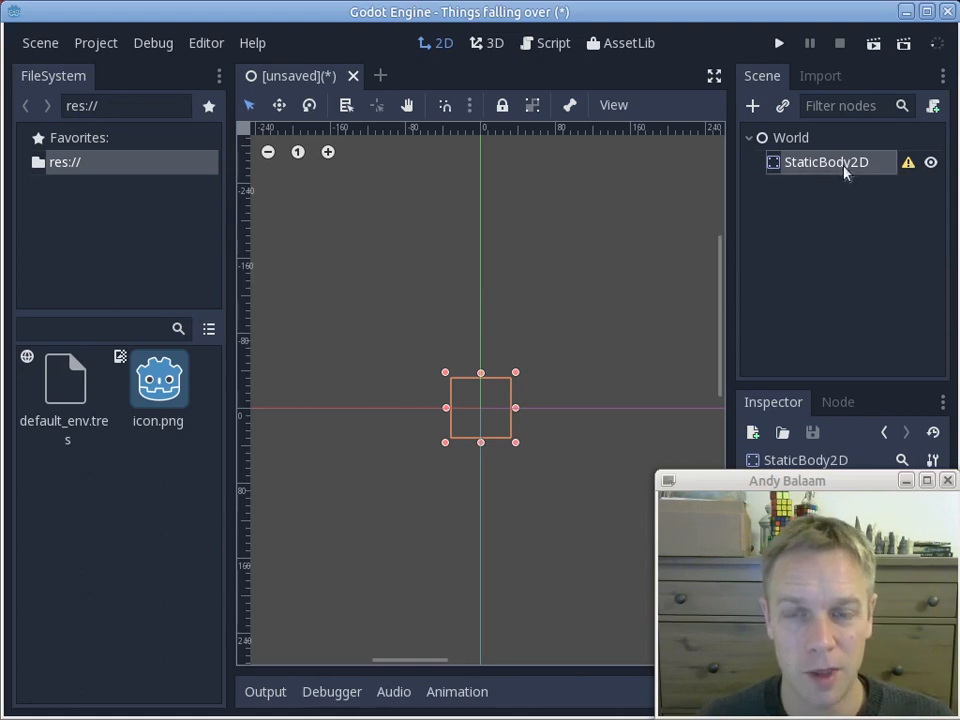
Rename the StaticBody2D node to Floor
double_click(825, 162)
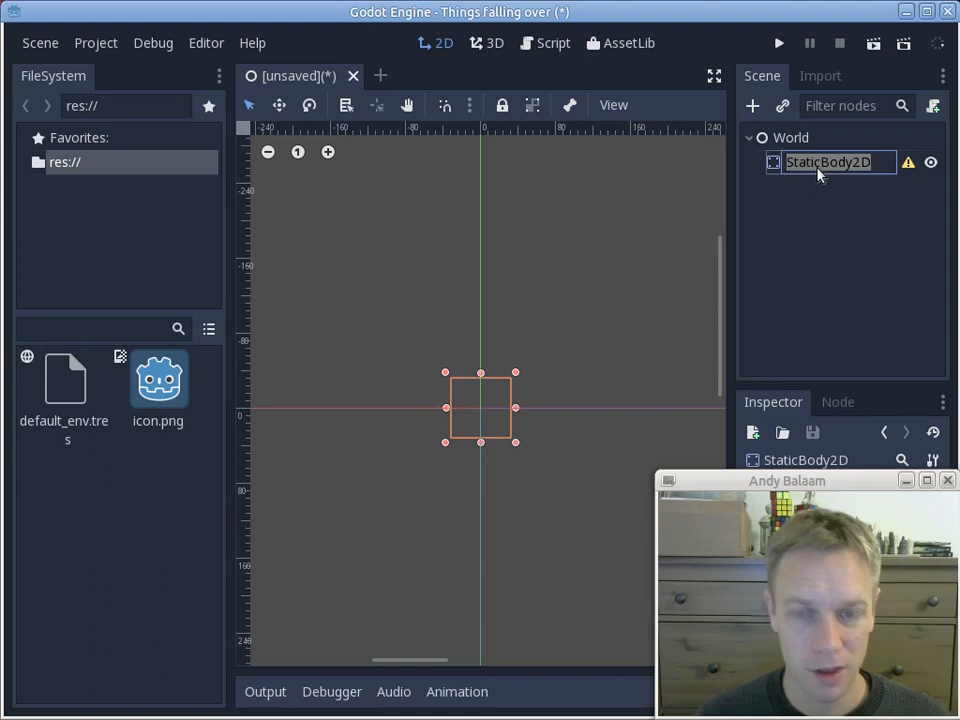
type("Floor")
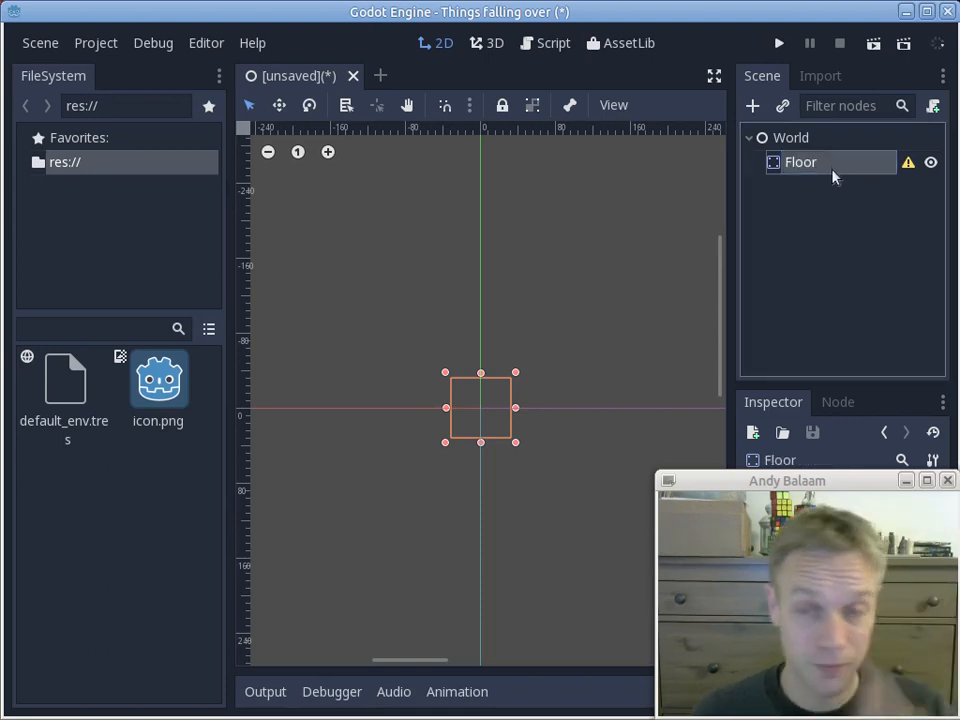
double_click(800, 162)
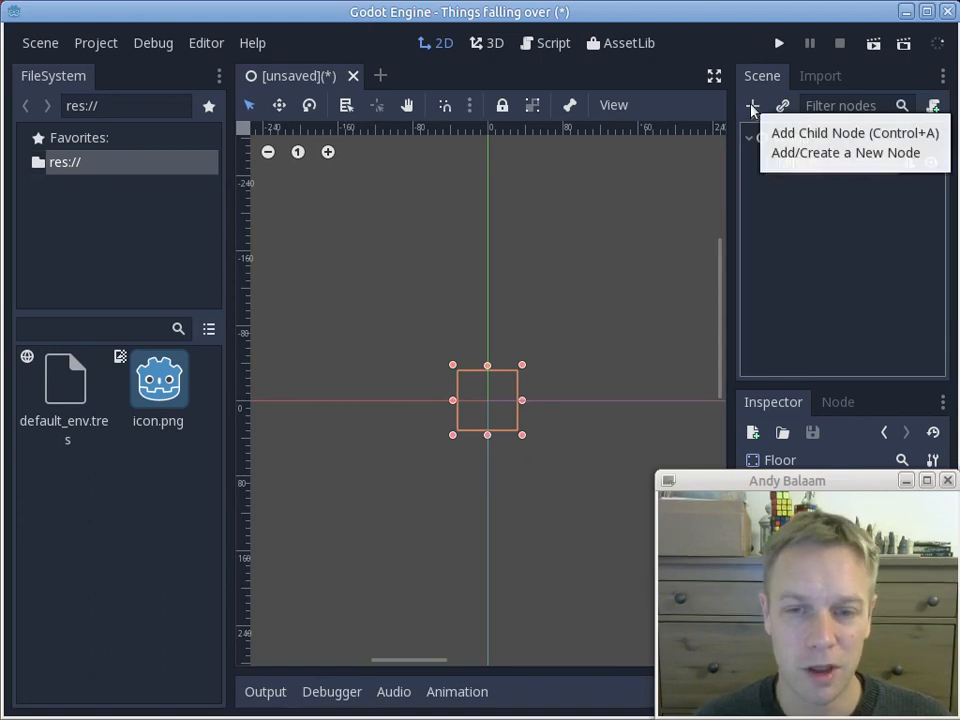
Search collision node types for a Floor child and highlight CollisionPolygon2D
left_click(855, 132)
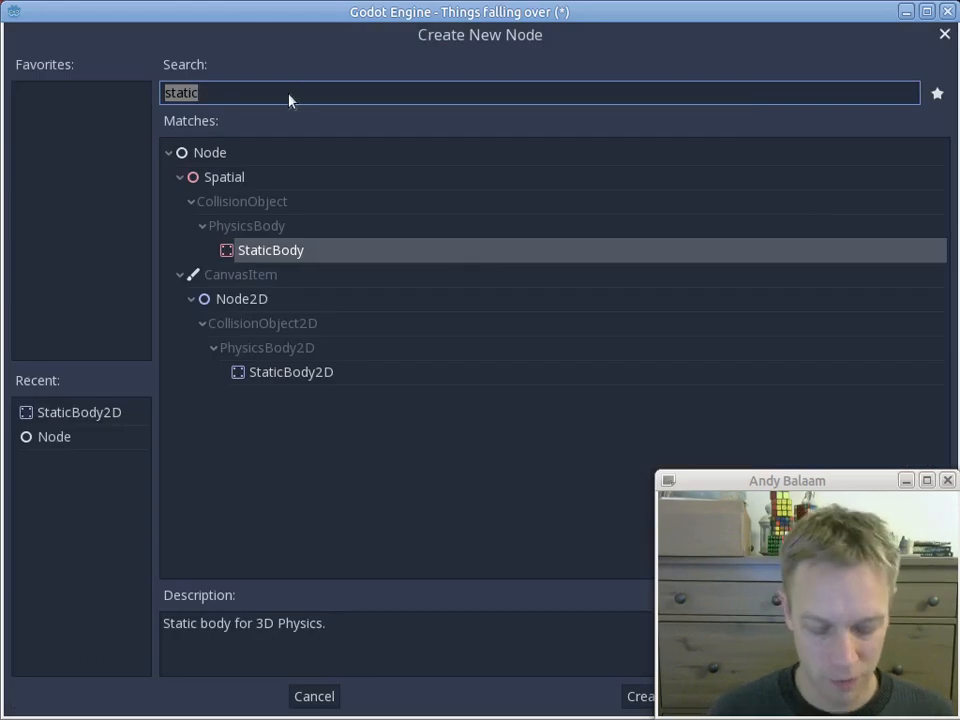
type("collision")
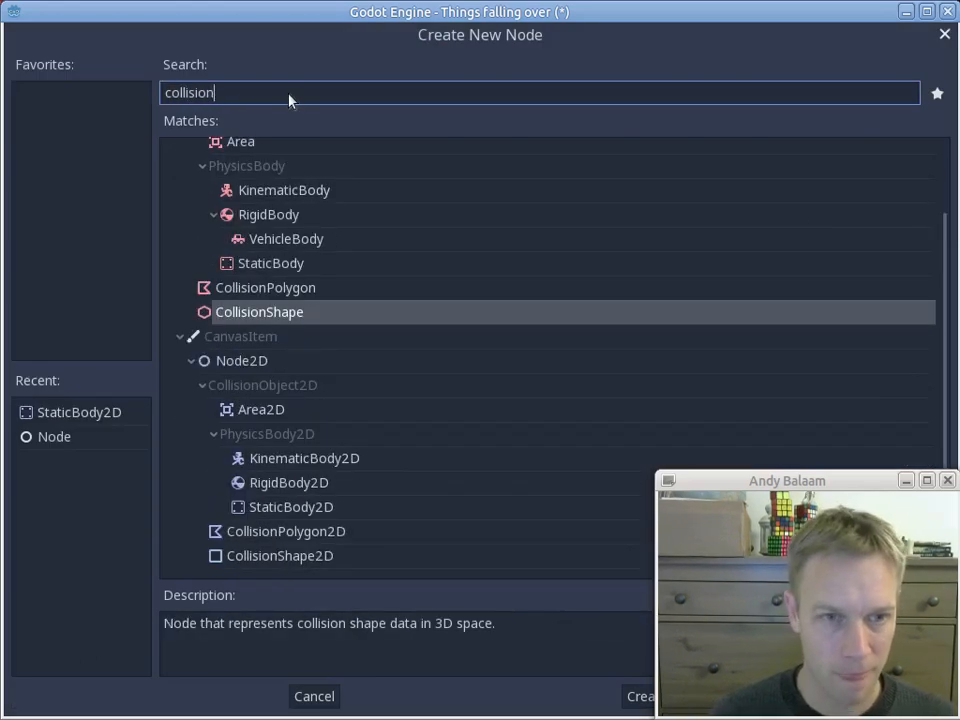
mouse_move(280, 560)
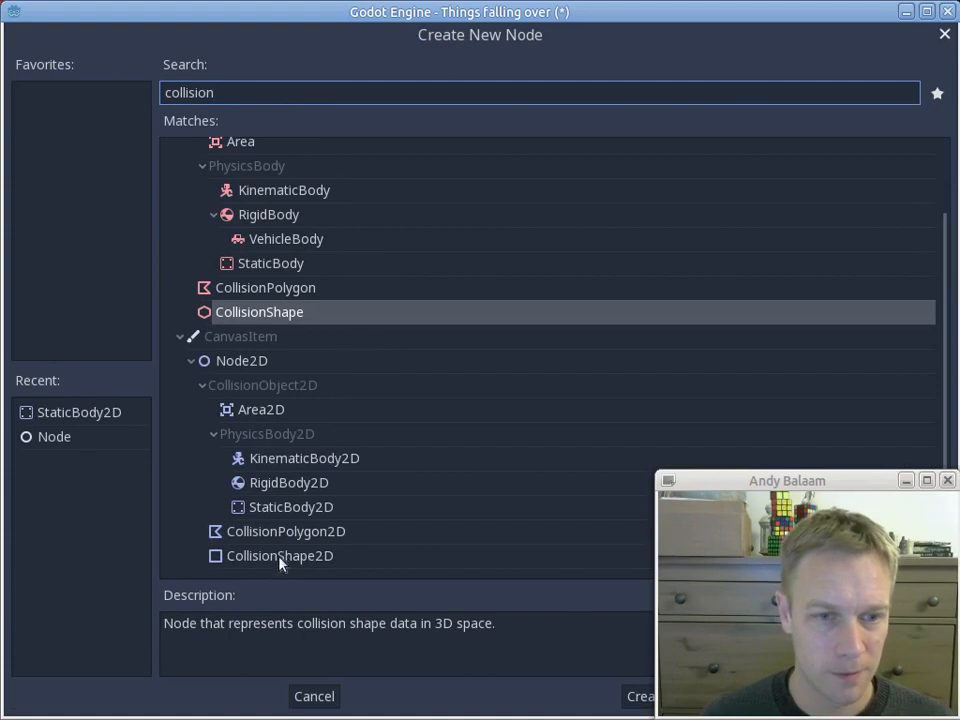
left_click(285, 531)
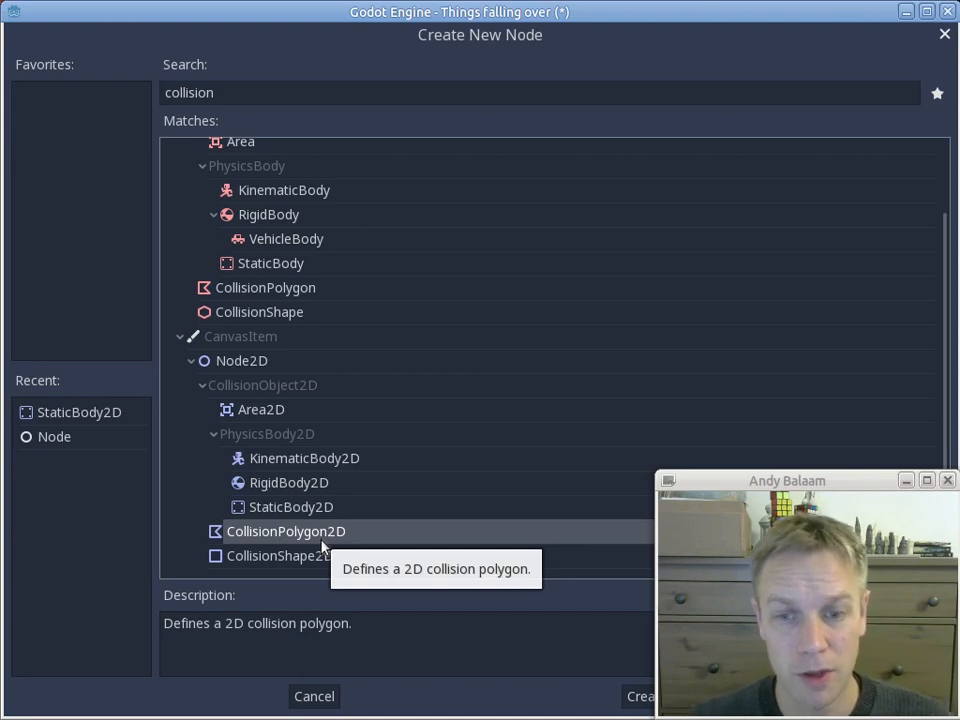
mouse_move(320, 568)
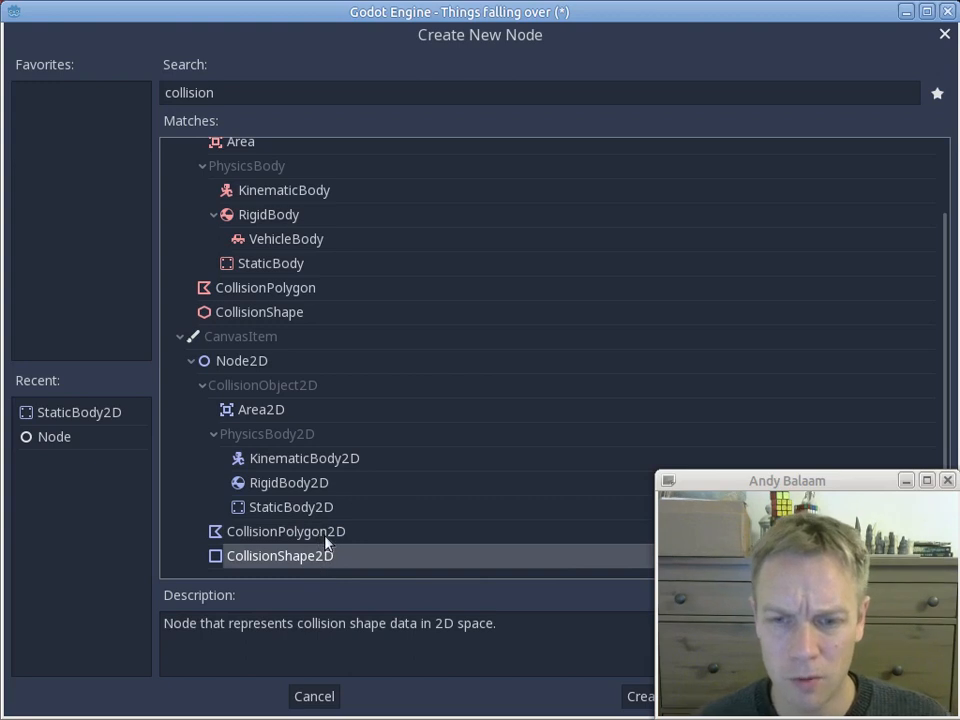
mouse_move(286, 531)
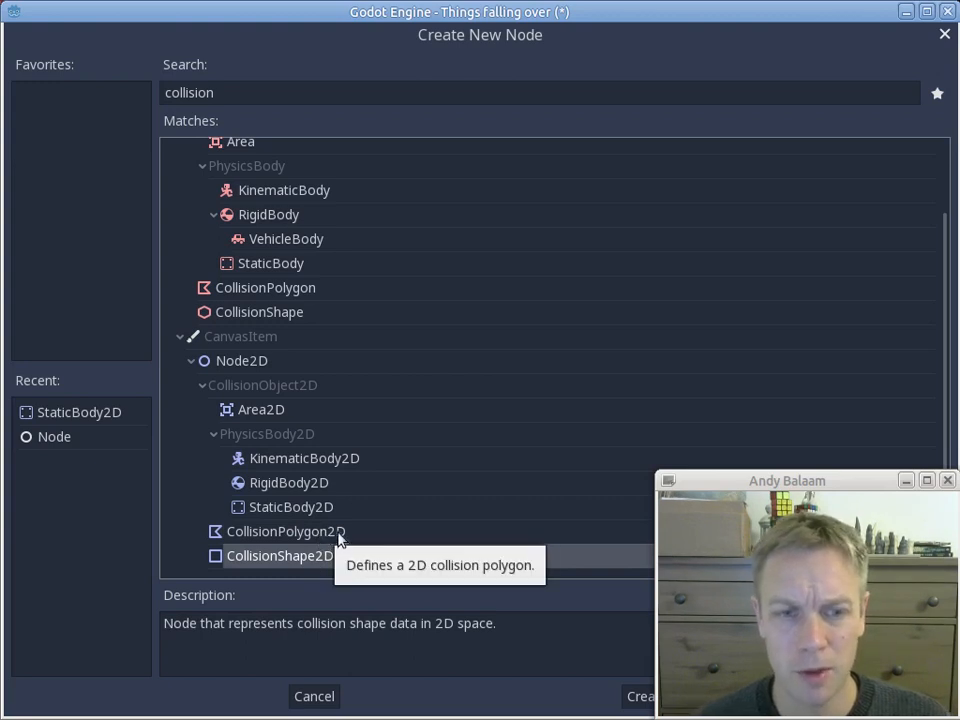
left_click(285, 531)
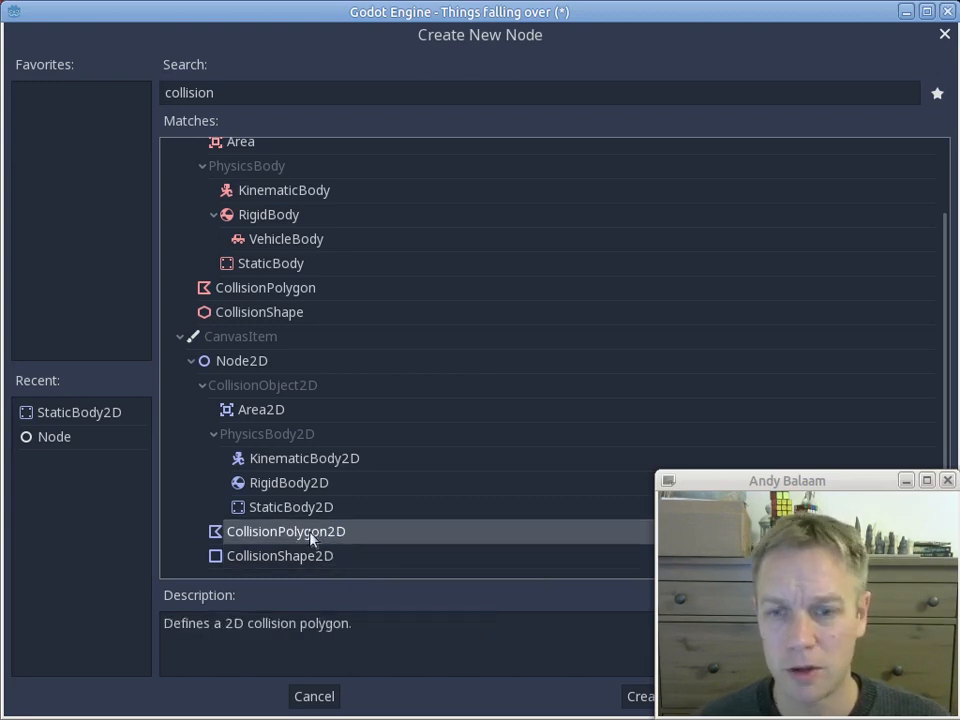
mouse_move(367, 533)
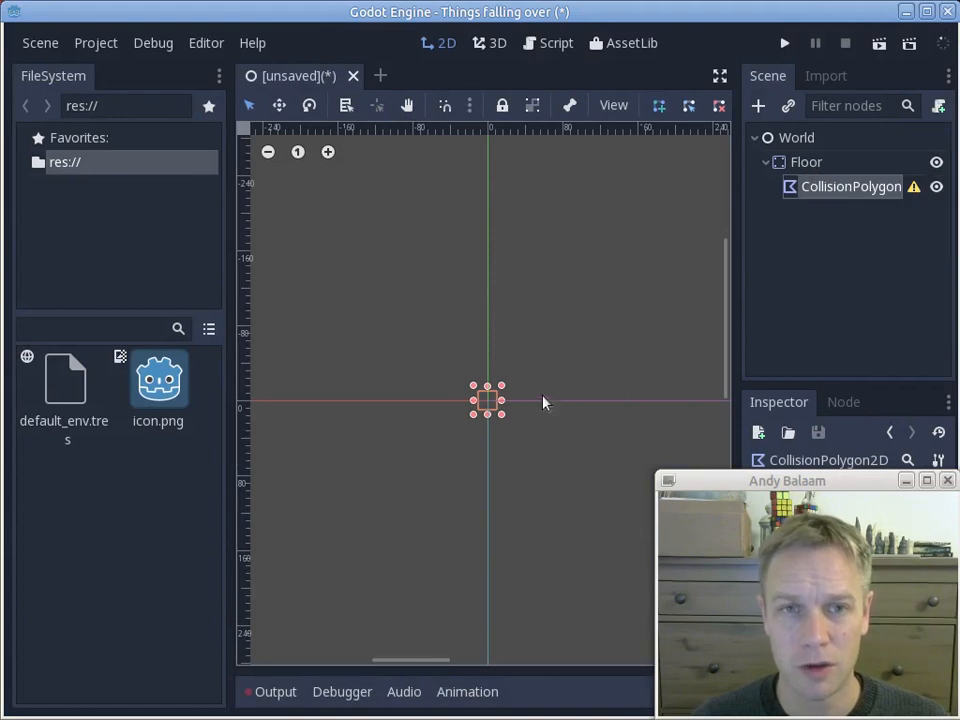
mouse_move(495, 413)
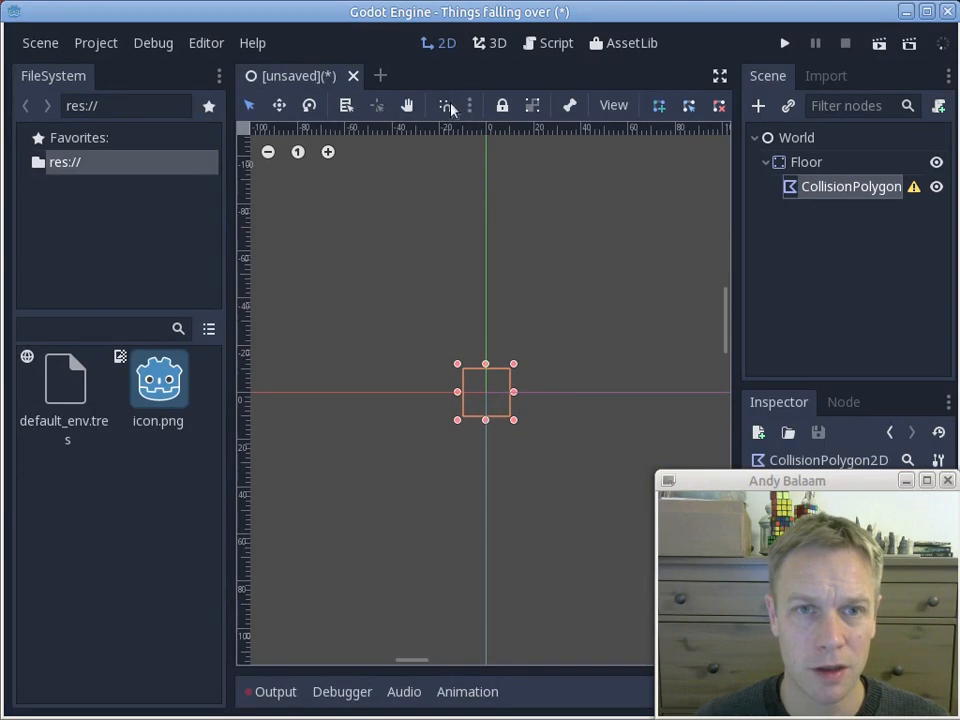
Set the grid snap step to 32 px and show the grid over the scene
left_click(449, 105)
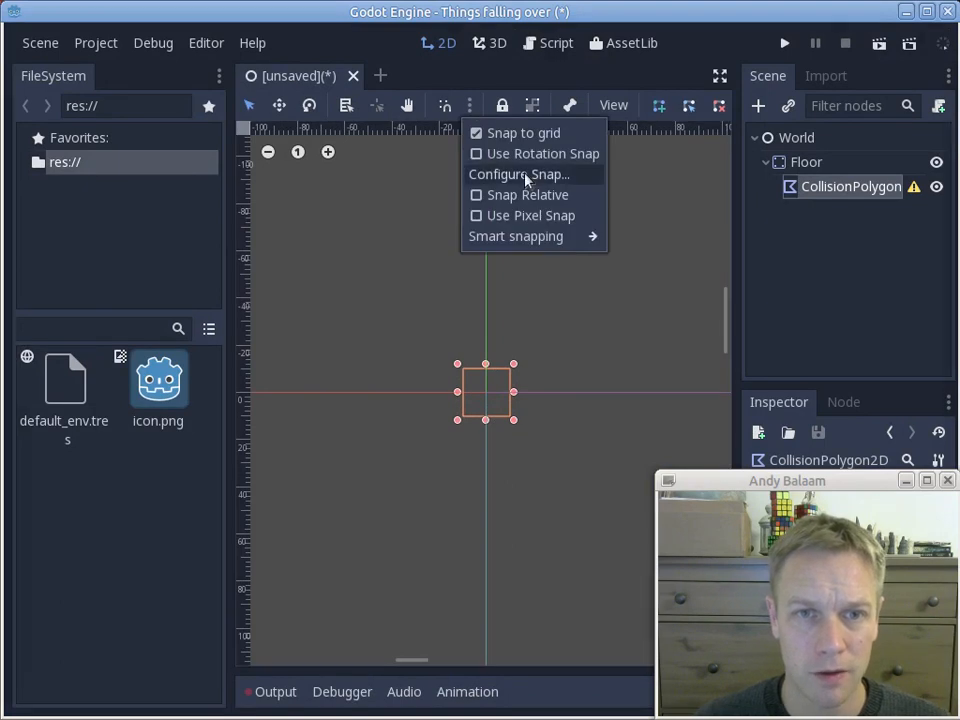
left_click(528, 173)
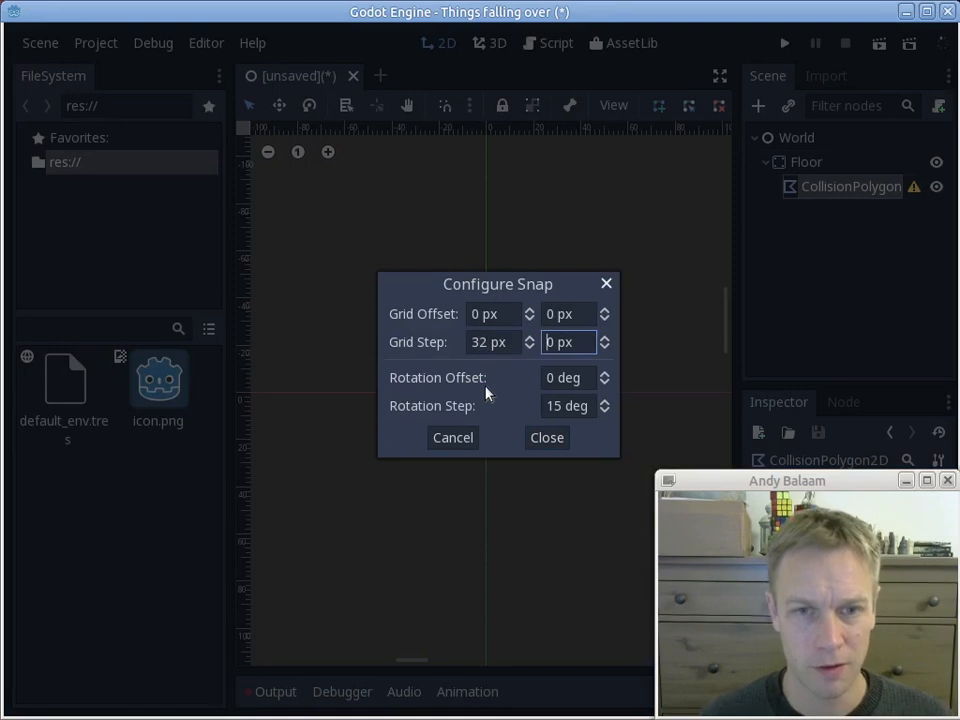
left_click(546, 437)
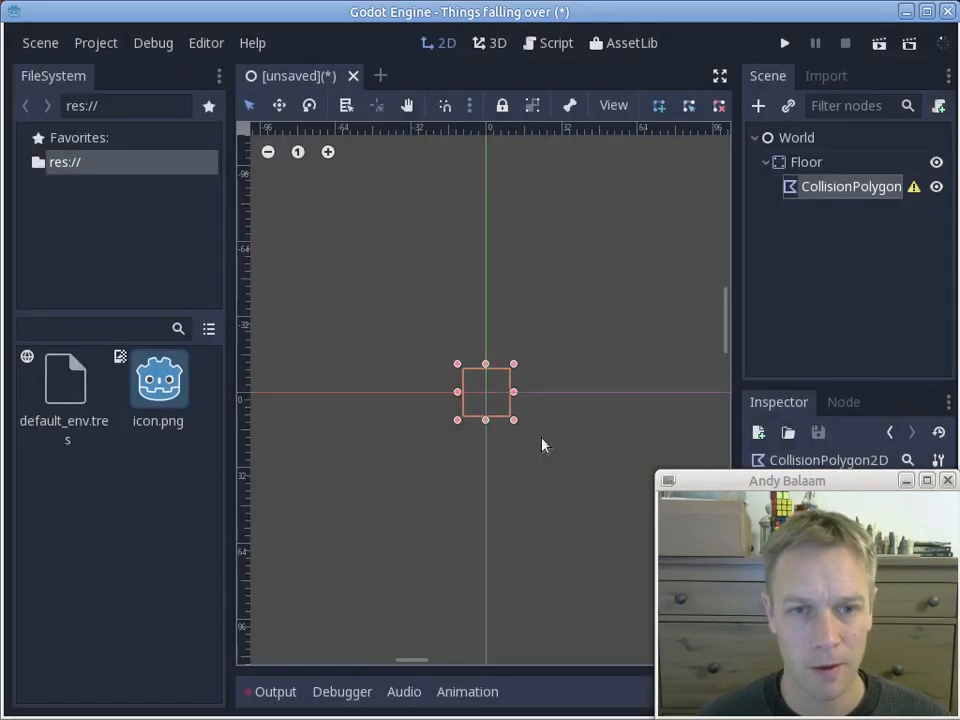
left_click(471, 105)
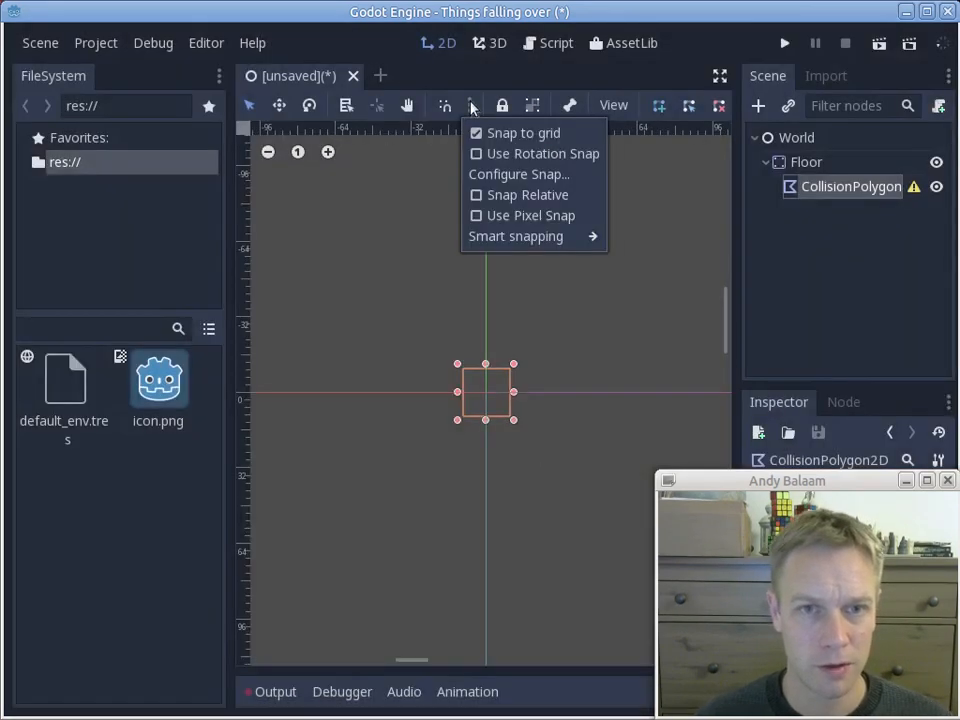
mouse_move(618, 113)
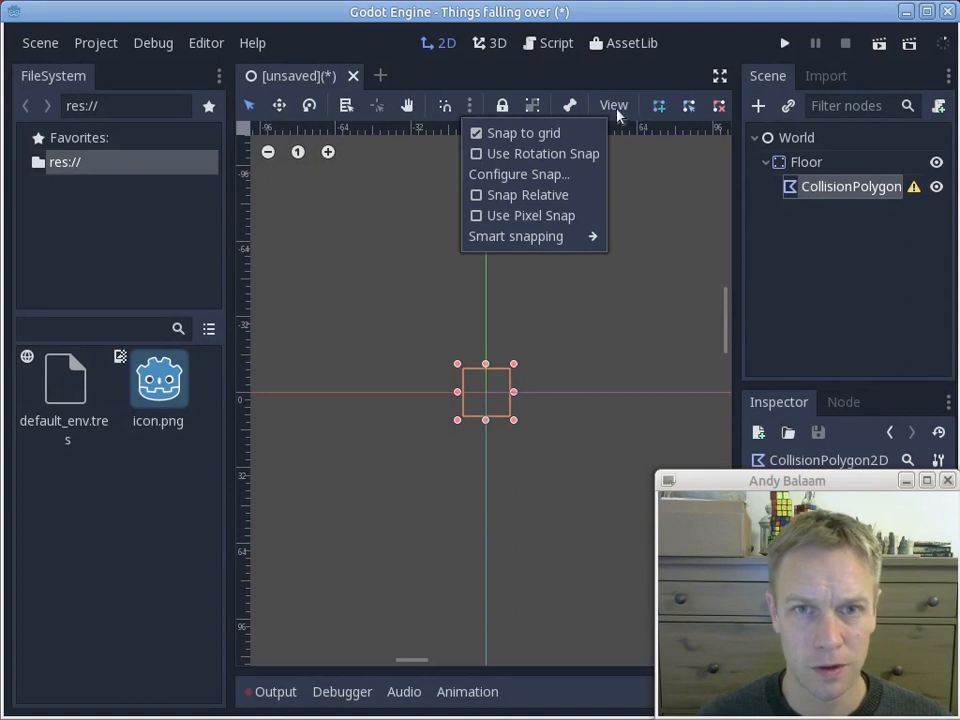
left_click(475, 395)
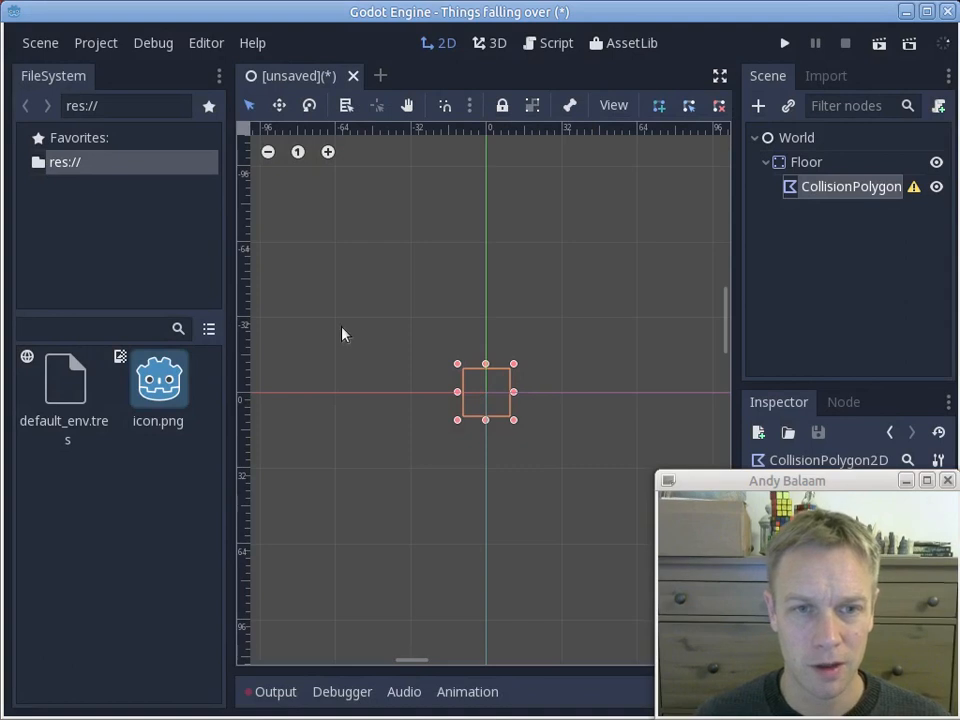
mouse_move(335, 323)
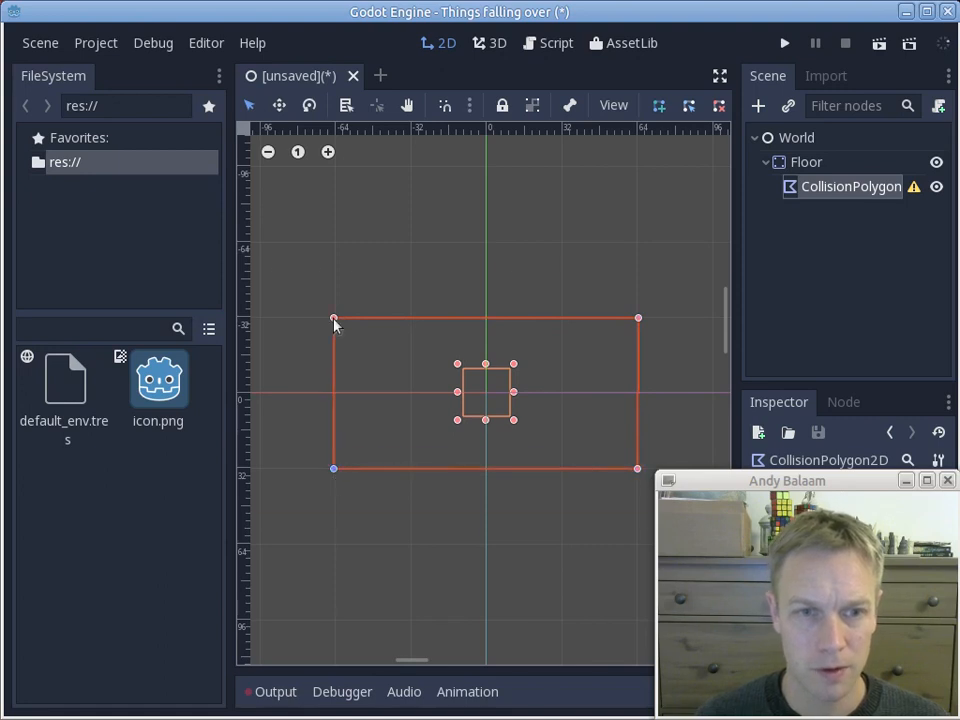
Close Floor's rectangular collision polygon around the origin and return to editing it
left_click(850, 186)
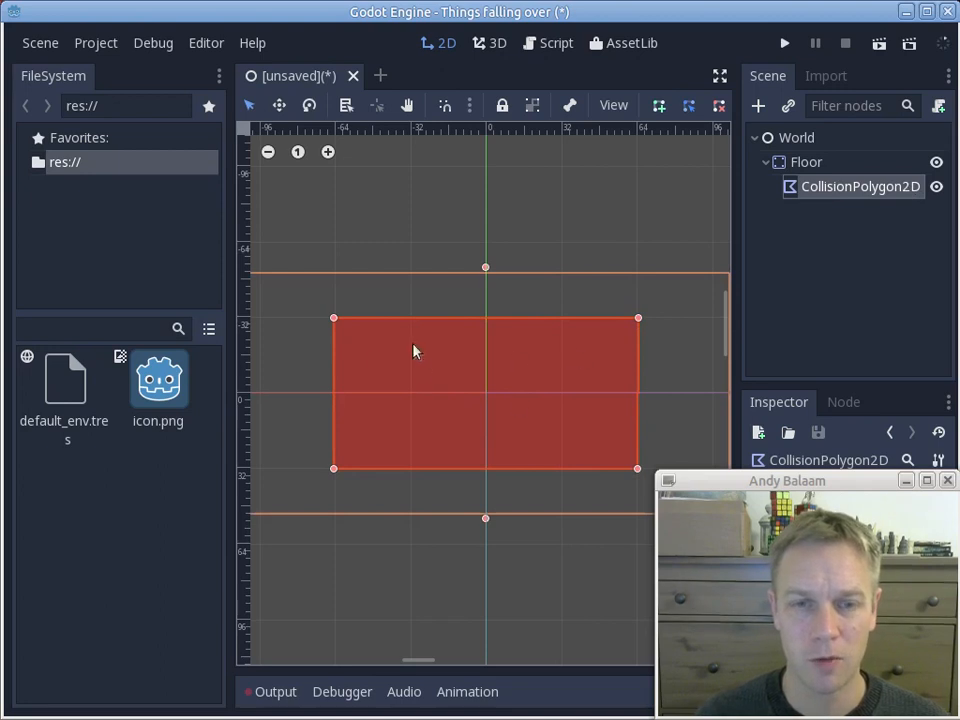
mouse_move(533, 440)
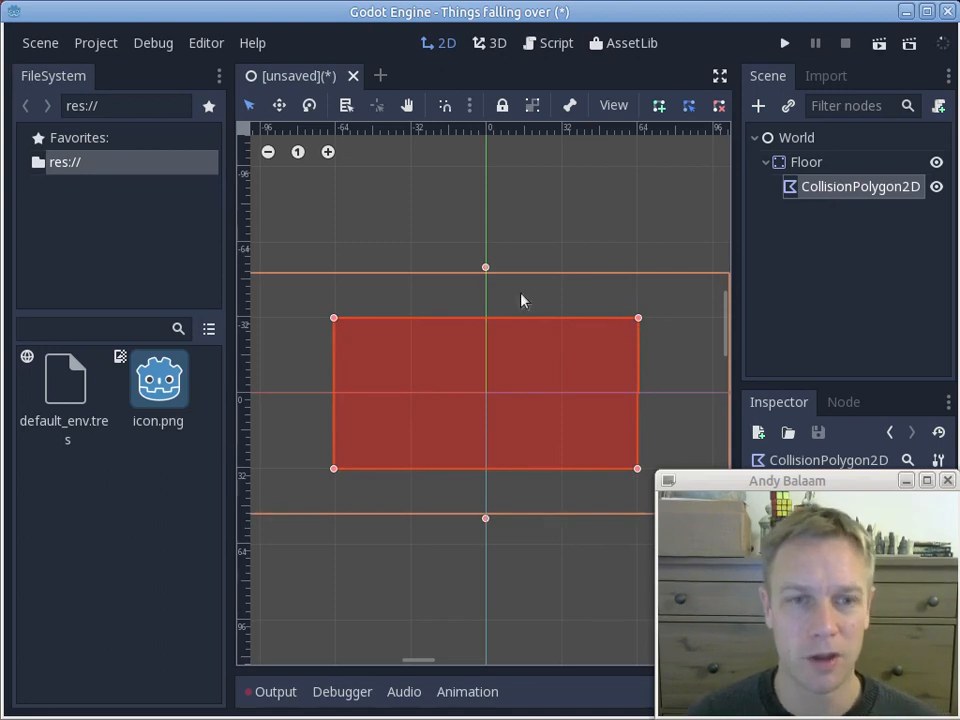
mouse_move(479, 343)
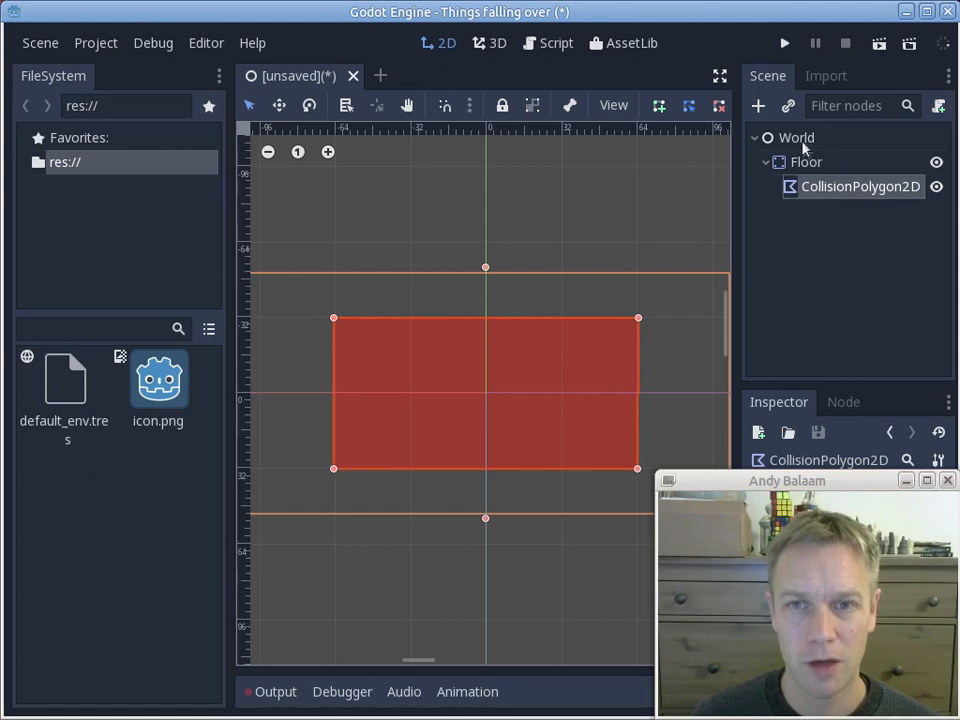
left_click(805, 162)
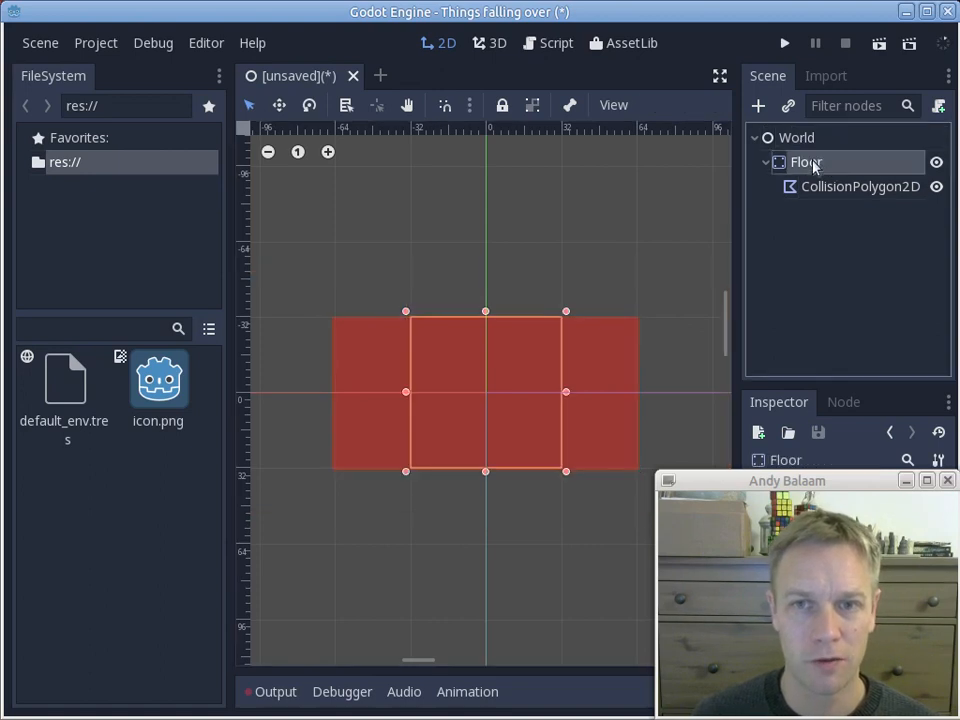
left_click(859, 186)
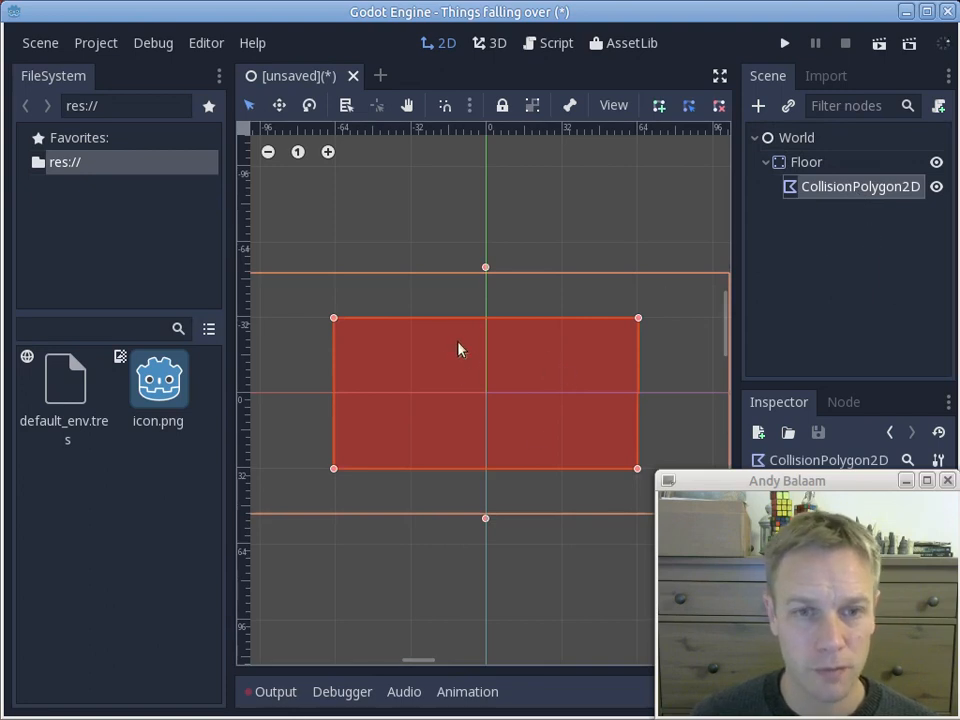
mouse_move(303, 270)
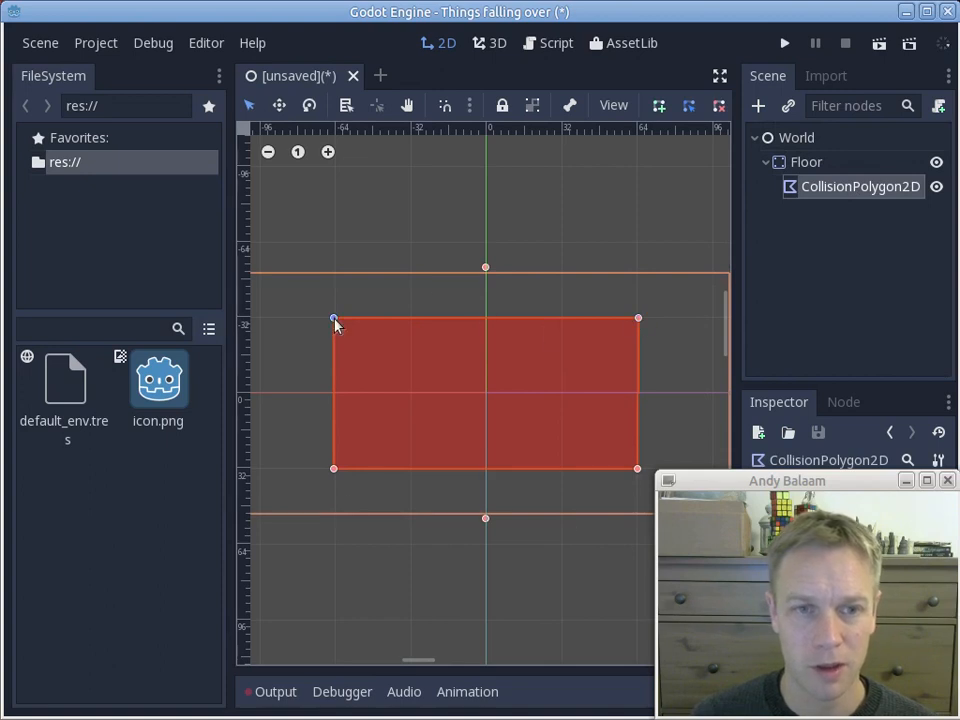
mouse_move(347, 321)
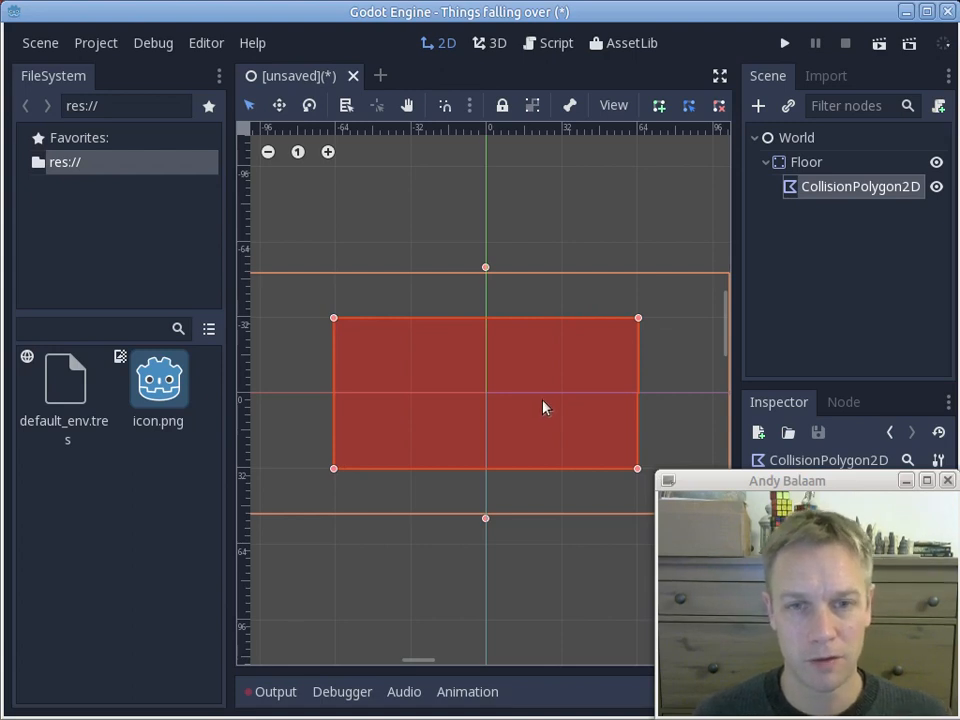
mouse_move(447, 396)
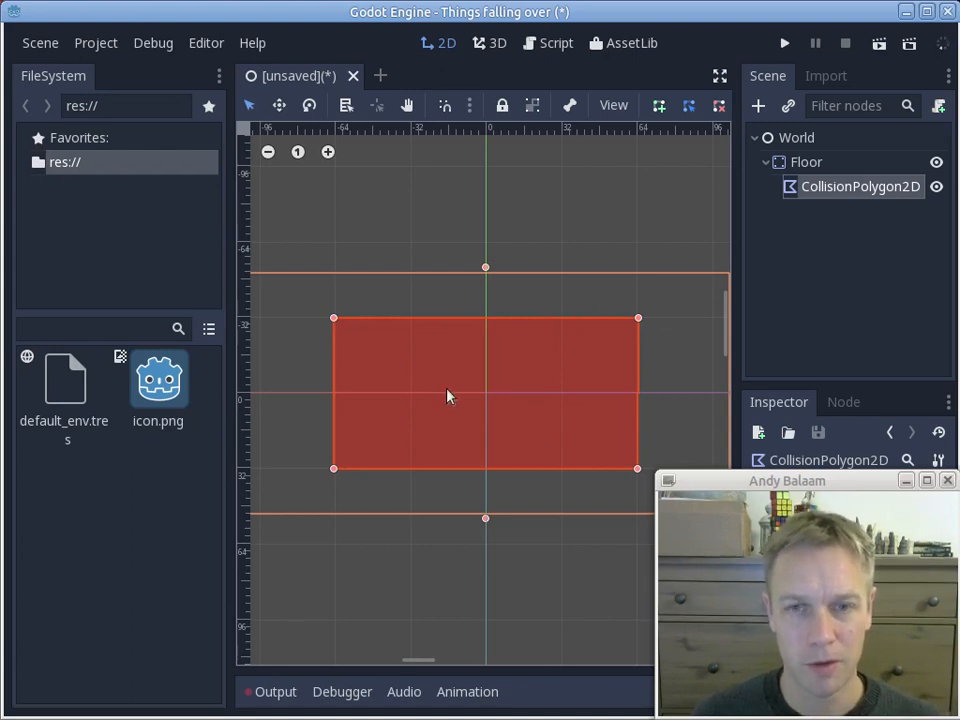
mouse_move(425, 400)
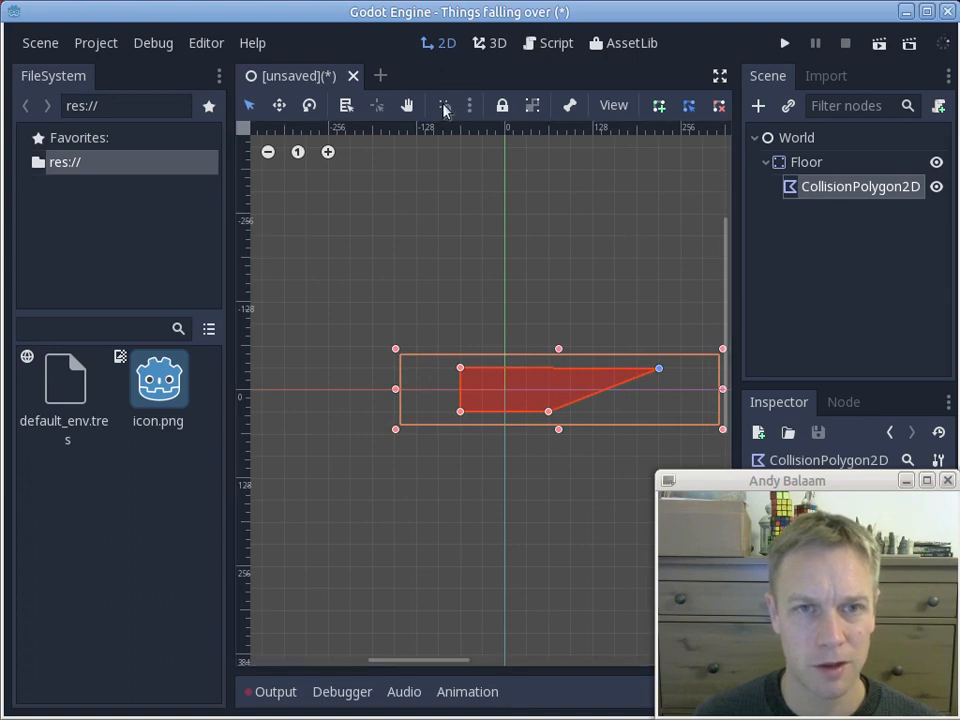
Drag the polygon's corners outward into a long, thin horizontal bar
left_click_drag(659, 368, 680, 368)
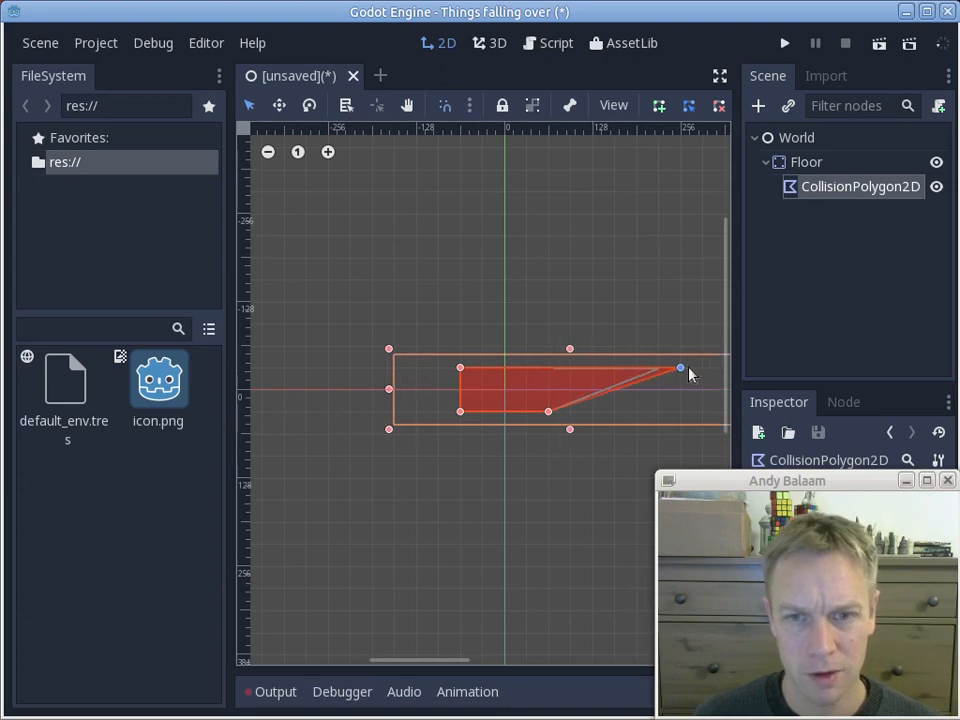
left_click_drag(680, 368, 700, 412)
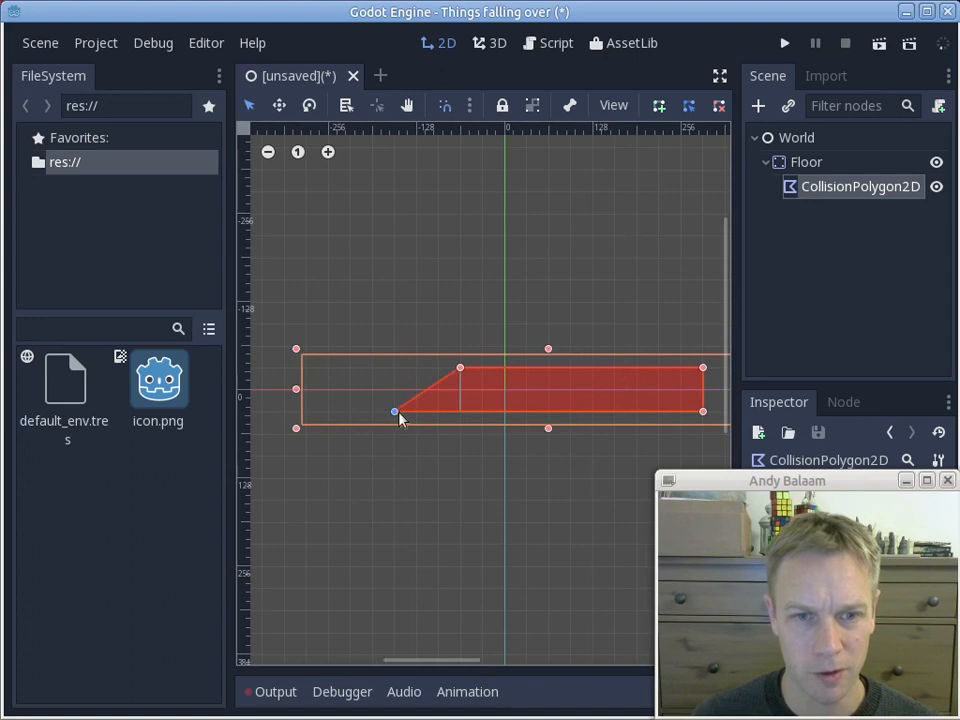
left_click_drag(395, 412, 370, 368)
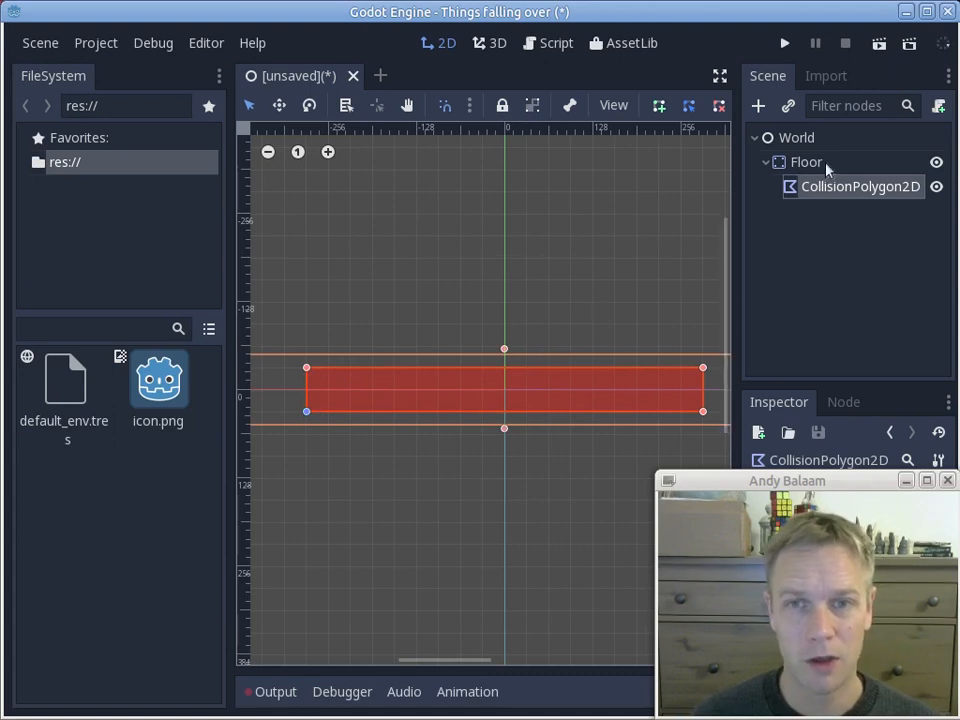
Select the Floor body in the Scene dock
left_click(806, 162)
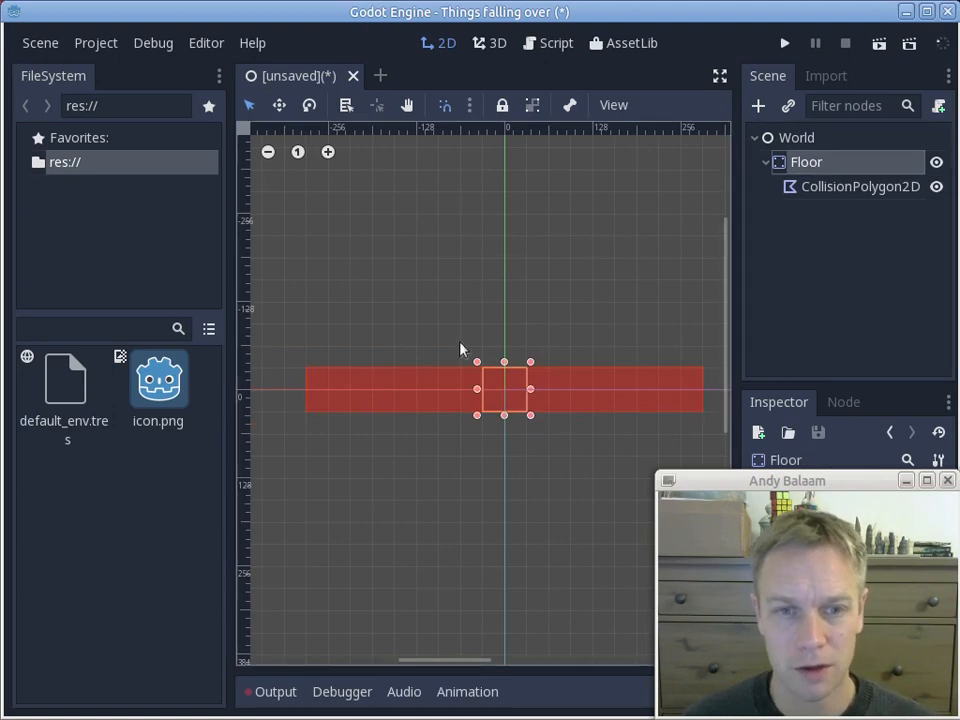
mouse_move(453, 345)
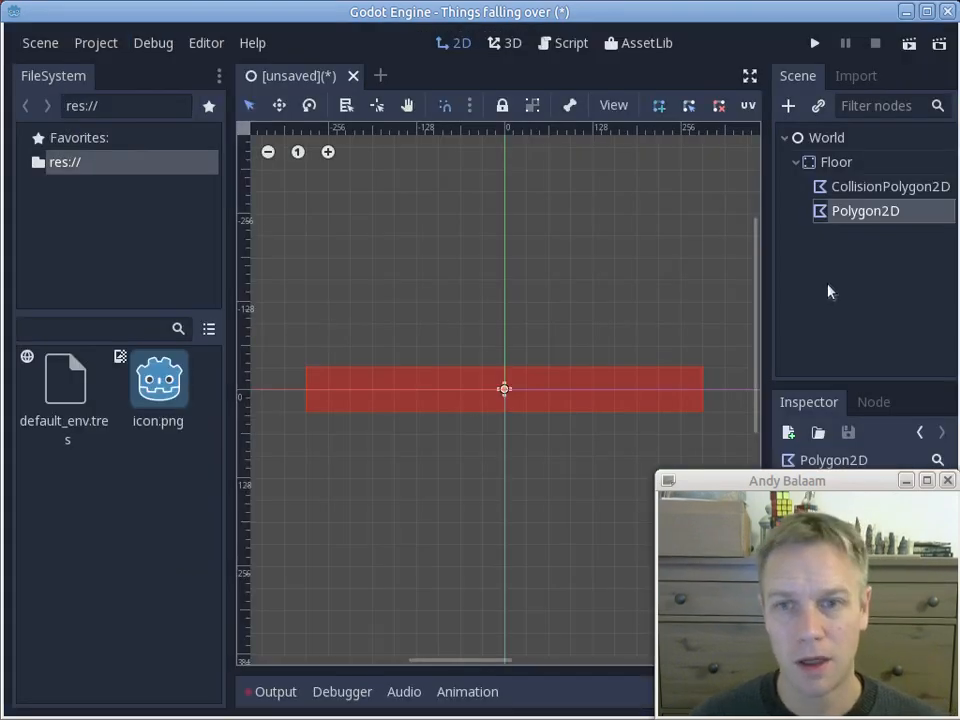
mouse_move(430, 275)
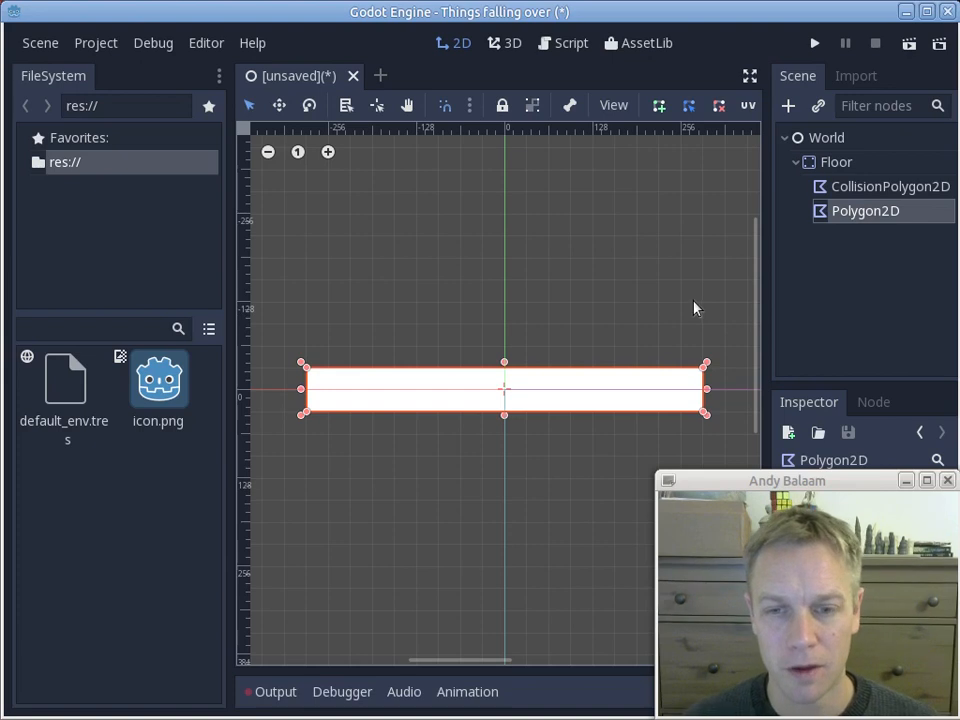
mouse_move(880, 488)
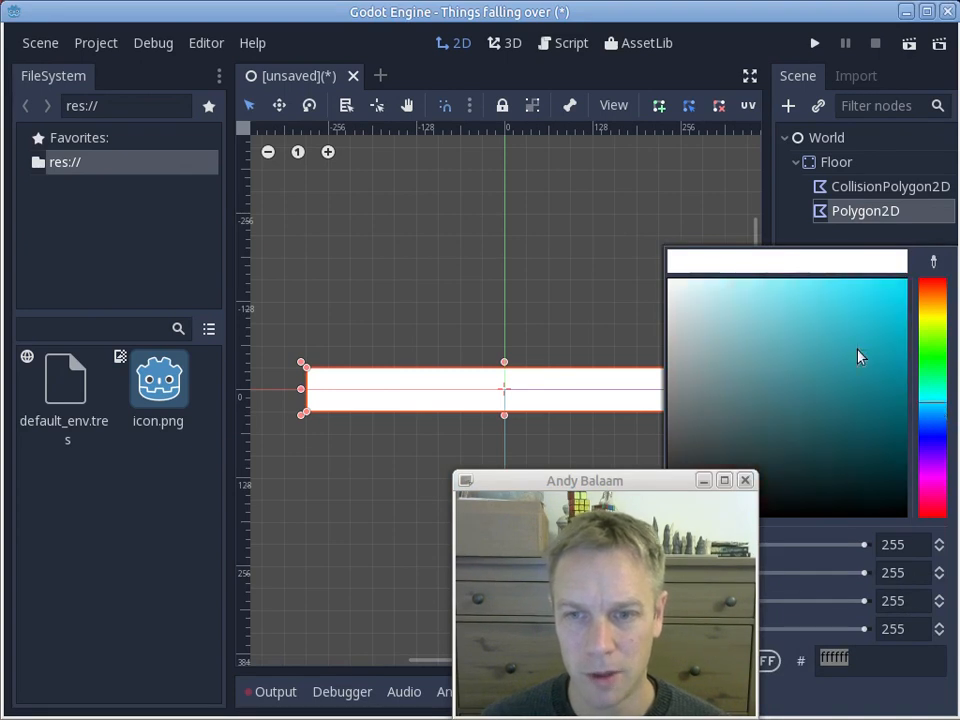
Colour the floor's Polygon2D bar cyan-blue #0da9be in the colour picker
left_click(888, 345)
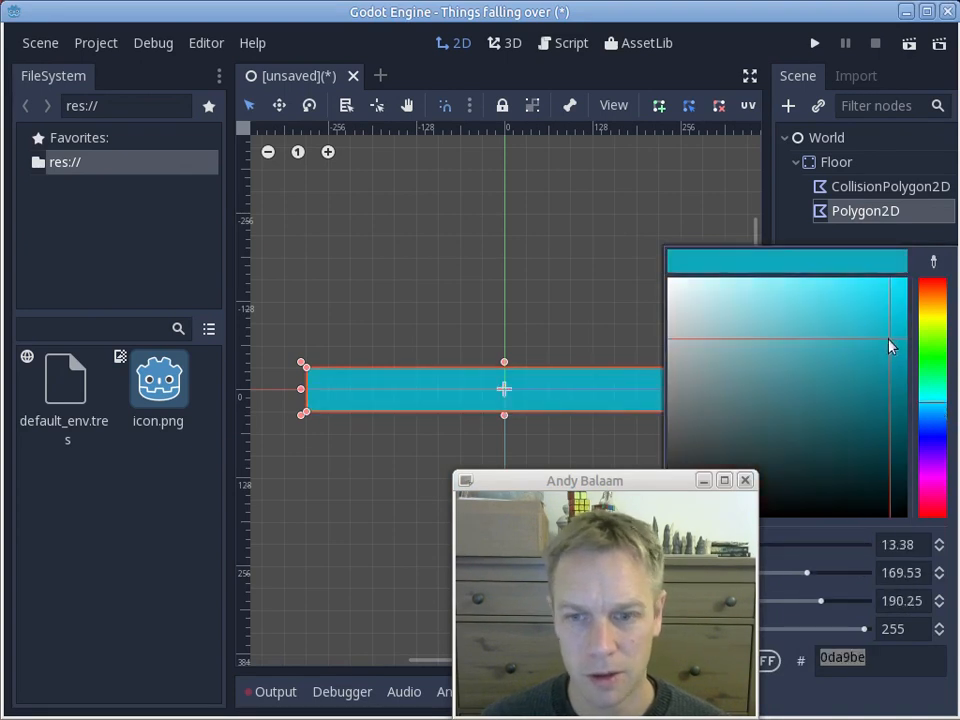
left_click_drag(585, 480, 476, 480)
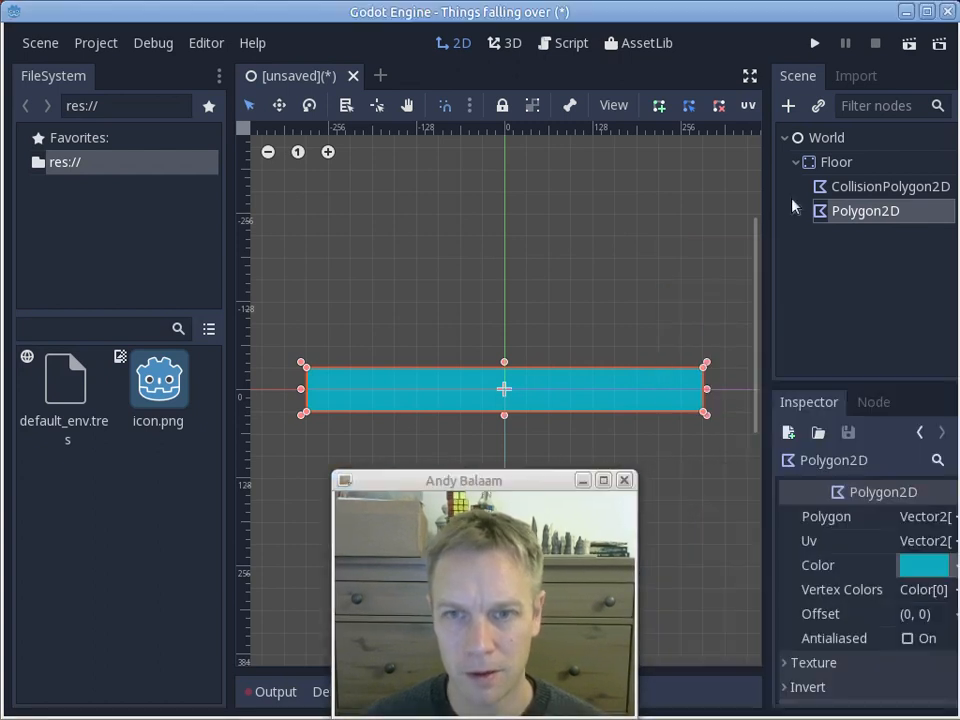
left_click_drag(463, 480, 790, 480)
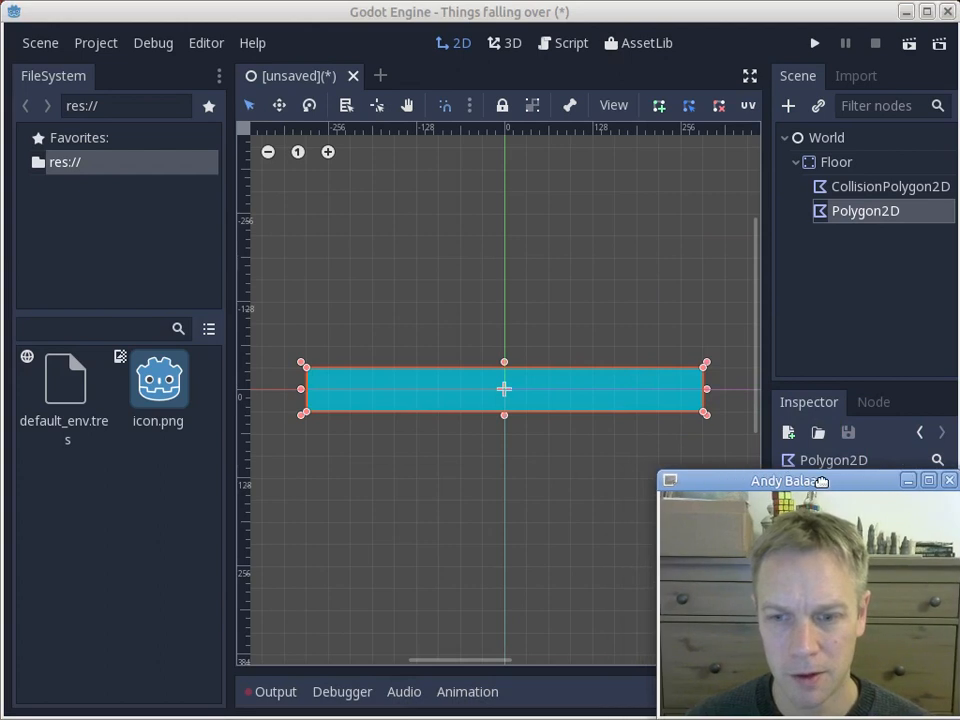
mouse_move(590, 300)
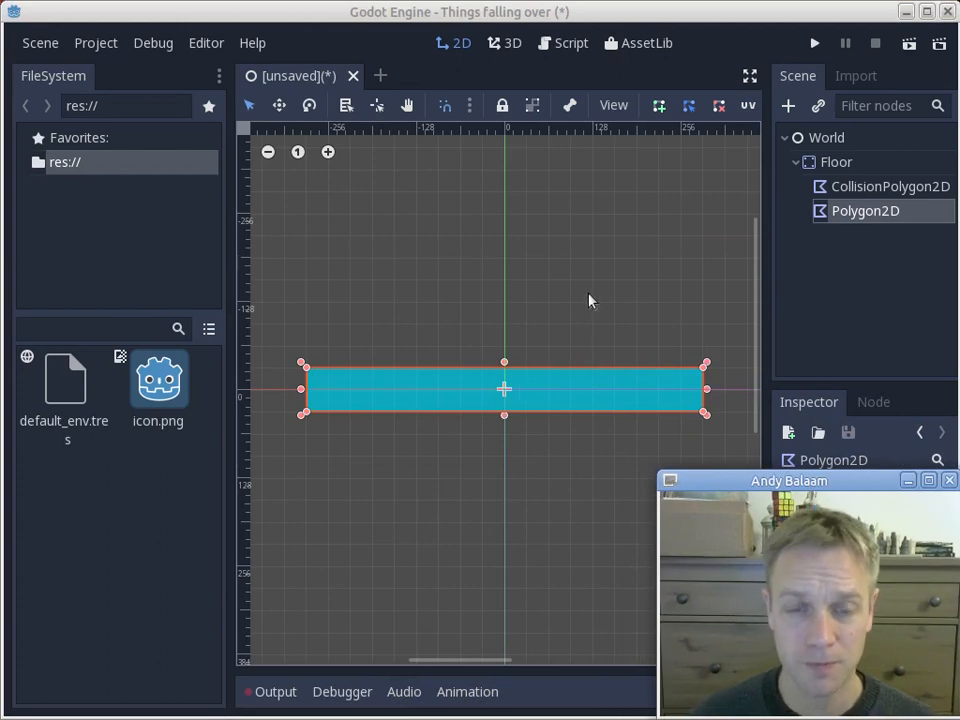
Select Floor and drag its blue bar down near the bottom of the game area
left_click(836, 162)
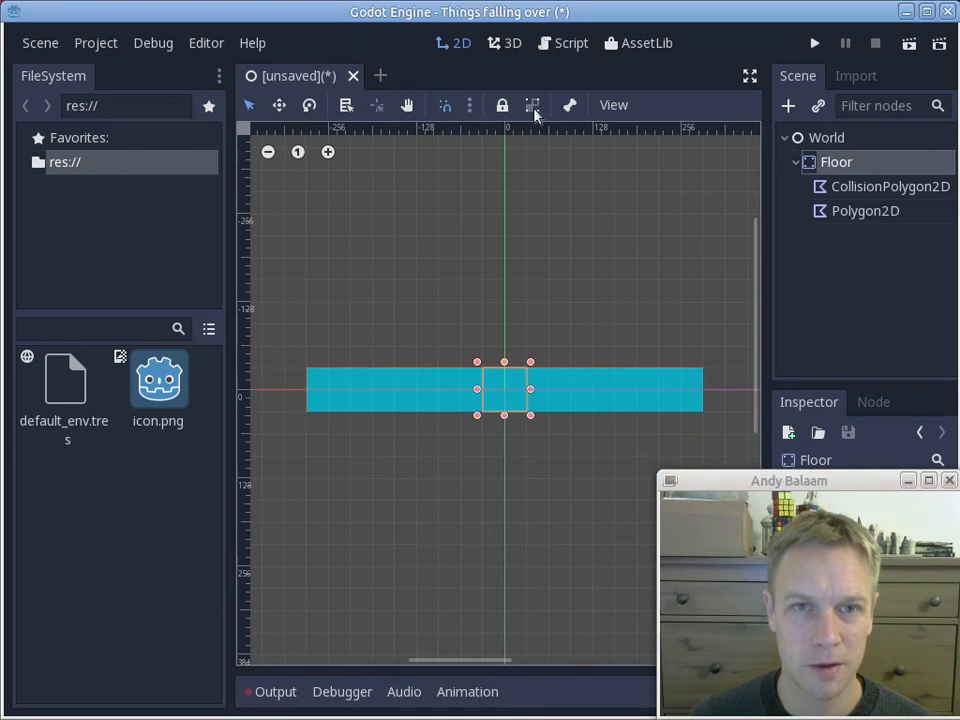
mouse_move(532, 105)
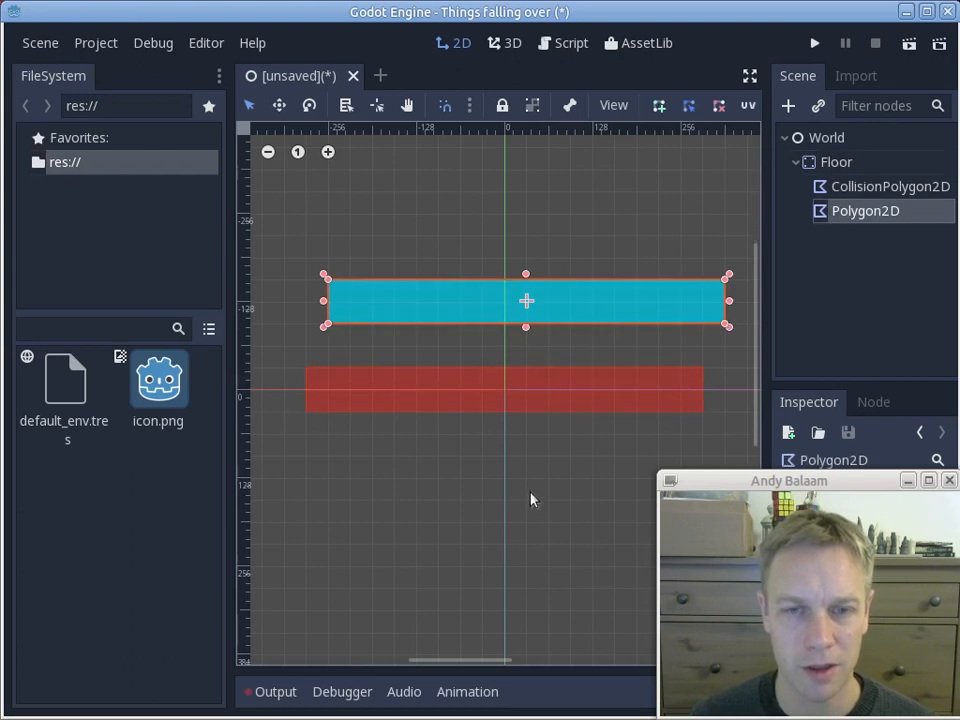
left_click_drag(526, 300, 504, 390)
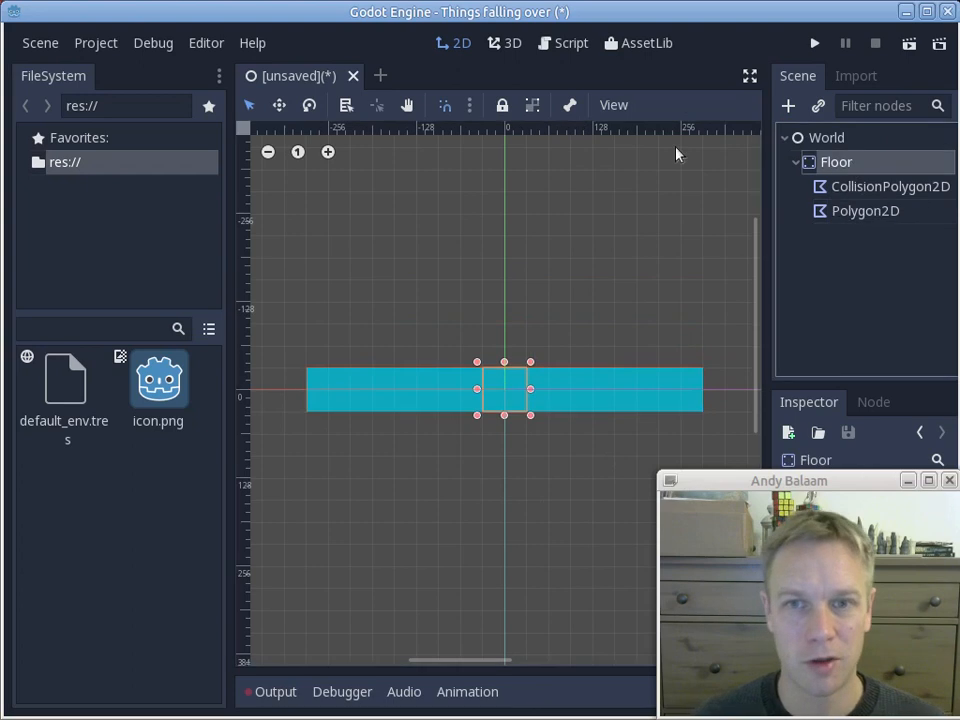
mouse_move(532, 105)
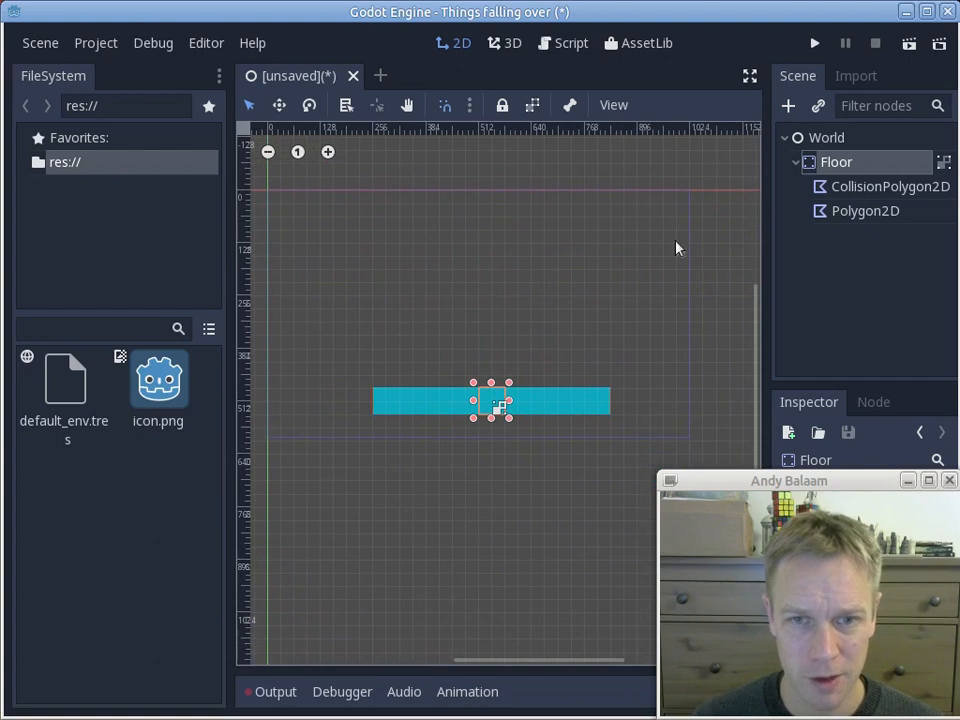
mouse_move(630, 251)
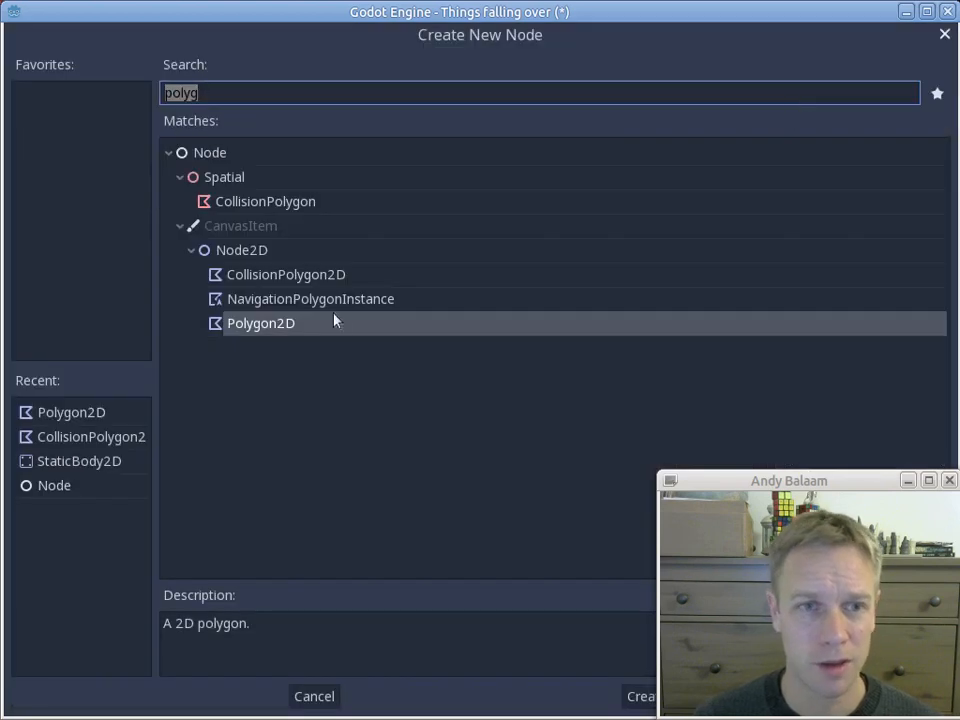
mouse_move(255, 68)
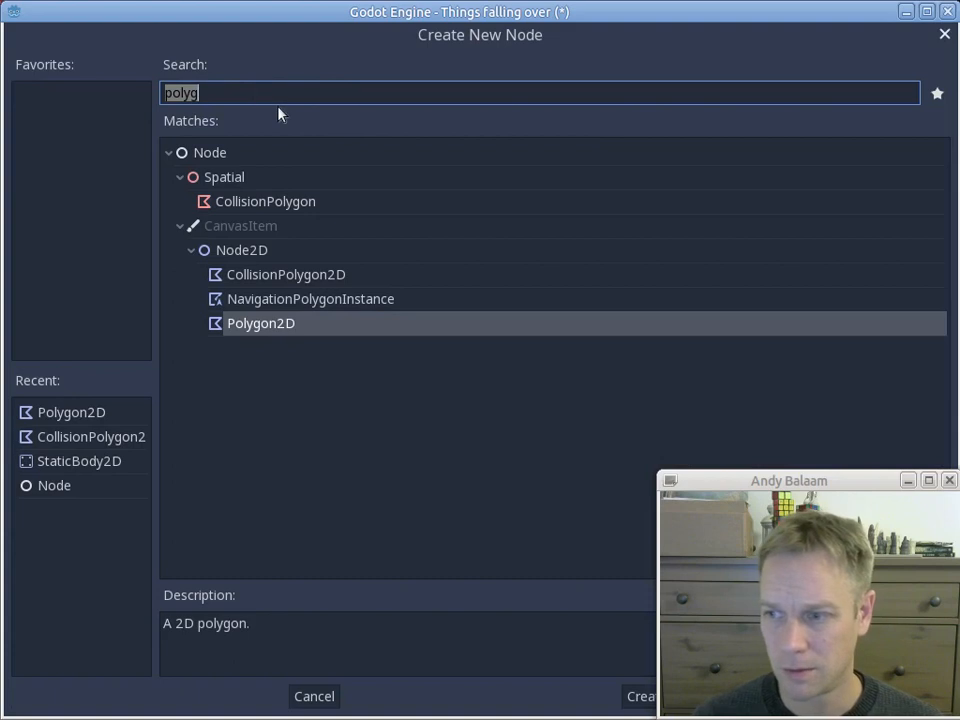
mouse_move(260, 136)
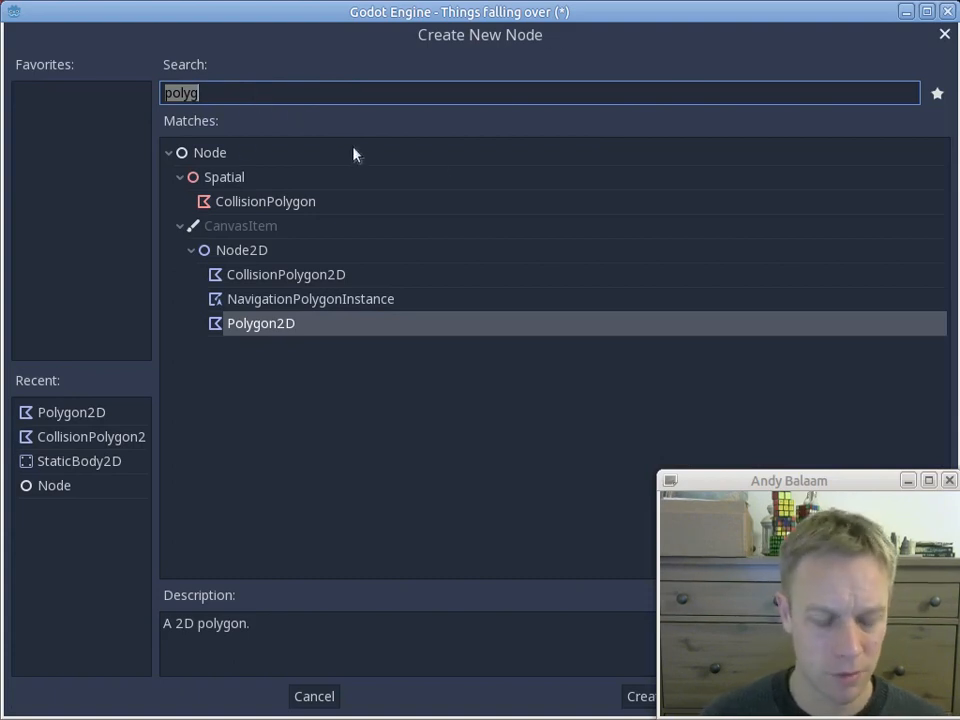
mouse_move(268, 117)
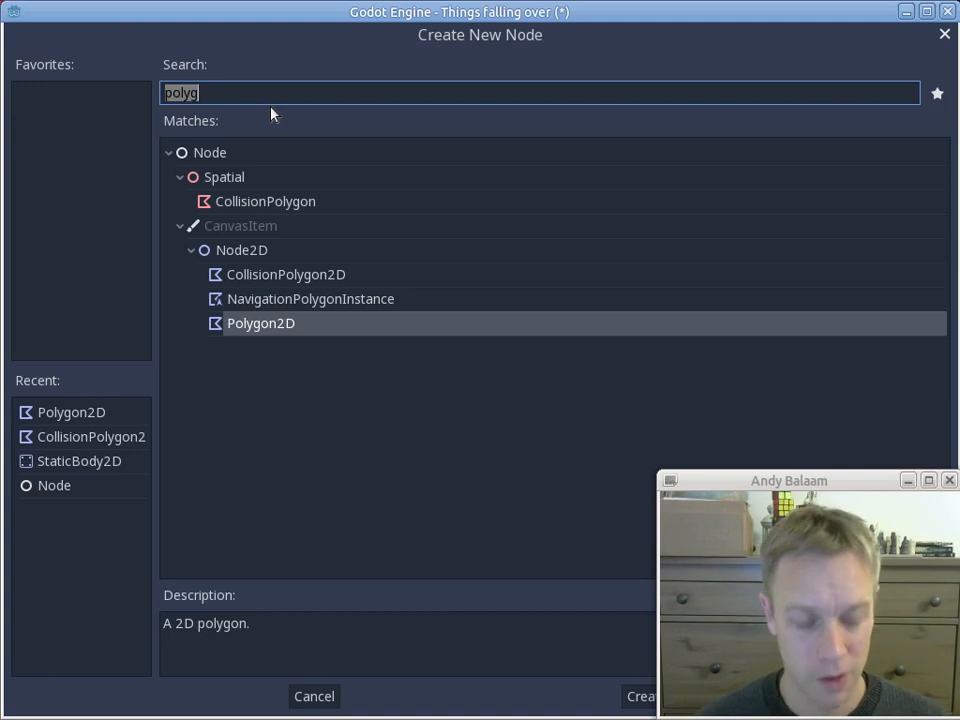
Add a RigidBody2D node under World and start naming it Square
type("r")
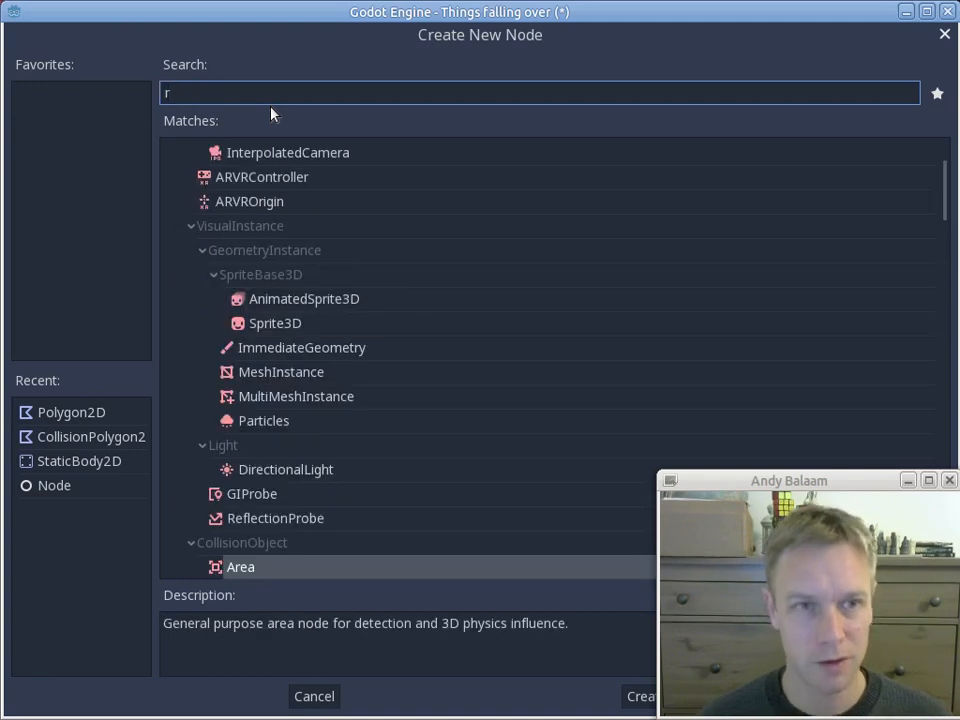
type("igi")
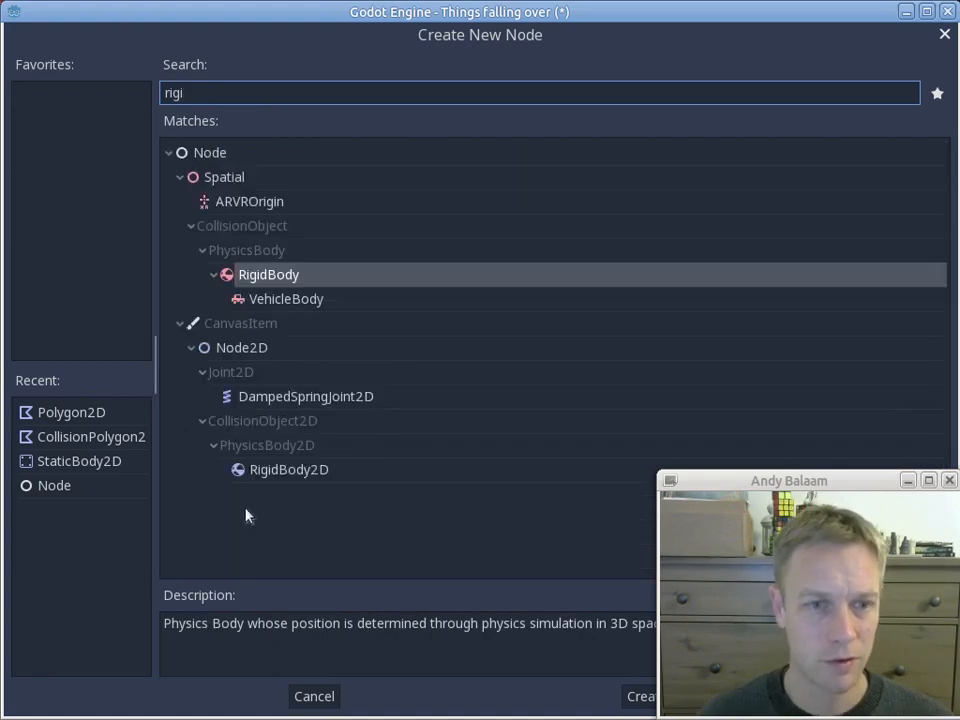
left_click(289, 469)
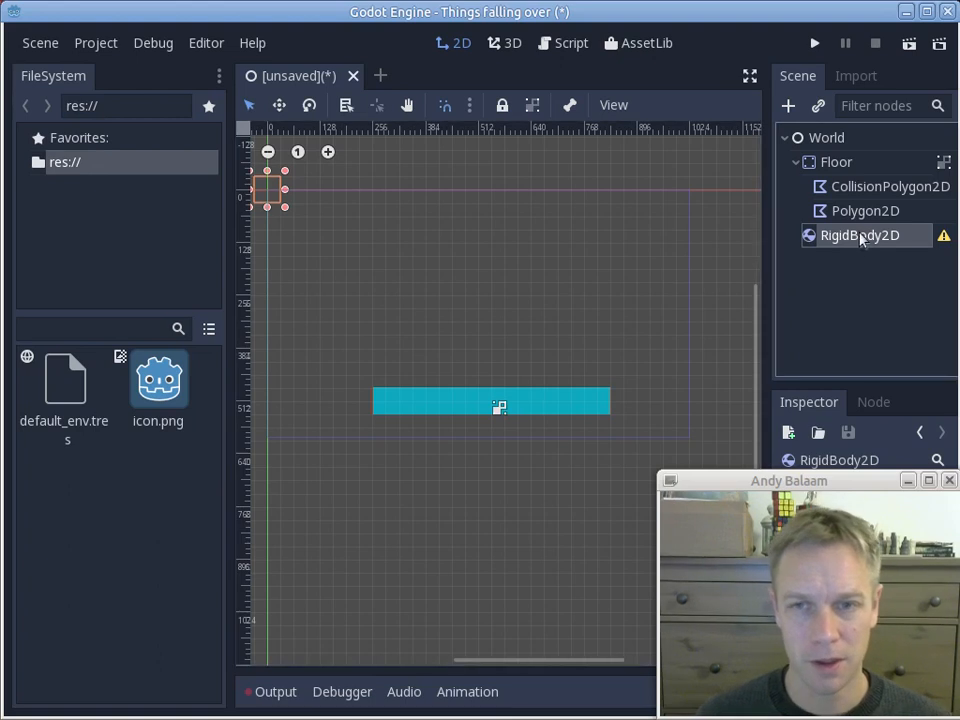
type("Square")
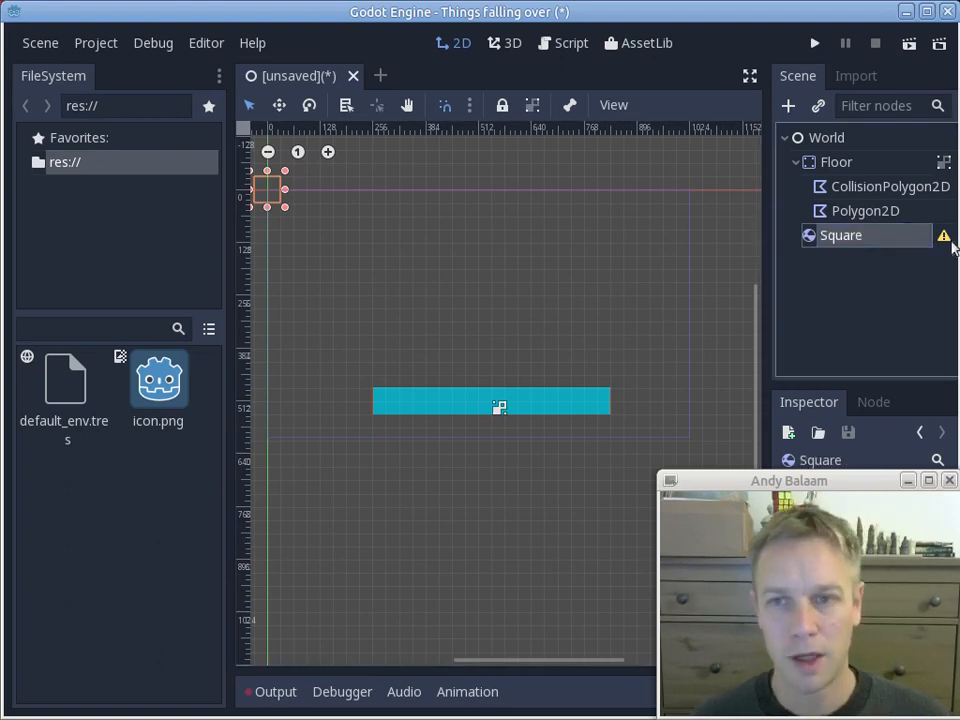
mouse_move(943, 236)
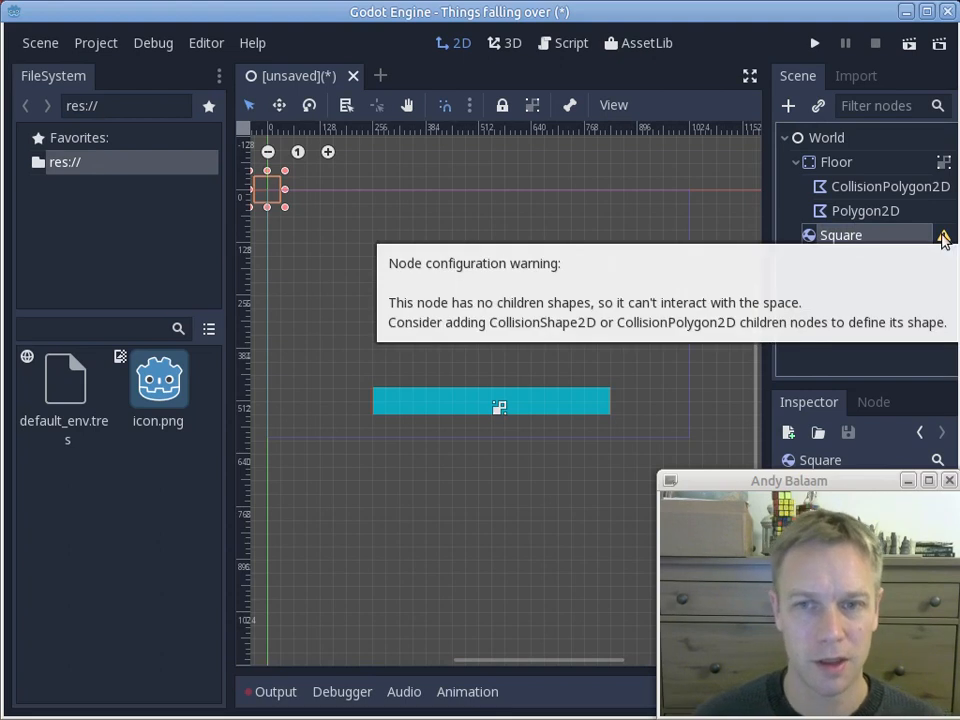
mouse_move(790, 115)
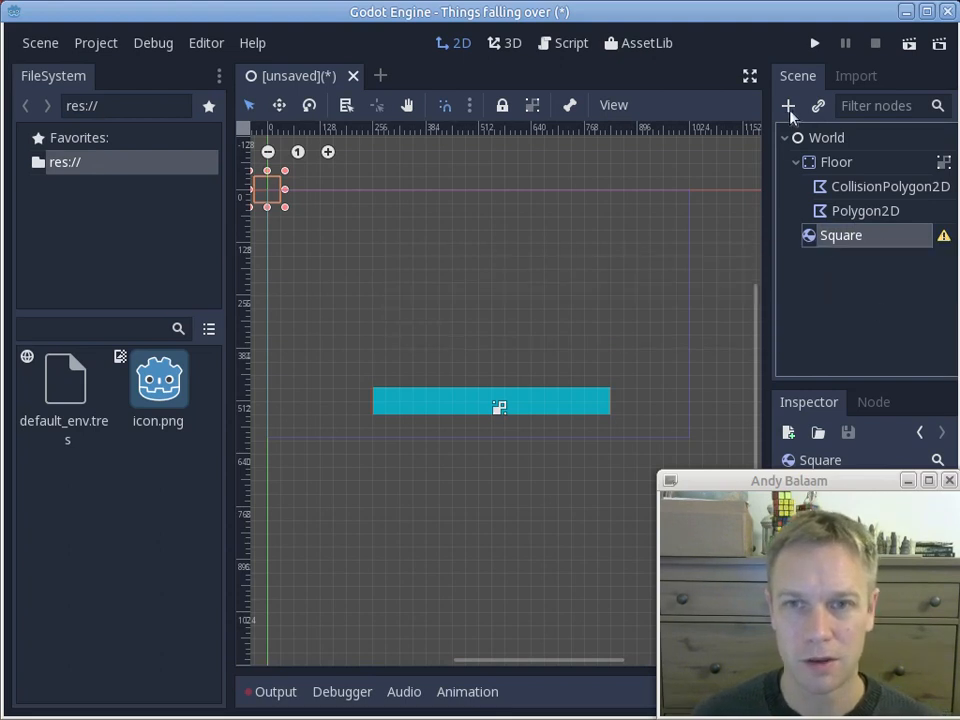
Add a CollisionShape2D under Square, then select it and delete it
left_click(788, 105)
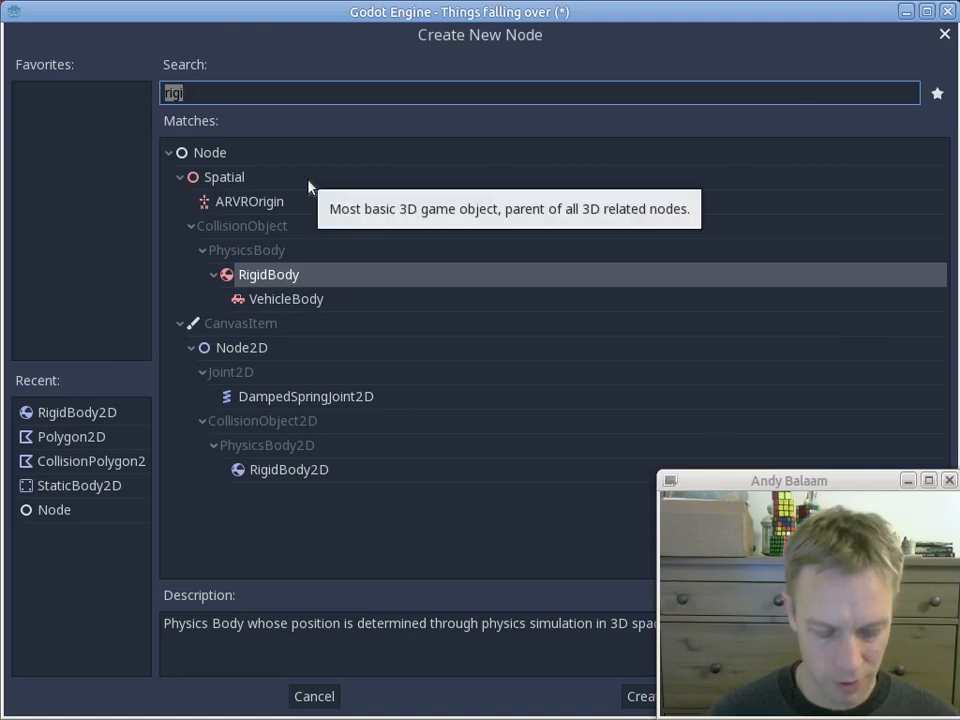
type("collis")
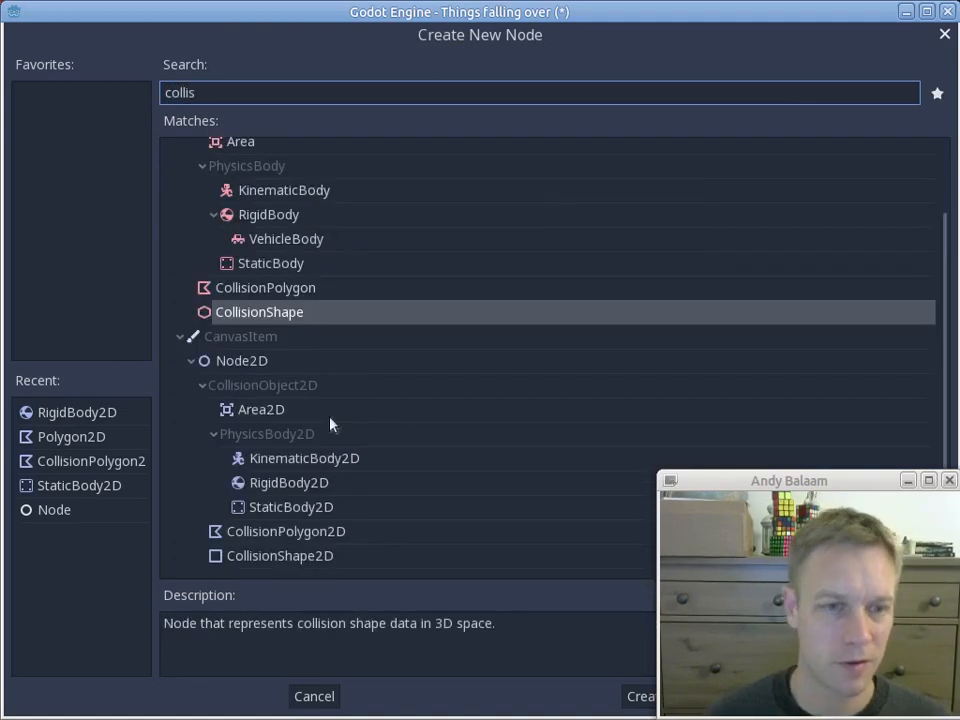
left_click(640, 696)
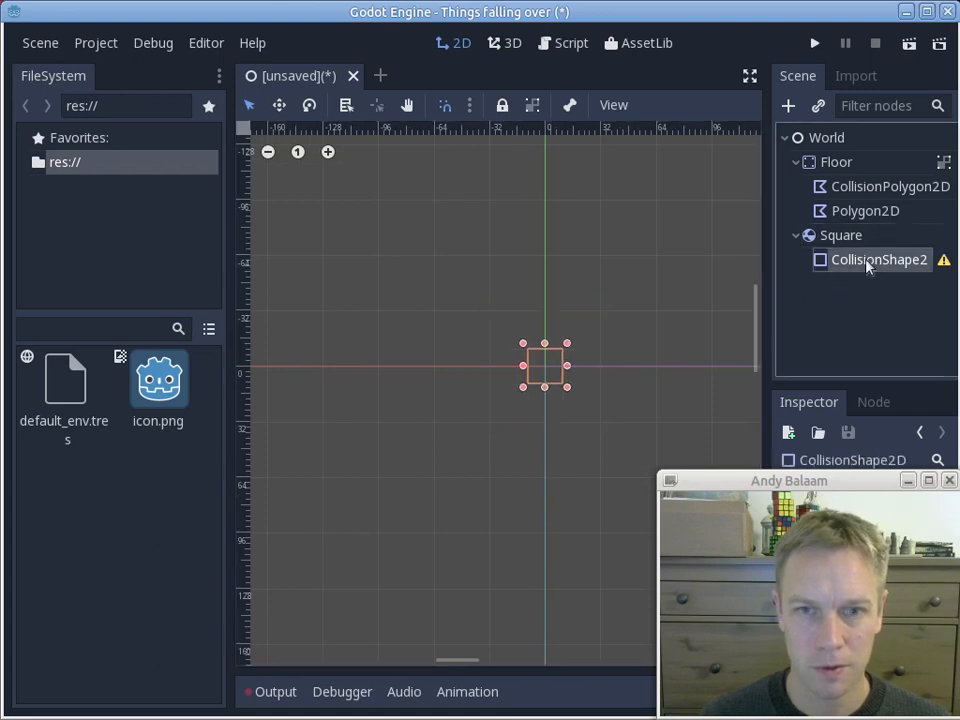
left_click(878, 259)
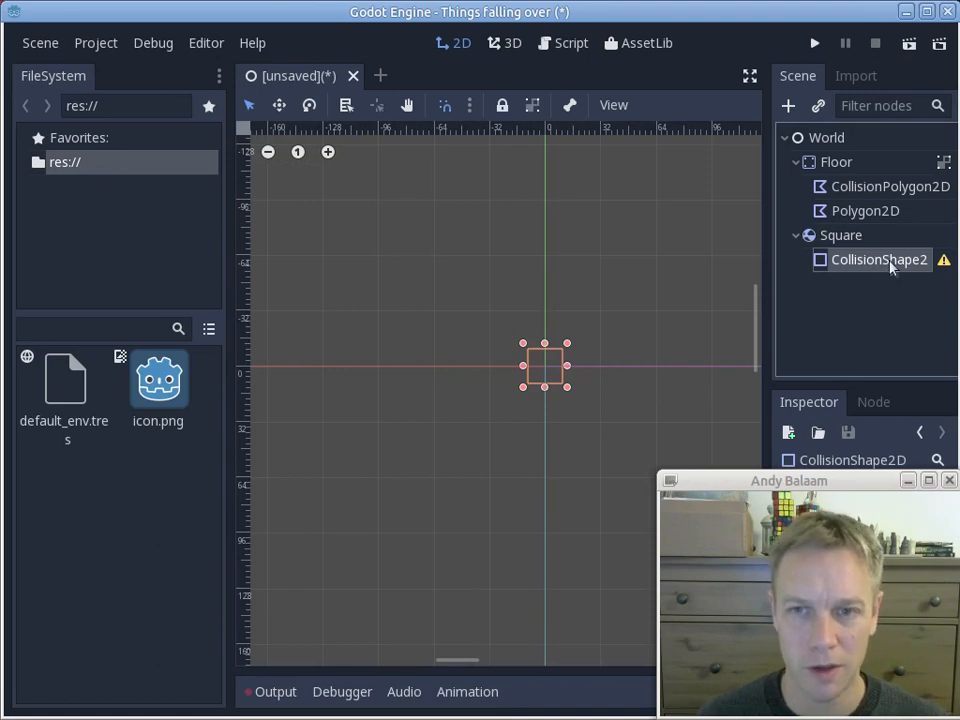
right_click(878, 259)
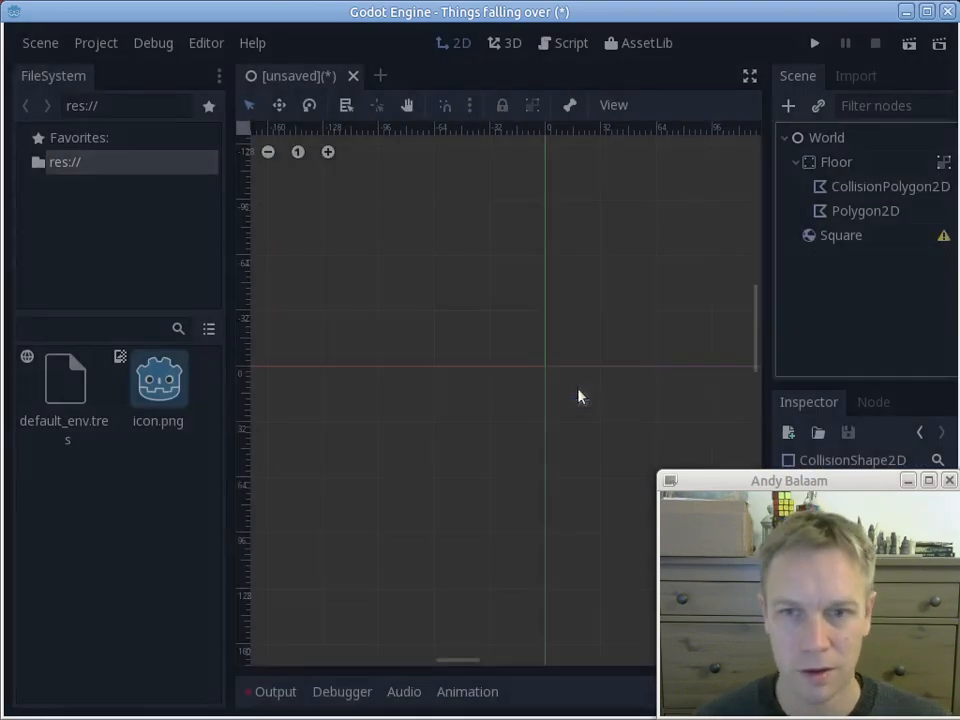
Add a CollisionPolygon2D child under Square
type("collis")
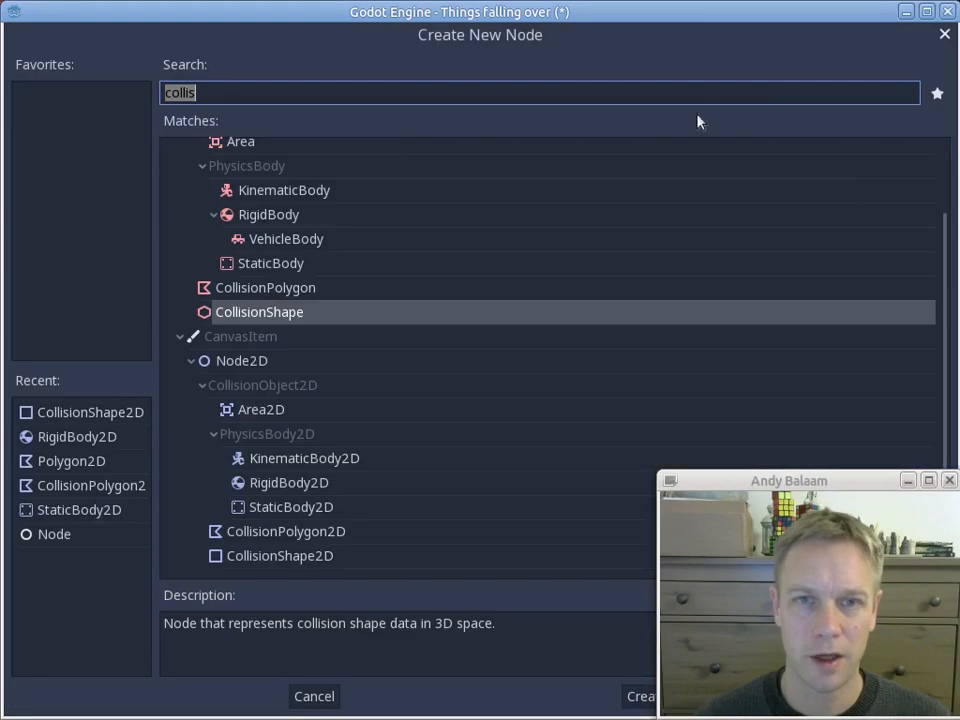
left_click(285, 531)
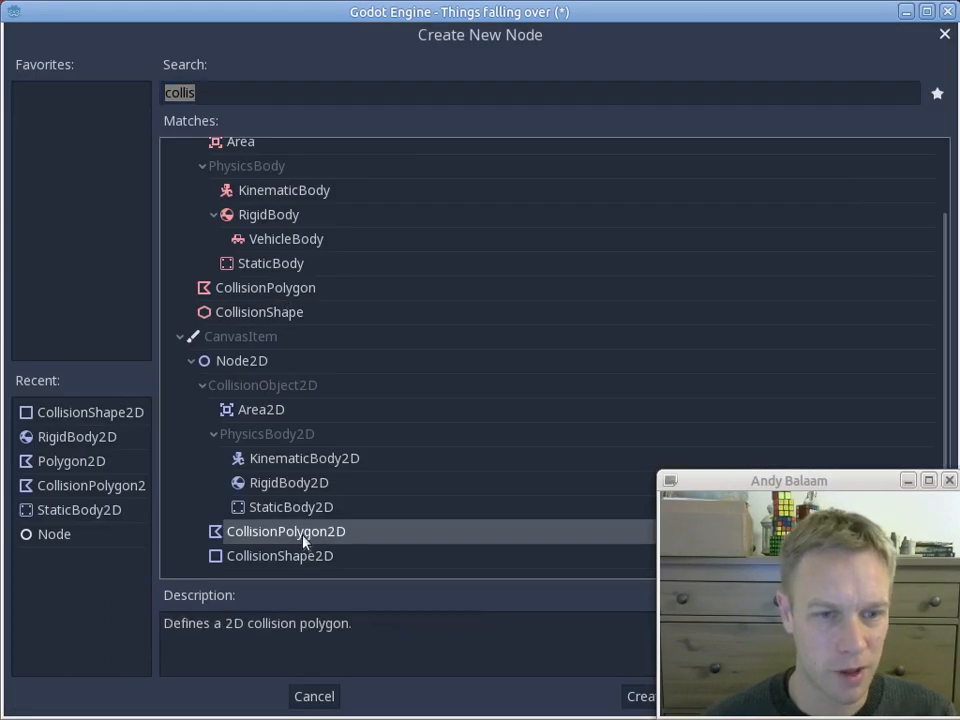
left_click(641, 695)
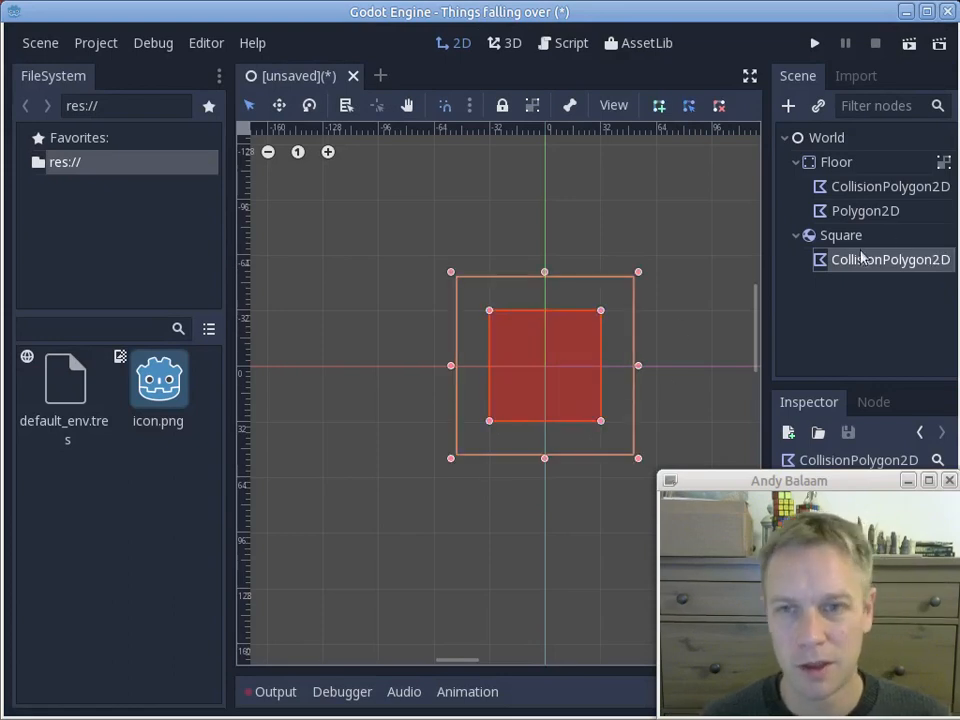
Add a Polygon2D child under Square as its visible white shape
left_click(787, 105)
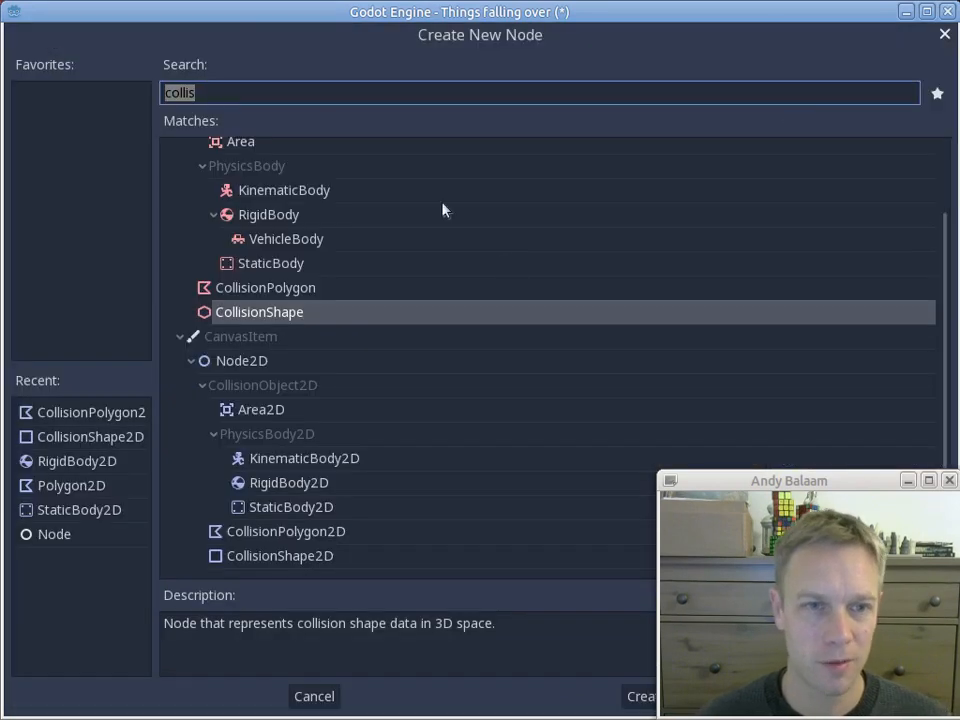
type("polyg")
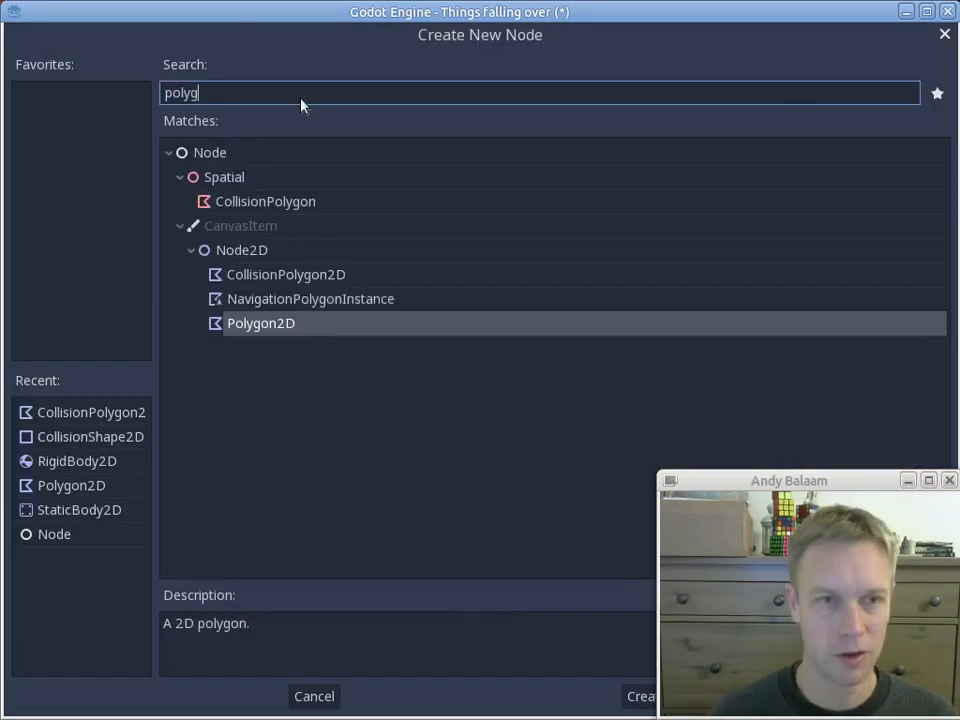
left_click(640, 696)
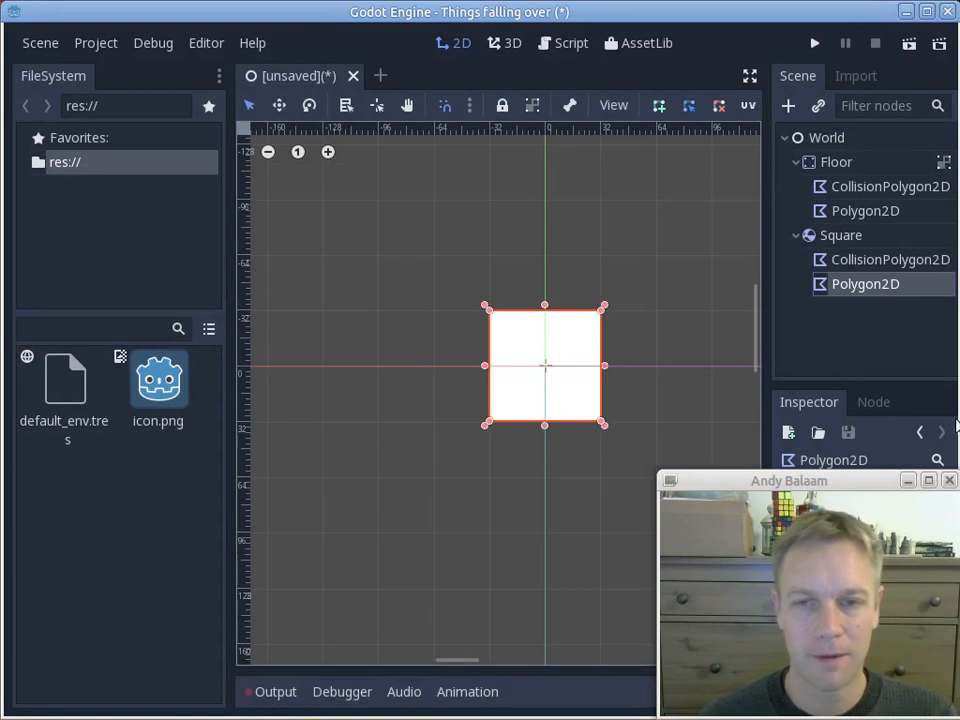
mouse_move(642, 283)
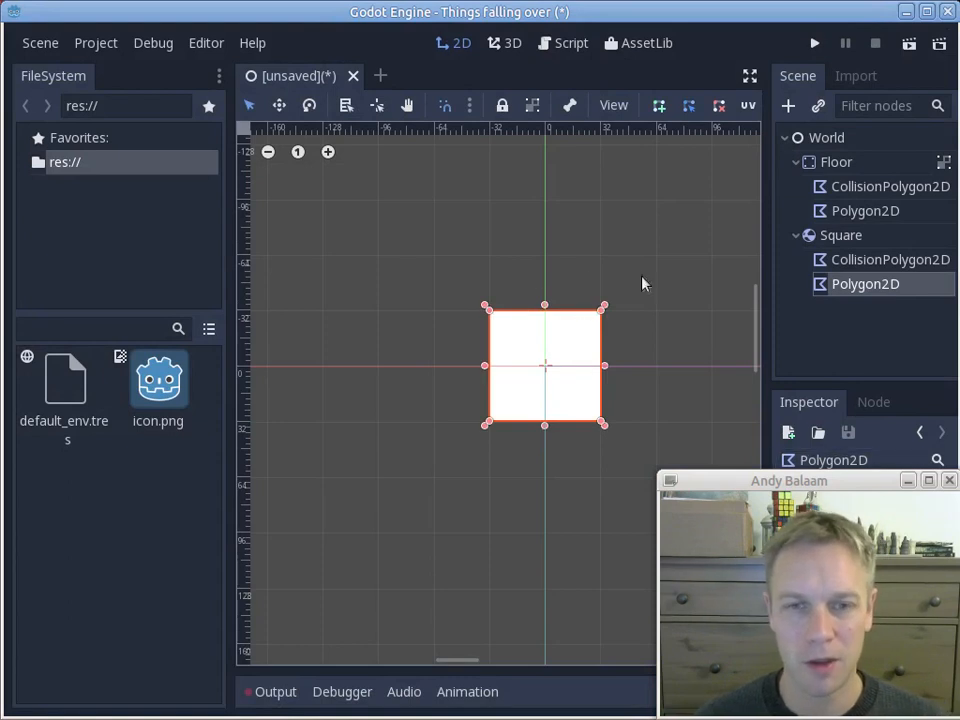
mouse_move(866, 341)
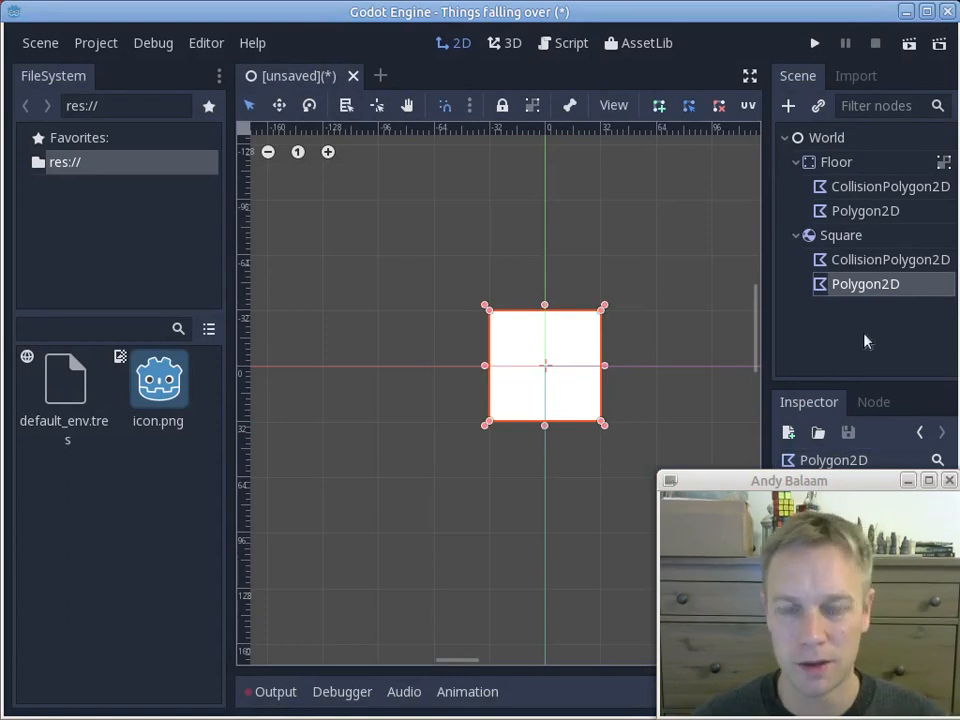
mouse_move(717, 458)
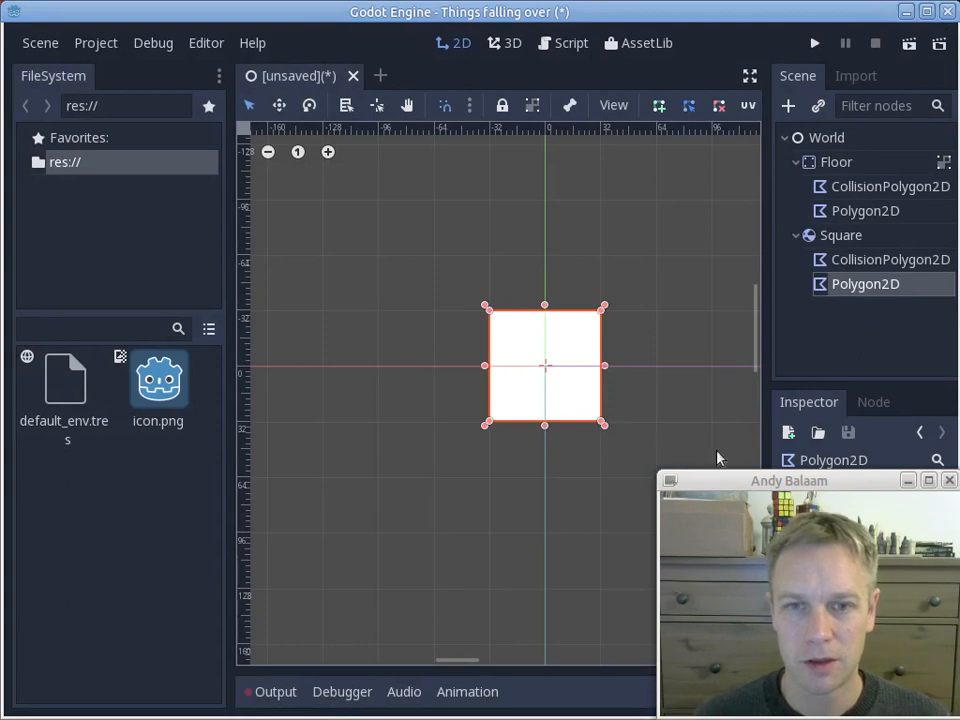
mouse_move(850, 247)
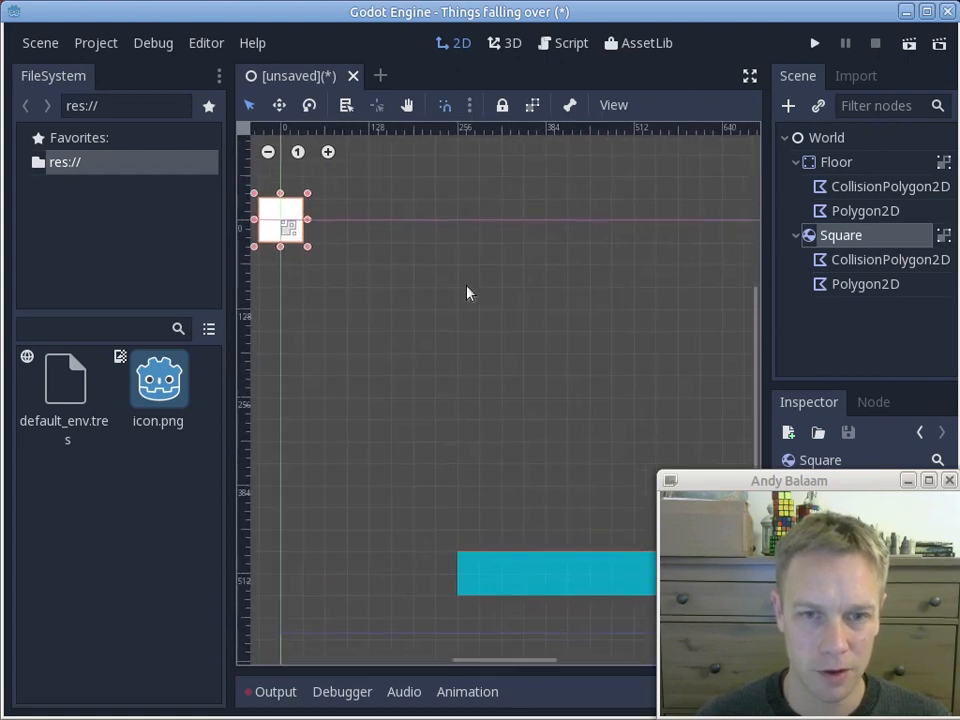
Move the white Square above the floor and search for a RigidBody2D to add as Triangle
left_click_drag(280, 222, 580, 445)
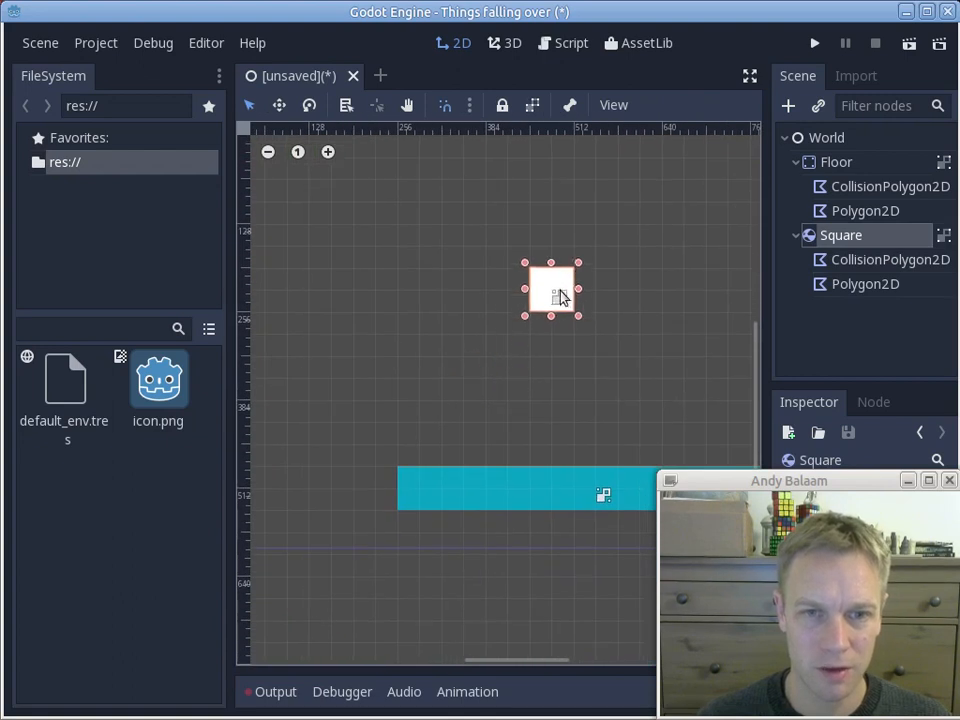
left_click_drag(552, 290, 552, 333)
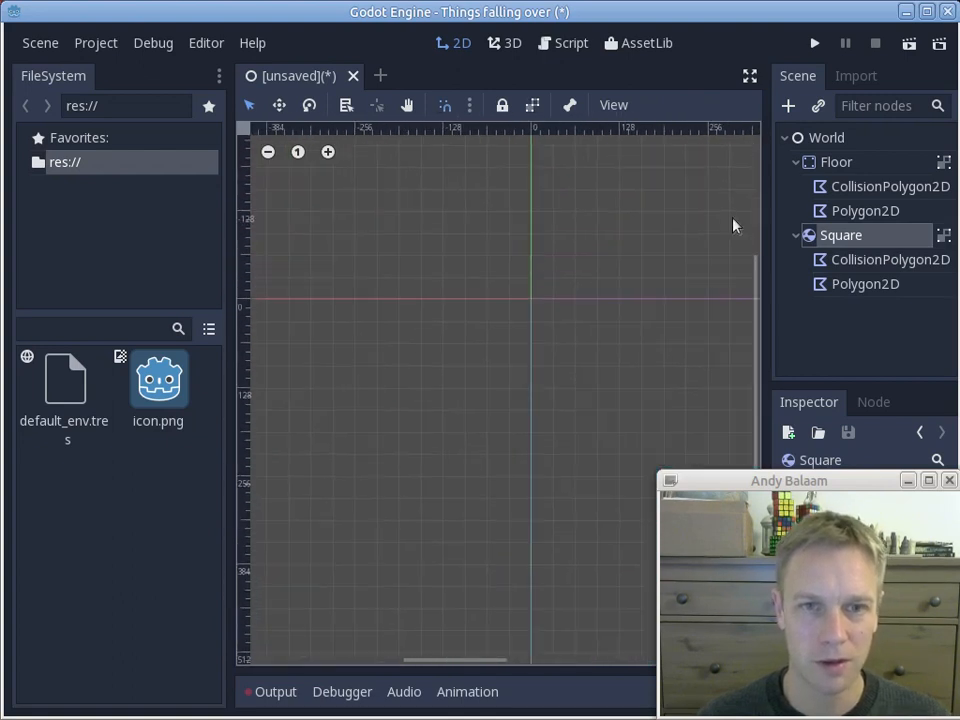
left_click(788, 106)
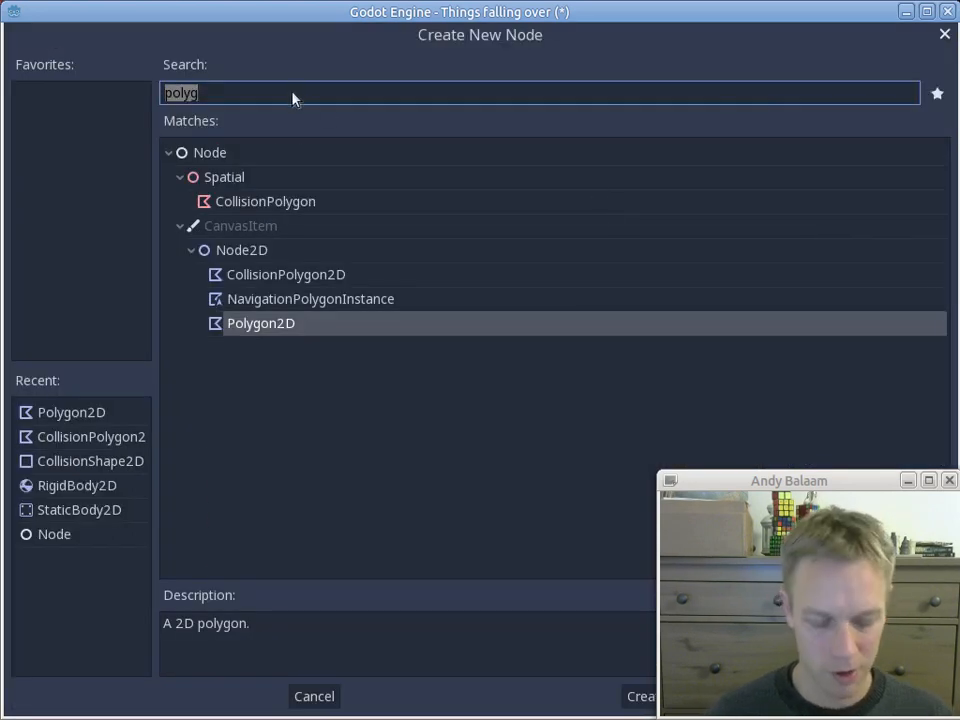
type("rigi")
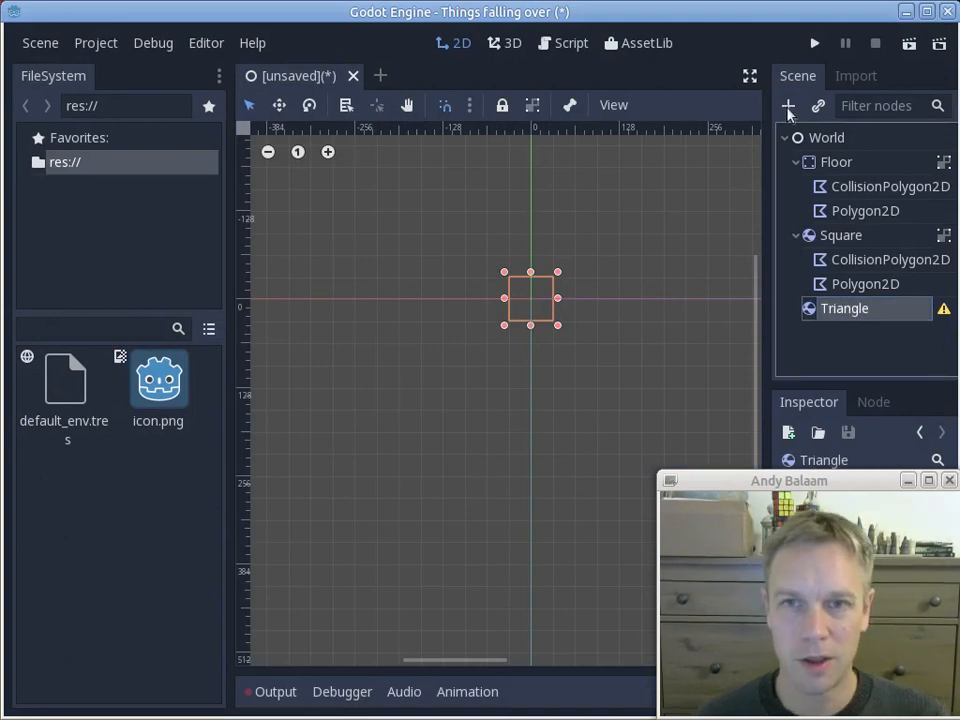
Add a CollisionPolygon2D under Triangle, then begin adding its Polygon2D child
left_click(788, 105)
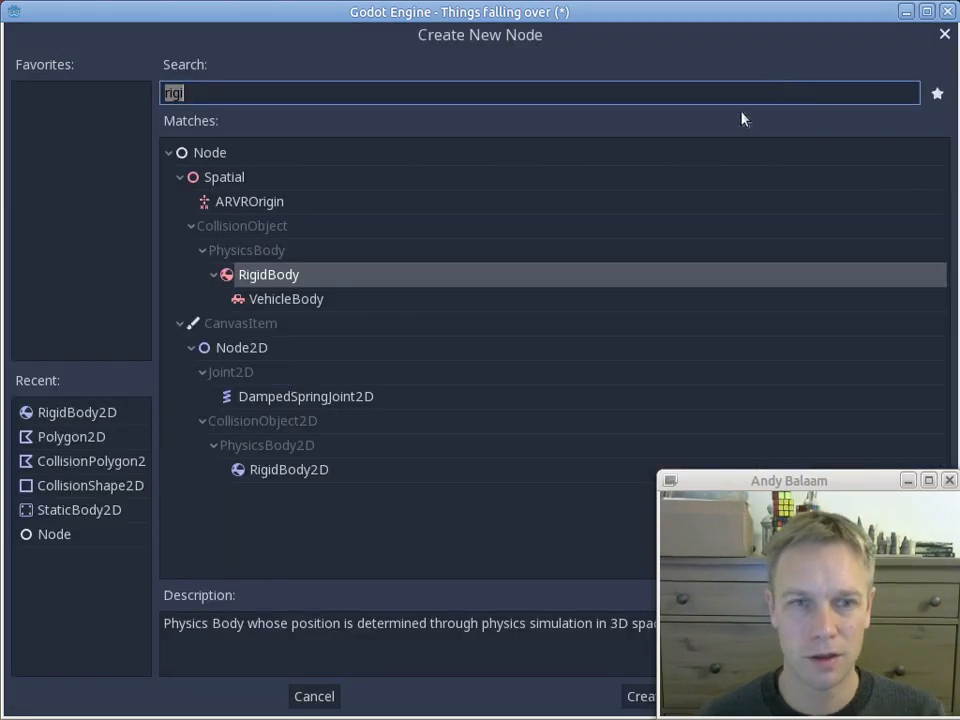
type("collision")
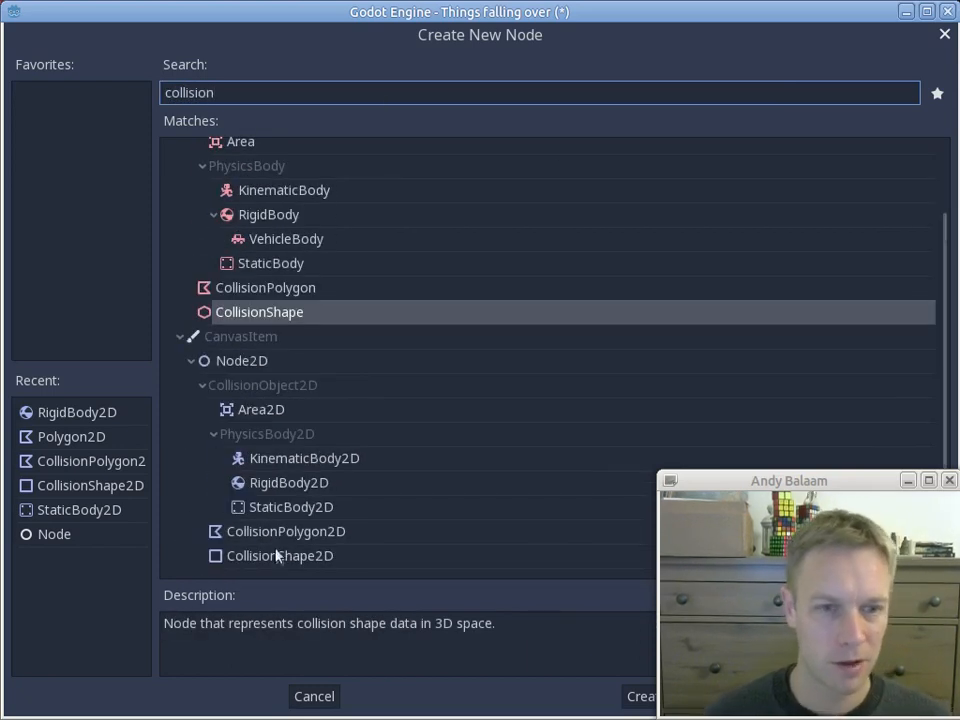
left_click(641, 696)
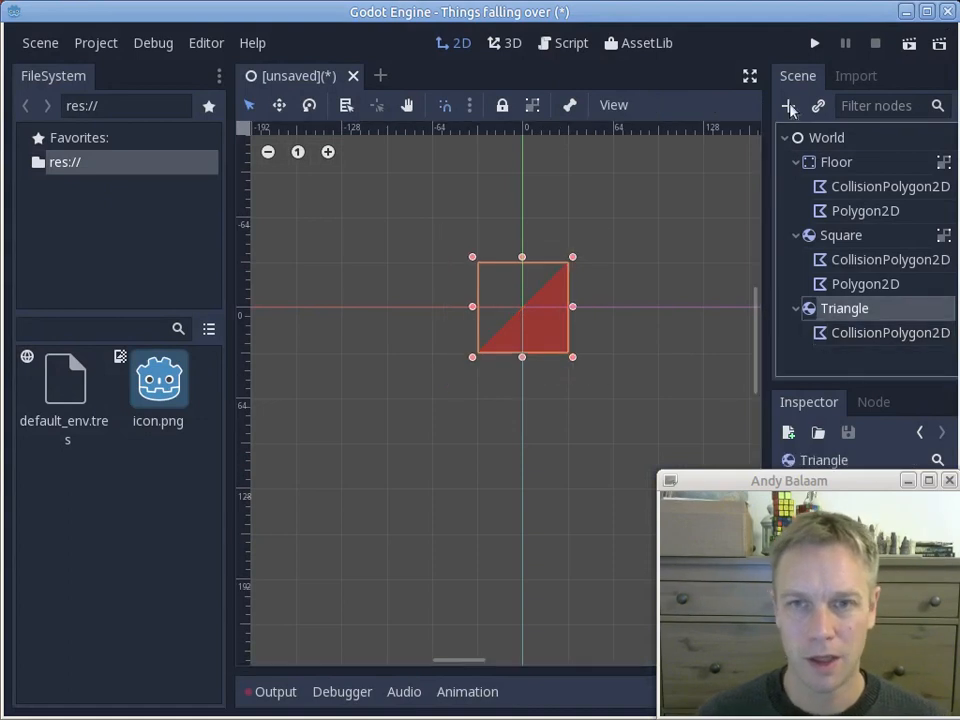
left_click(789, 105)
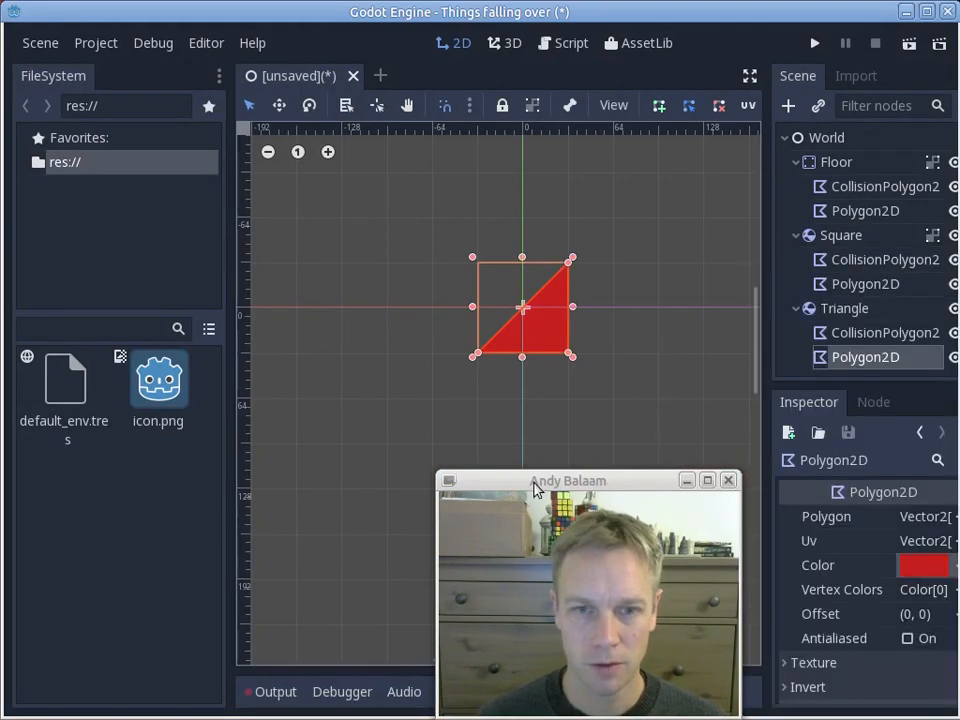
Drag the red Triangle above the floor, below and right of the Square
left_click_drag(568, 481, 795, 467)
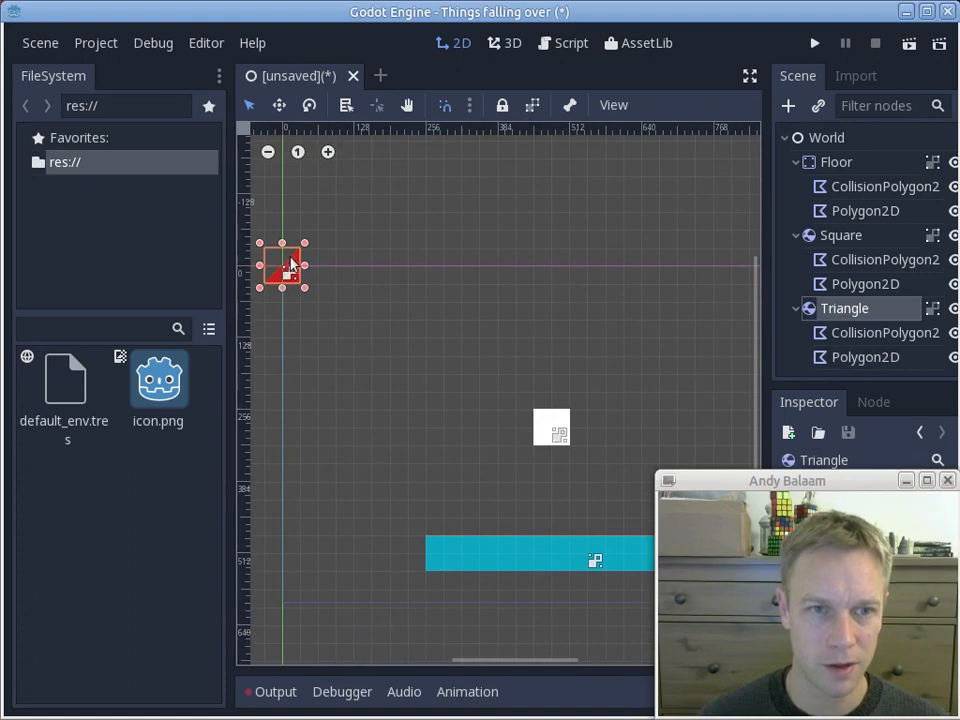
left_click_drag(283, 268, 568, 481)
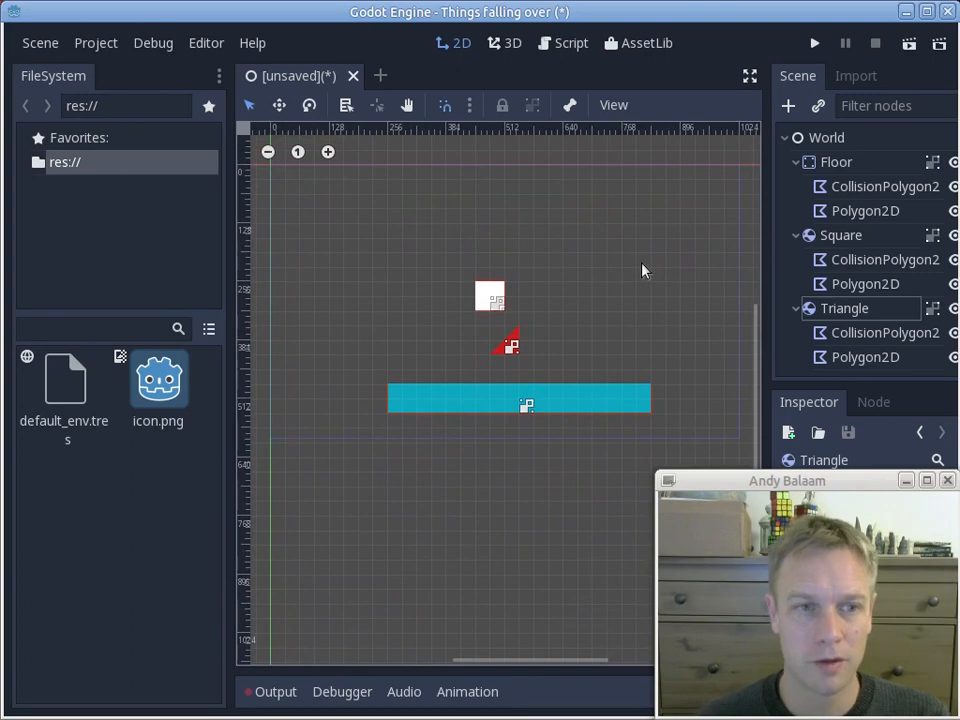
mouse_move(670, 266)
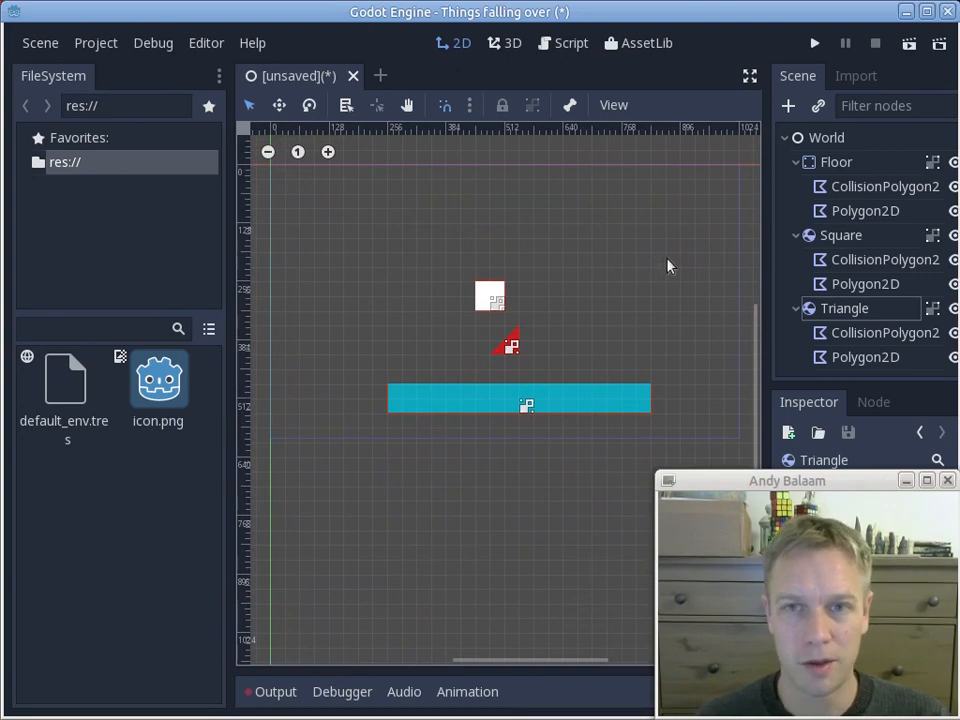
Save the scene as World.tscn and run the project with Play
left_click(40, 42)
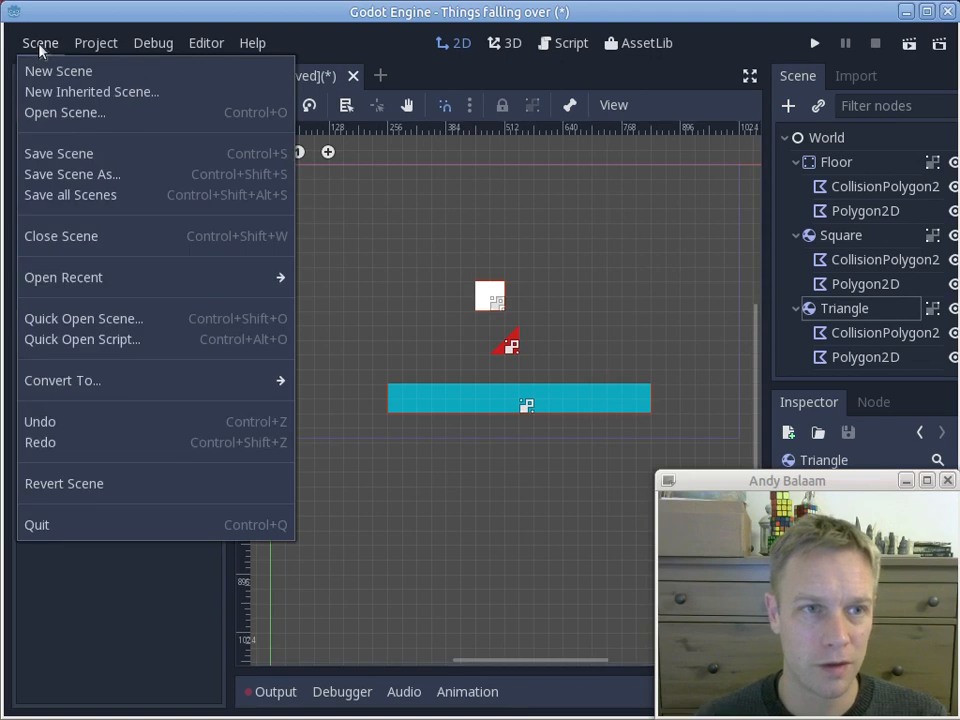
mouse_move(78, 153)
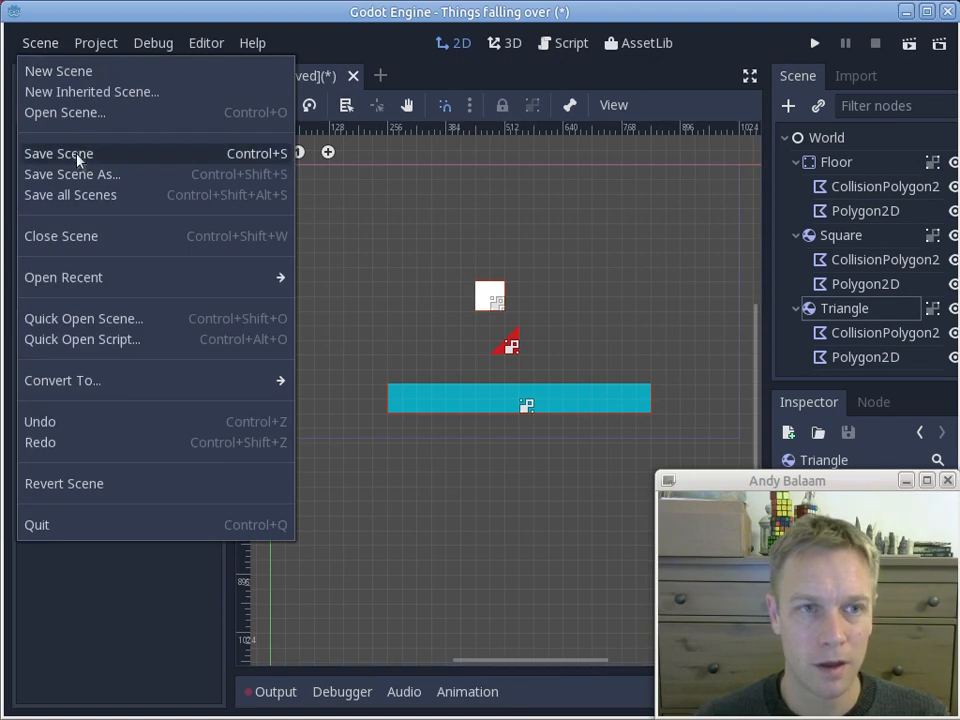
left_click(71, 174)
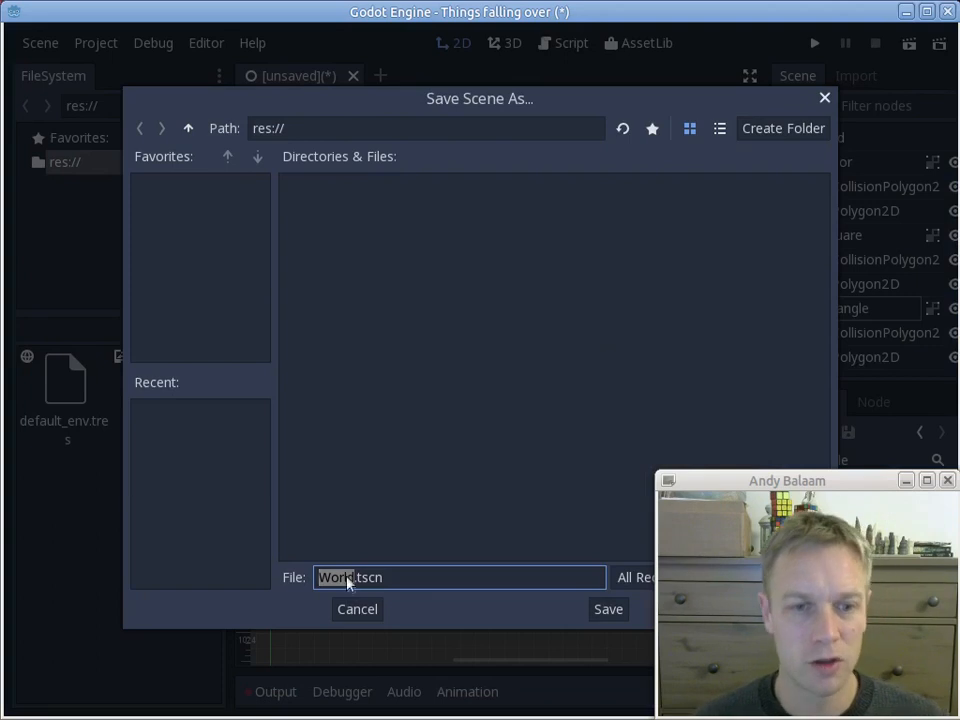
left_click(608, 608)
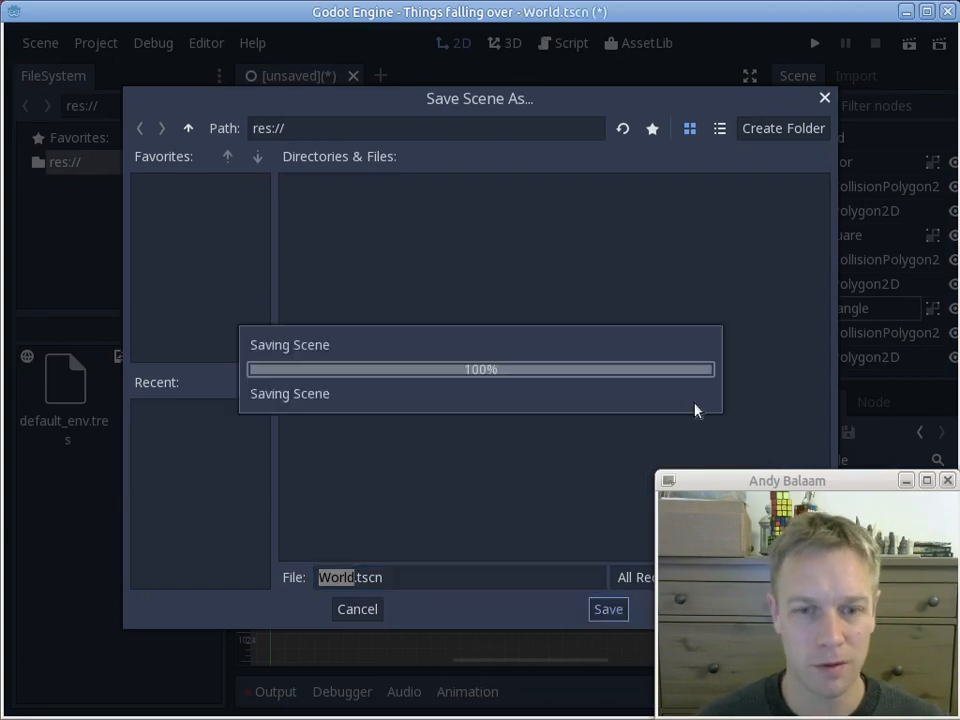
left_click(608, 608)
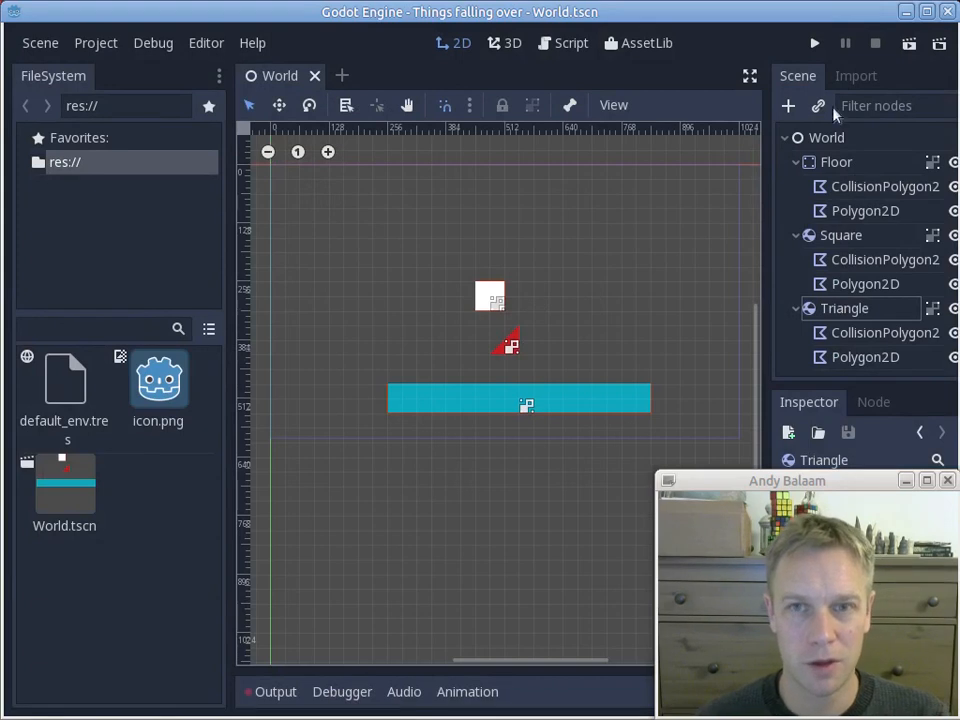
left_click(814, 42)
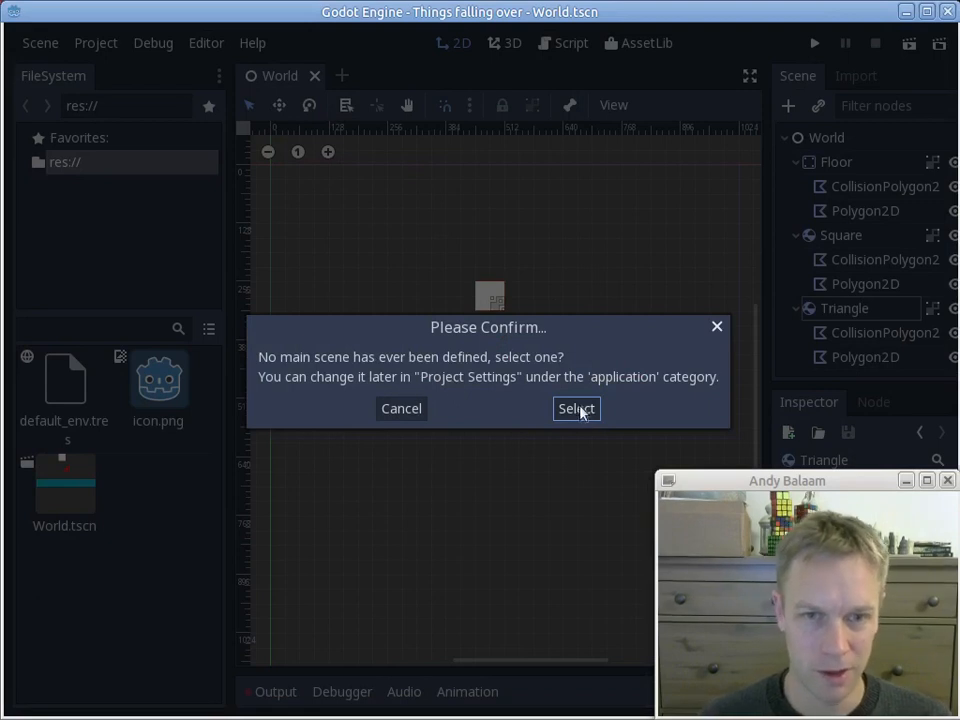
Set World.tscn as the main scene and let the game run
left_click(575, 408)
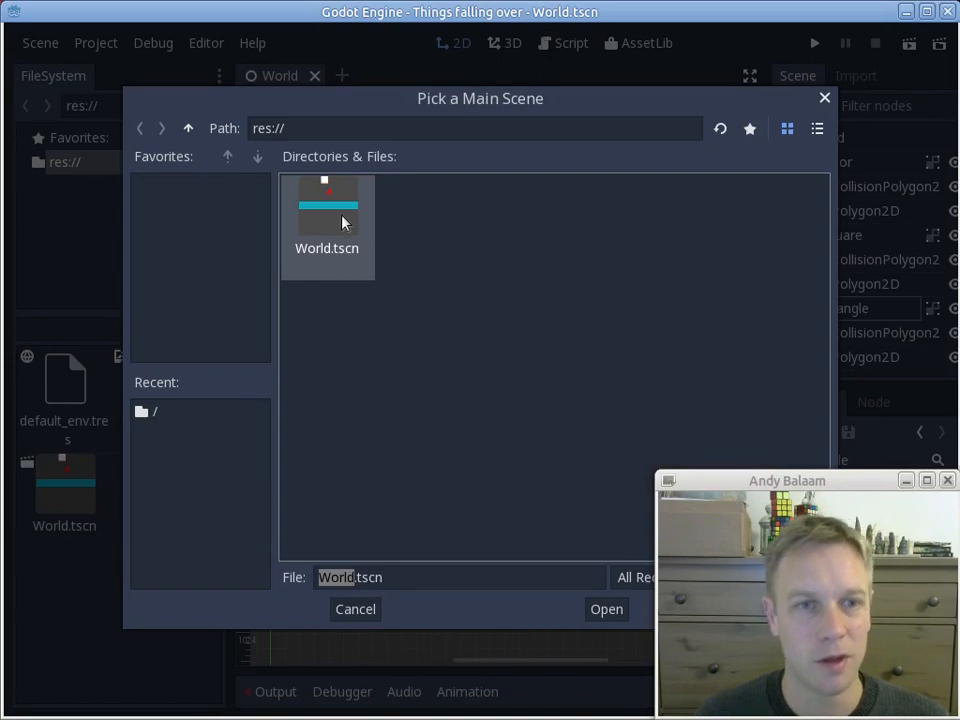
left_click(606, 609)
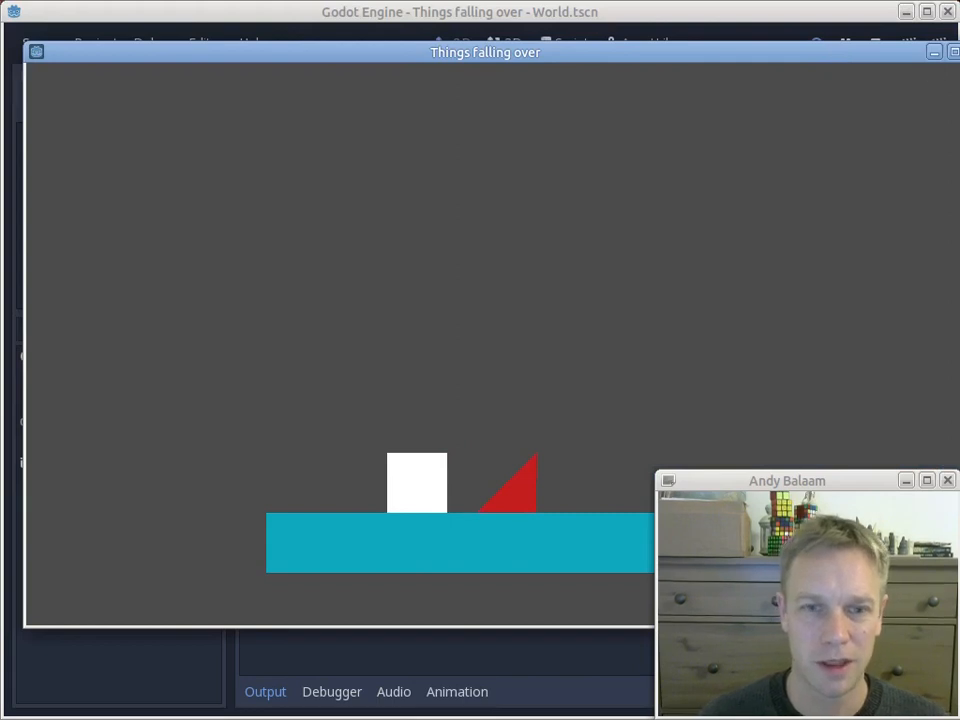
mouse_move(556, 310)
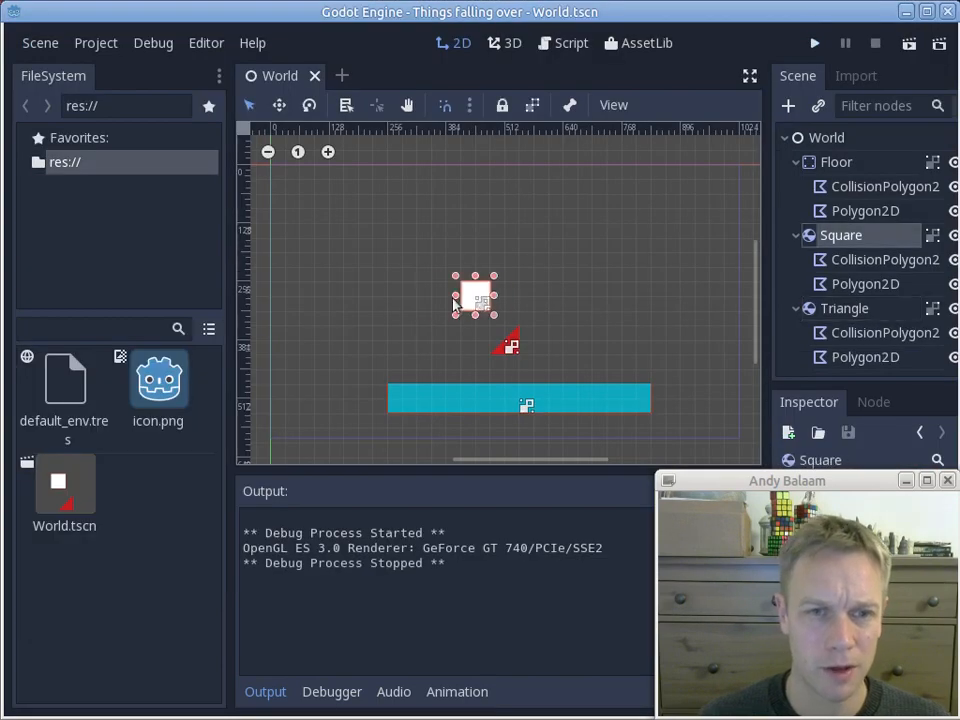
Drag the white square around, settling it just above and left of the red triangle
left_click_drag(475, 295, 387, 308)
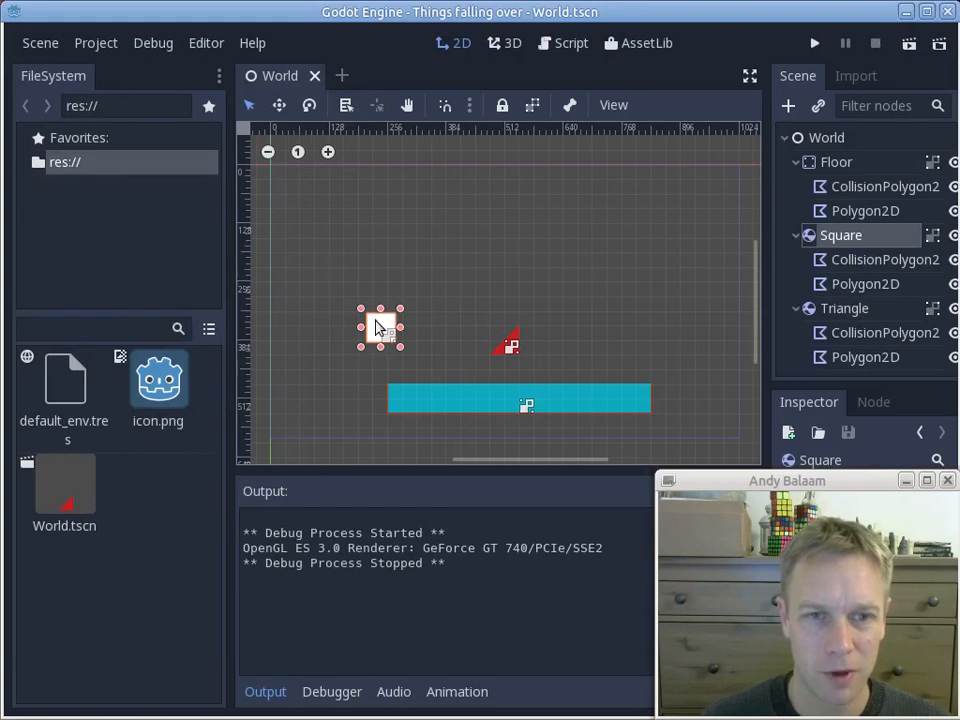
left_click_drag(380, 327, 490, 288)
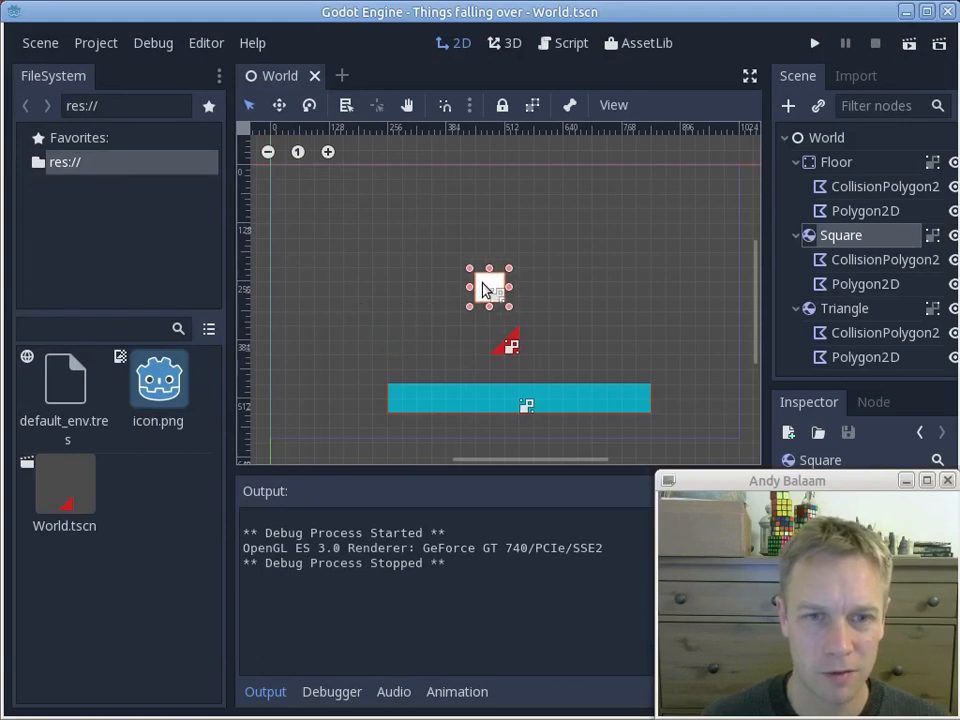
left_click_drag(489, 288, 487, 288)
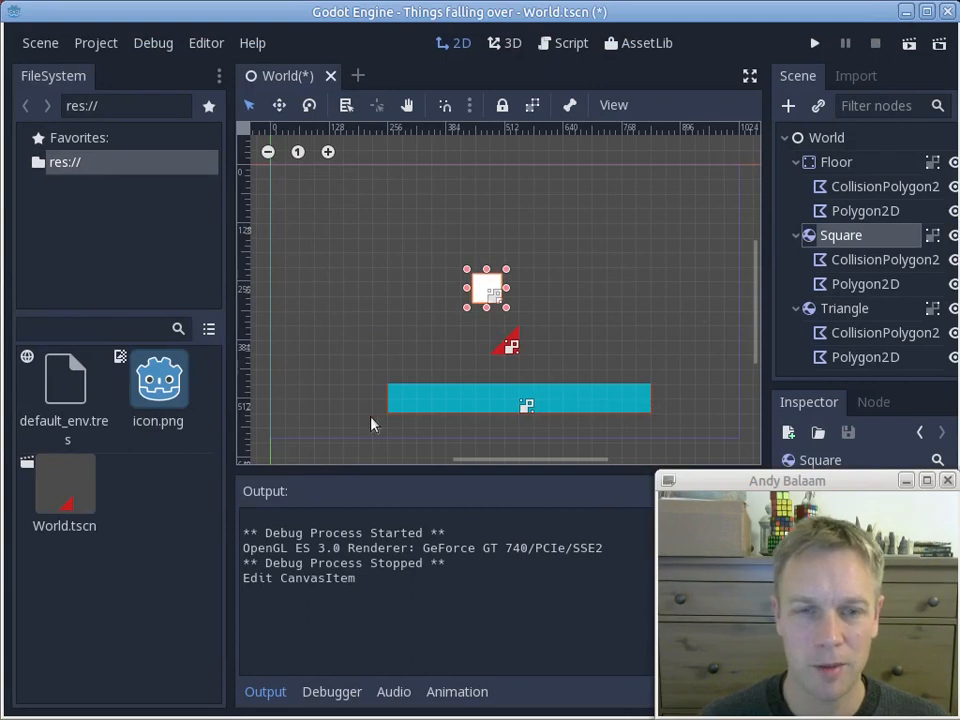
mouse_move(447, 400)
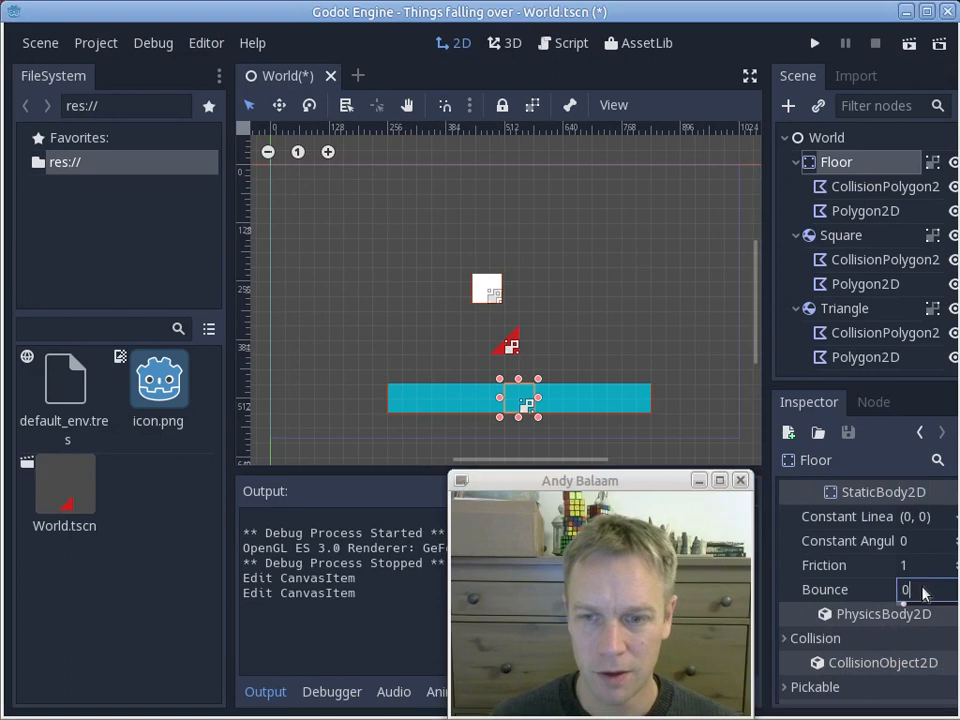
Give Floor, Square and Triangle a Bounce of 0.3 each
type("0.3")
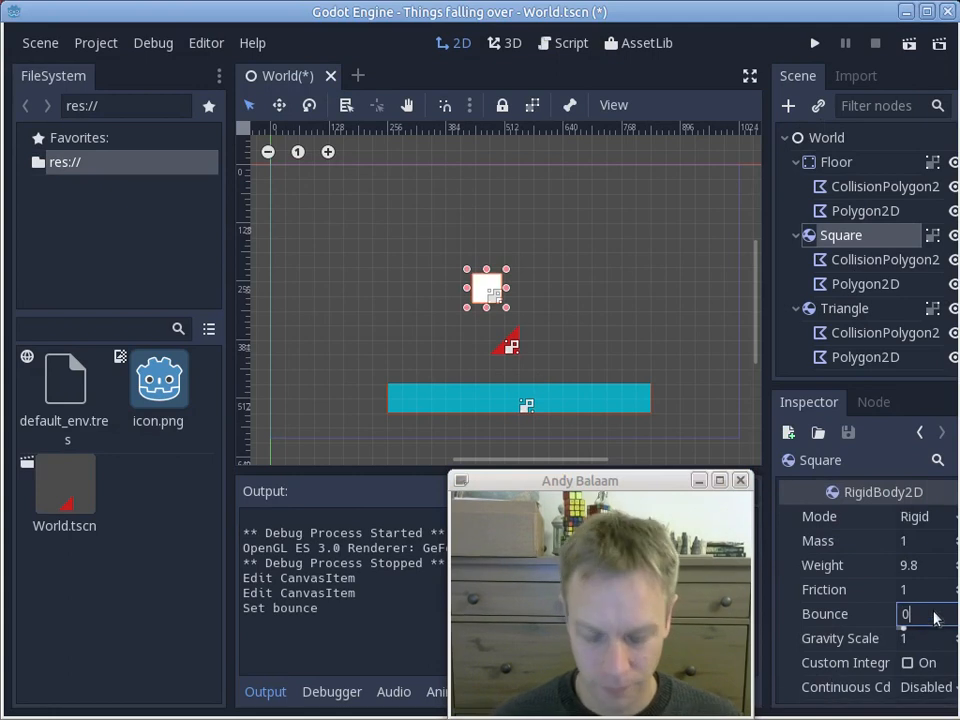
type("0.3")
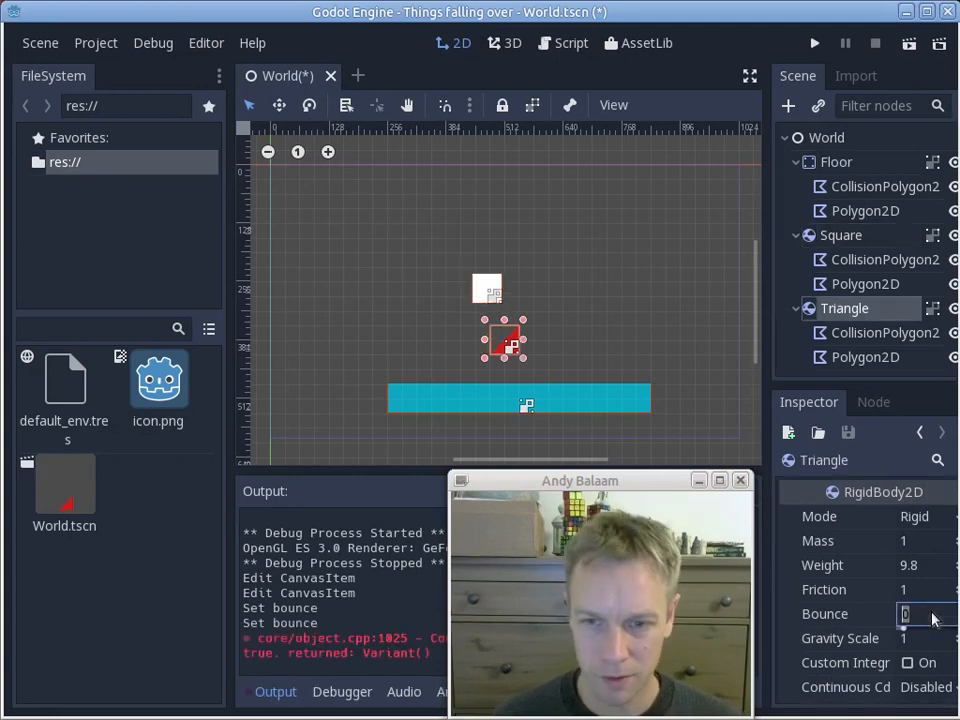
type("0.3")
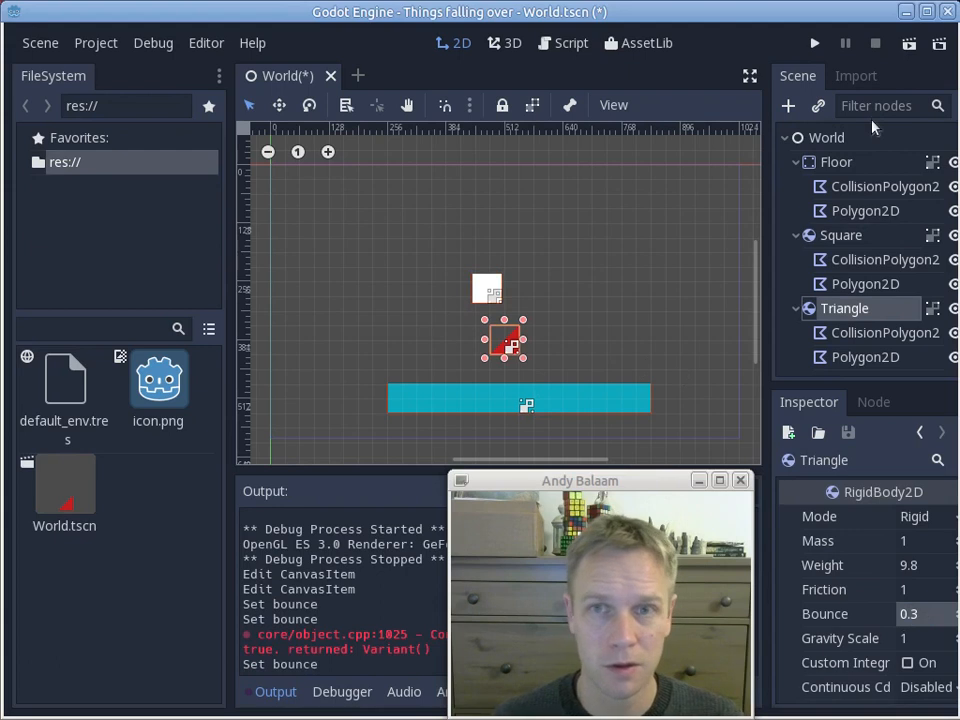
Save the World scene from the Scene menu
left_click(40, 42)
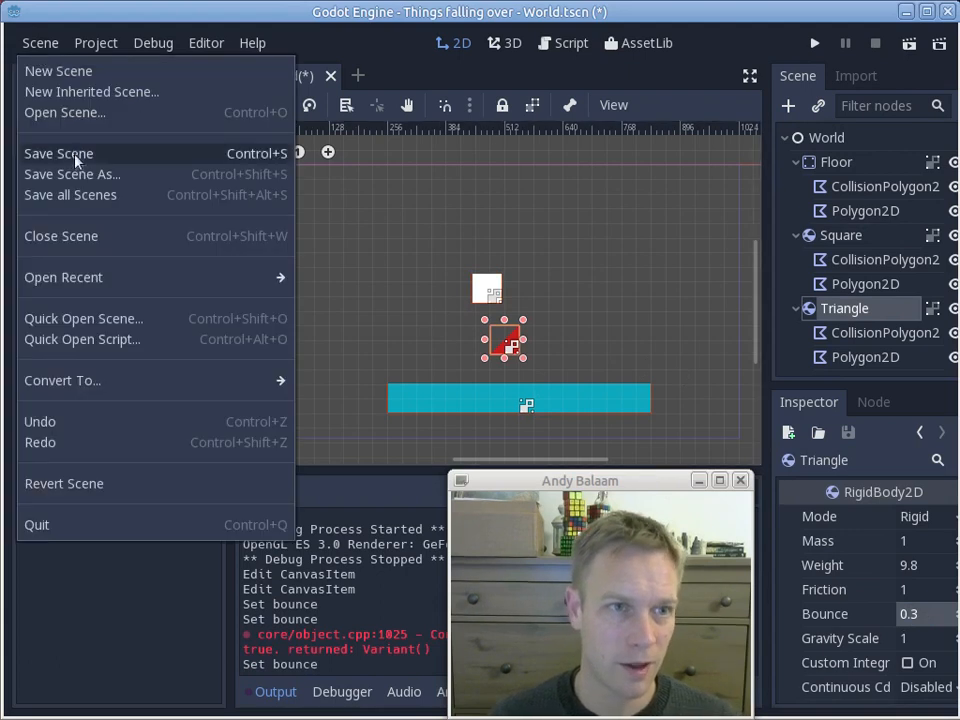
left_click(58, 153)
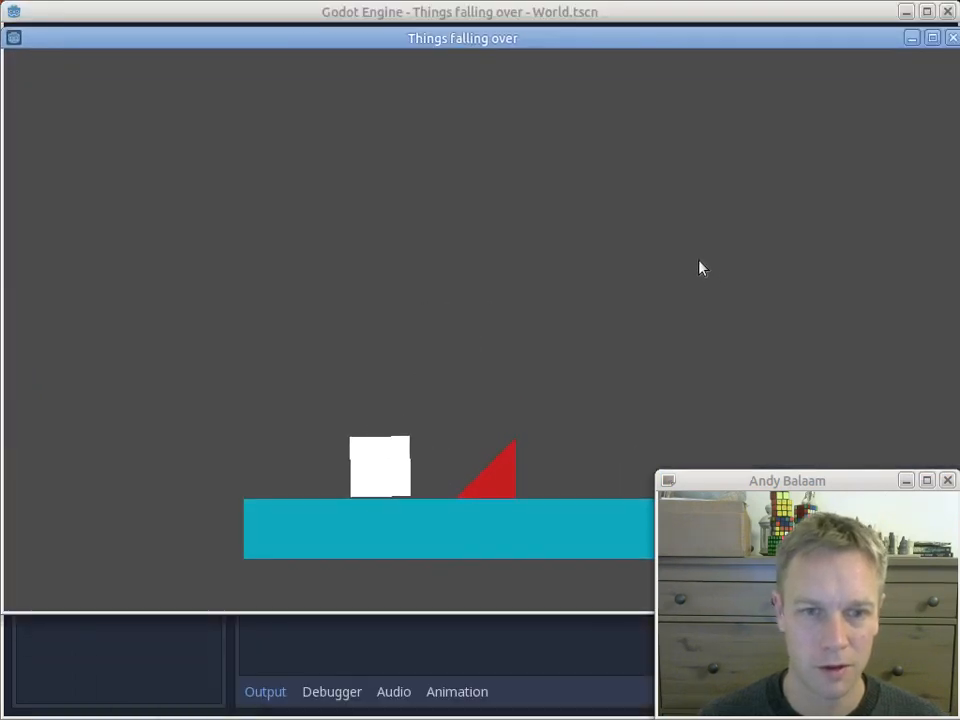
mouse_move(335, 262)
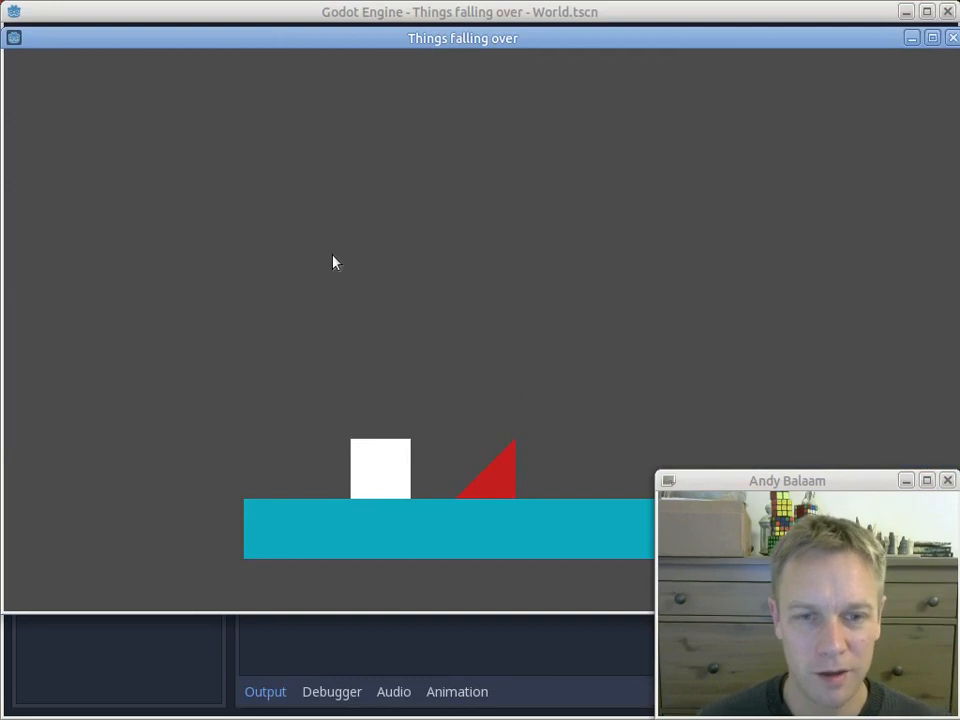